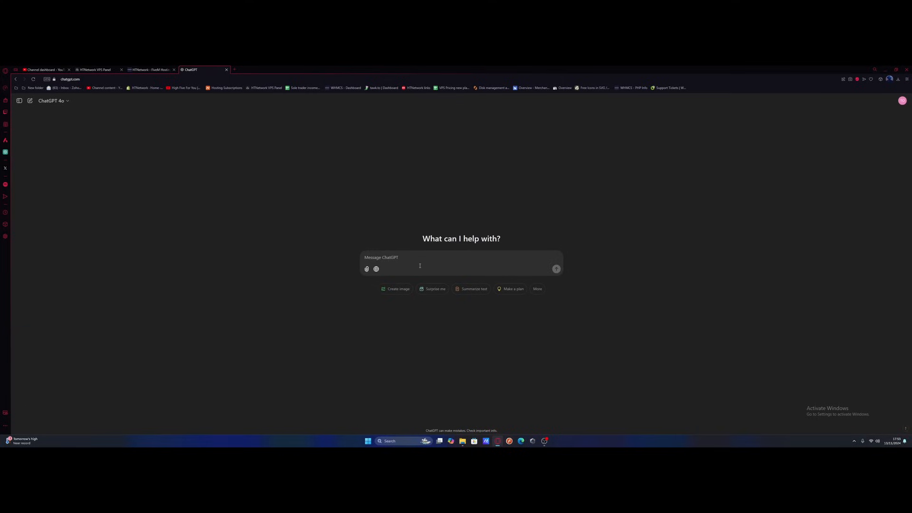
mouse_move(411, 262)
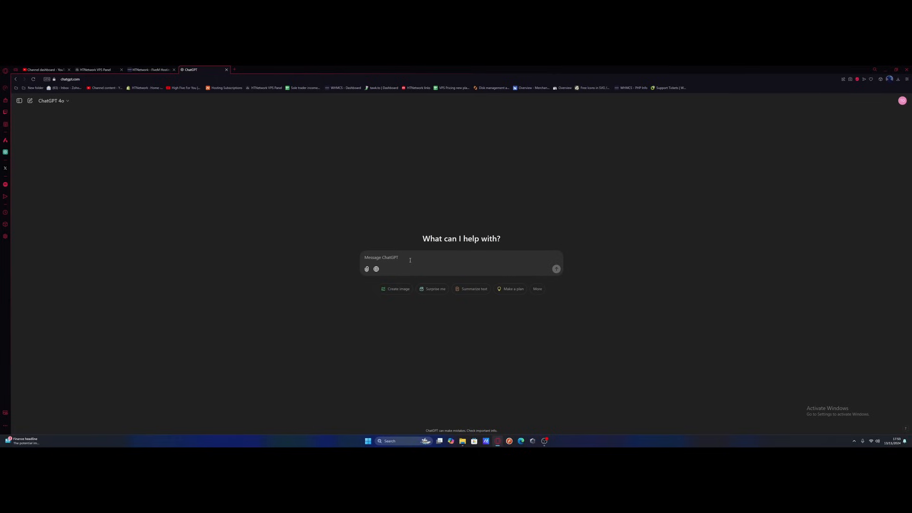
Type 'Im building a FiveM Server. What type of FiveM Server should I make?' into ChatGPT
type("Im building a FiveM Server. What type of FiveM Server should I make?")
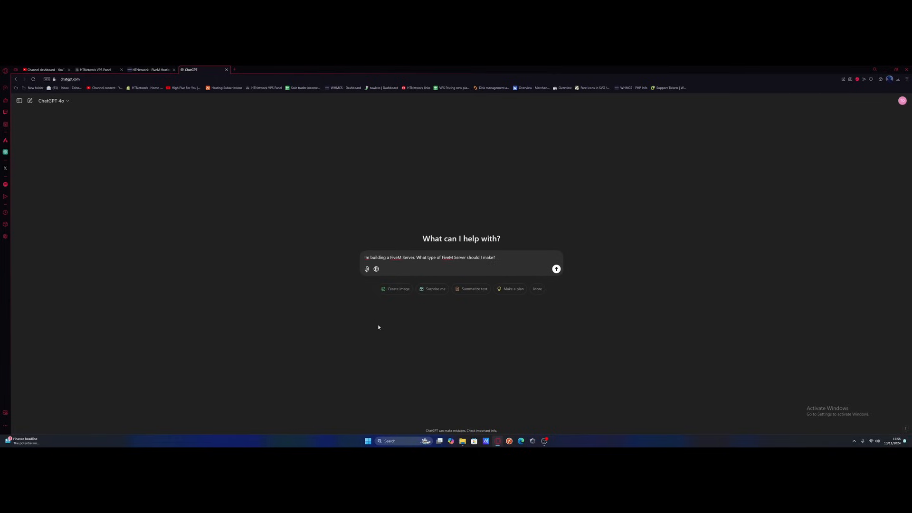
mouse_move(396, 288)
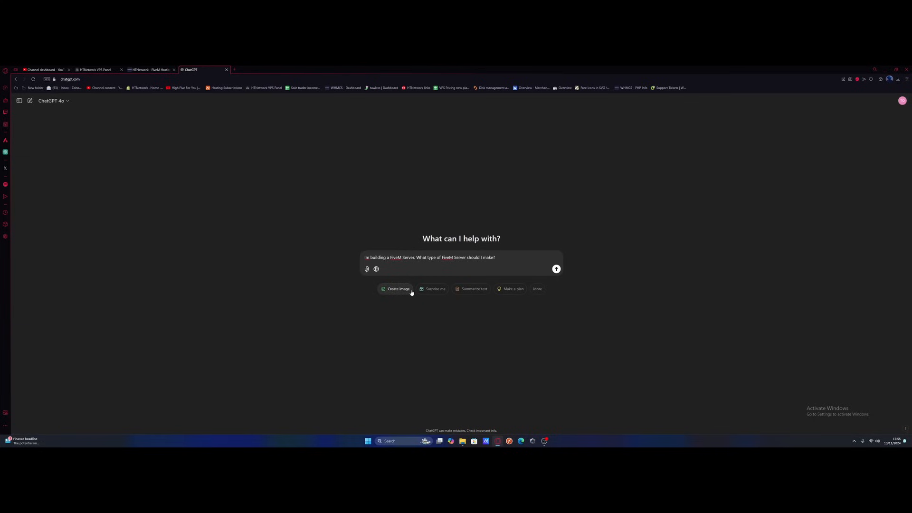
mouse_move(557, 269)
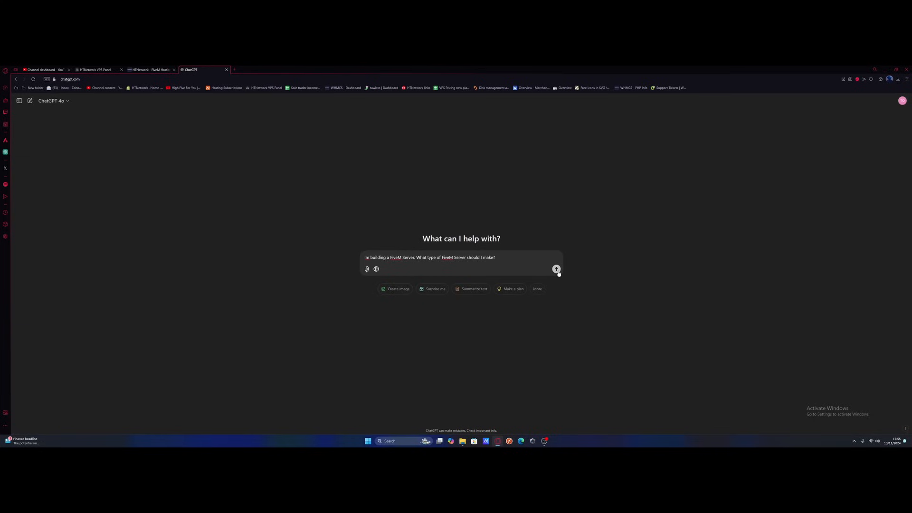
Send the server-type question and review ChatGPT's list of seven FiveM server types
left_click(557, 269)
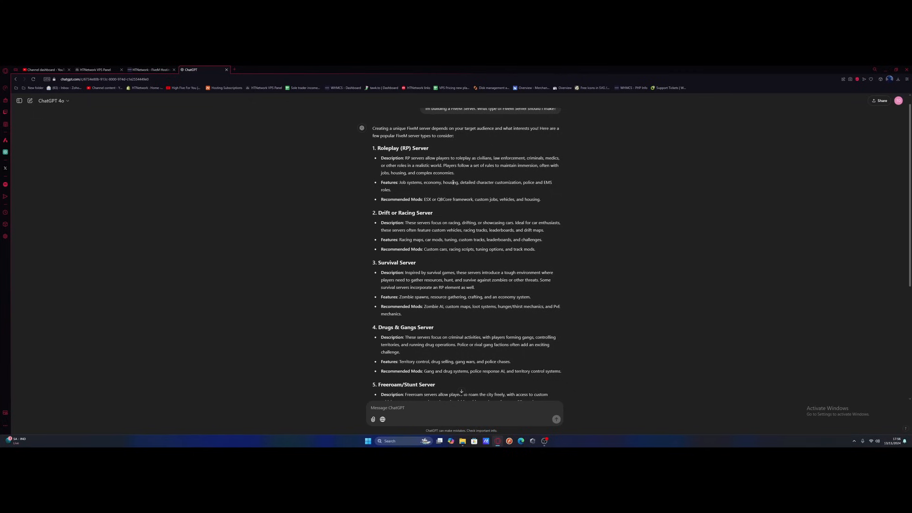
scroll("down", 3)
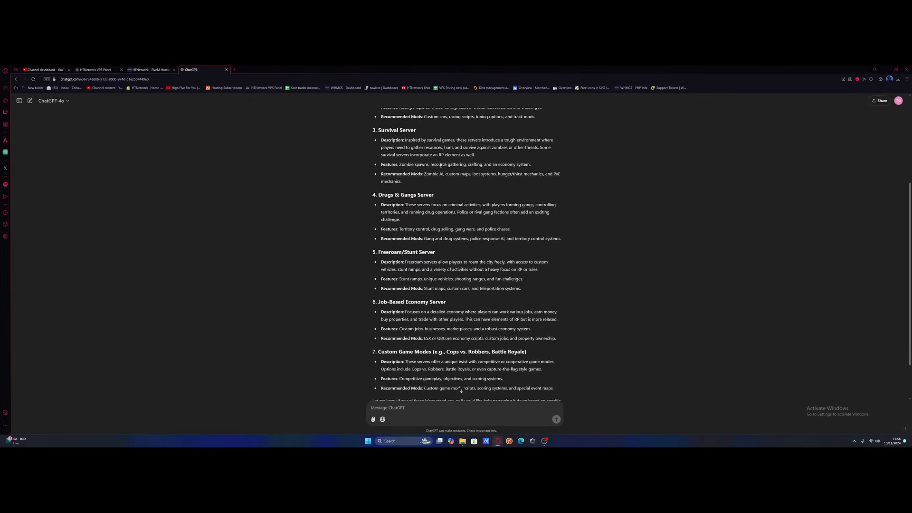
scroll("up", 3)
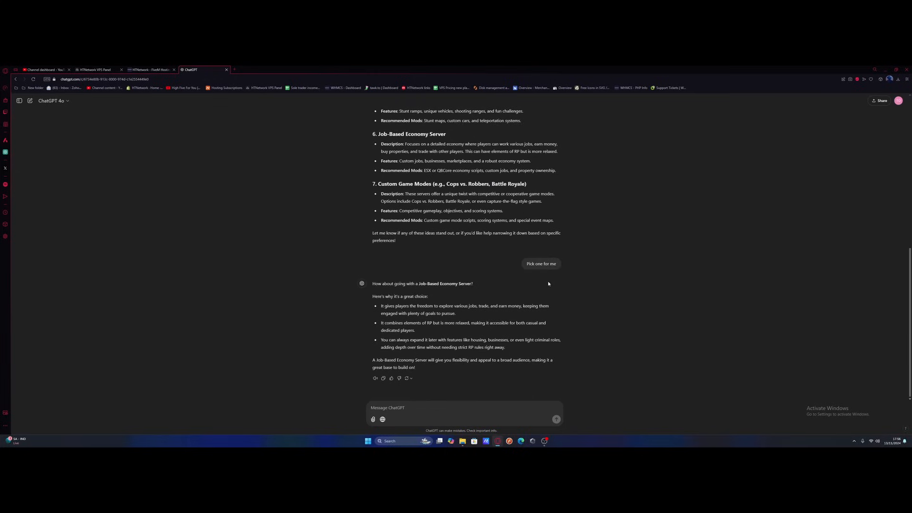
mouse_move(427, 280)
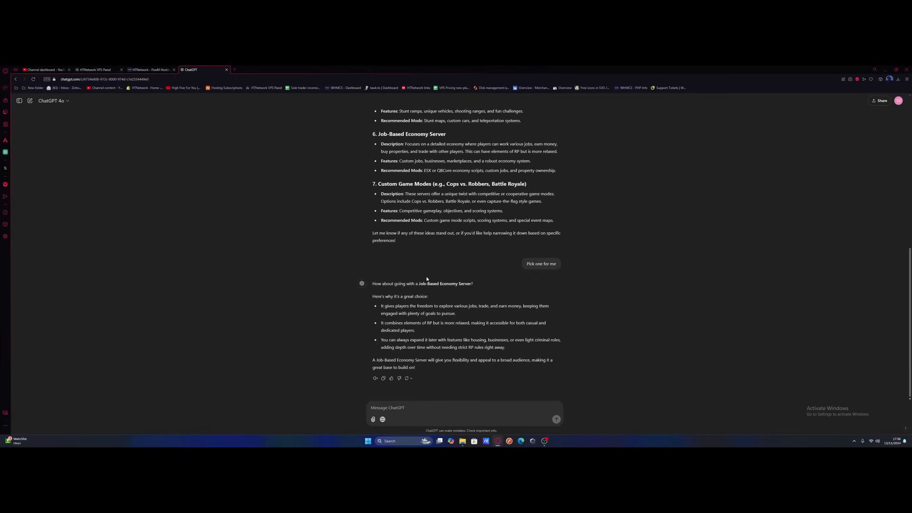
mouse_move(441, 288)
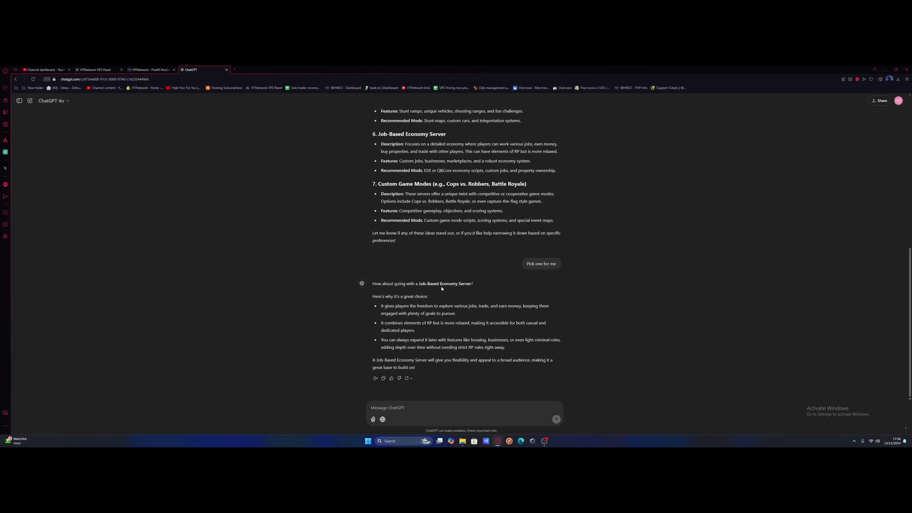
mouse_move(542, 334)
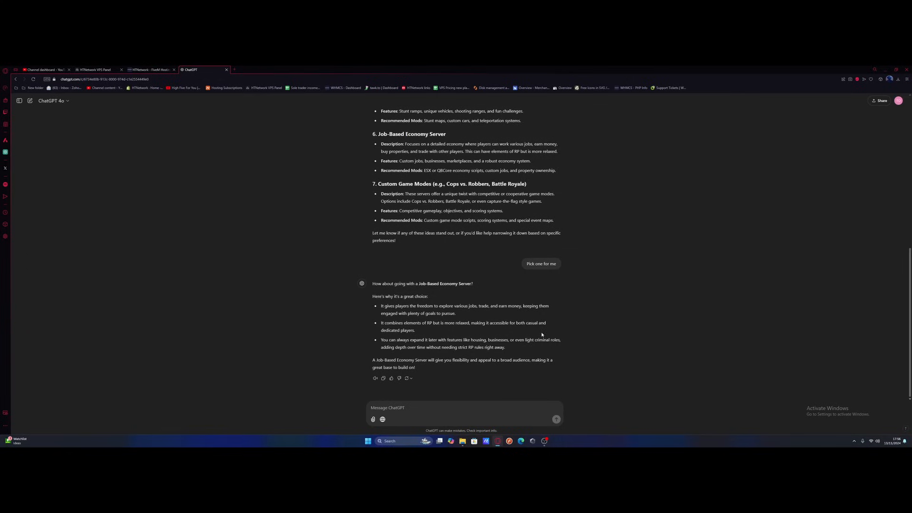
mouse_move(579, 339)
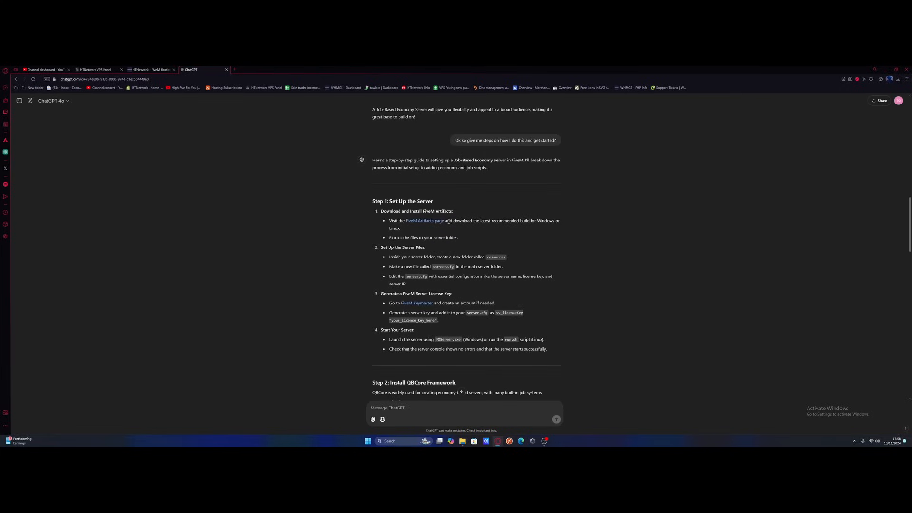
Scroll through the setup guide covering artifacts, QBCore, jobs, economy and plugins
scroll("down", 3)
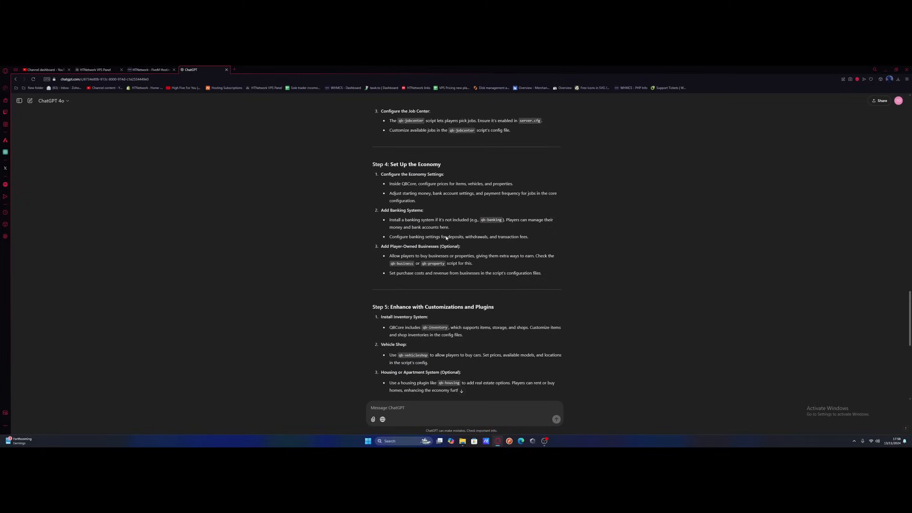
scroll("up", 3)
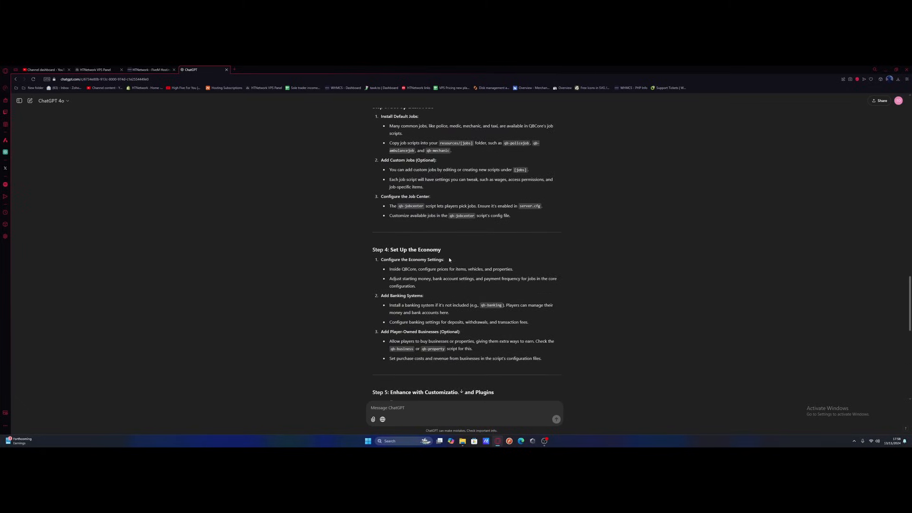
scroll("up", 3)
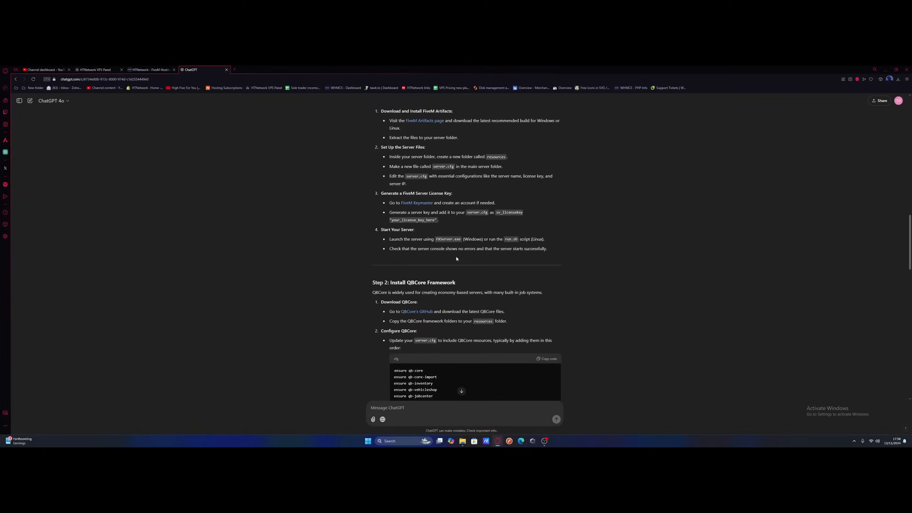
scroll("down", 3)
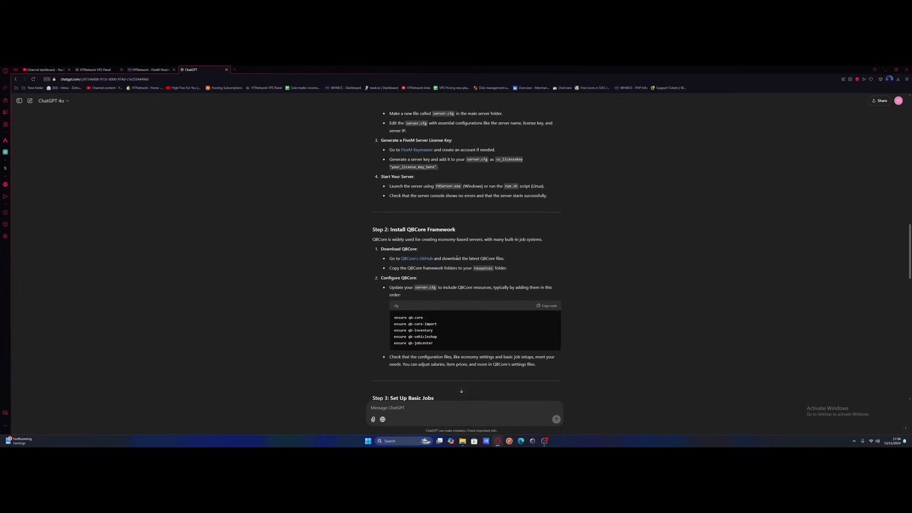
scroll("down", 3)
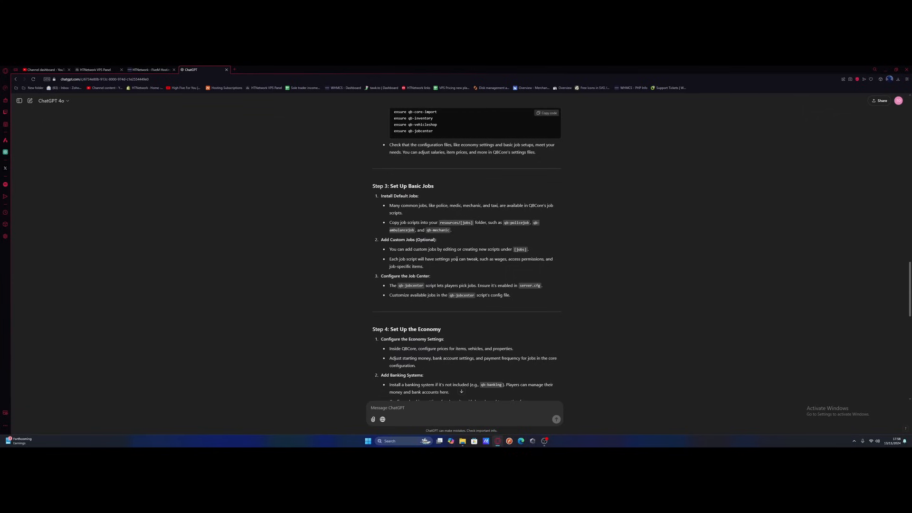
scroll("up", 3)
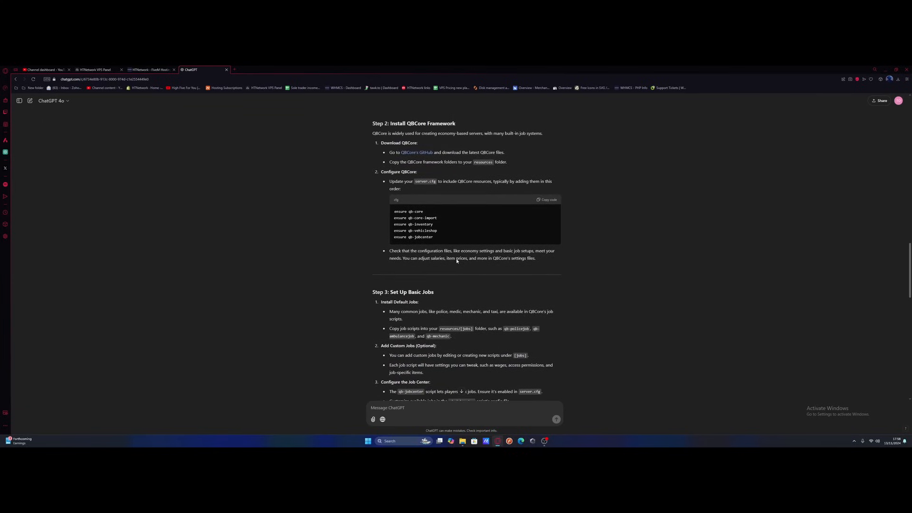
scroll("down", 3)
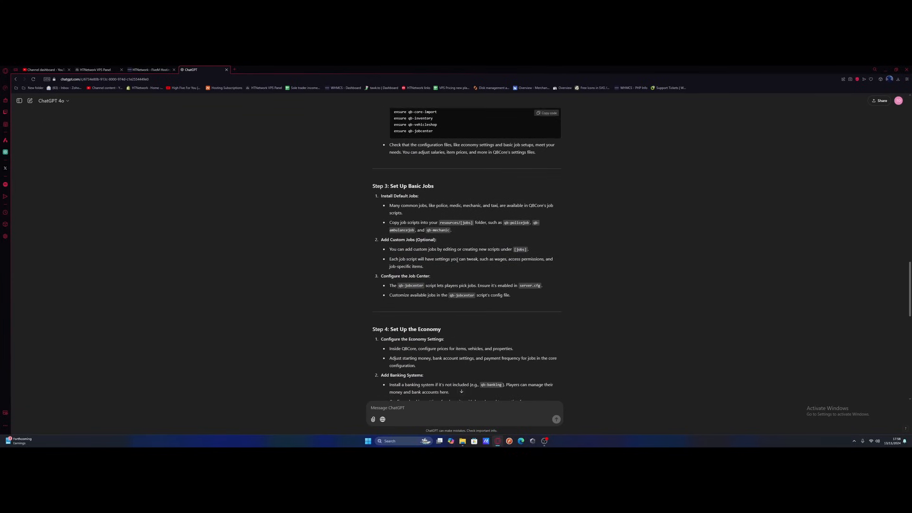
scroll("down", 3)
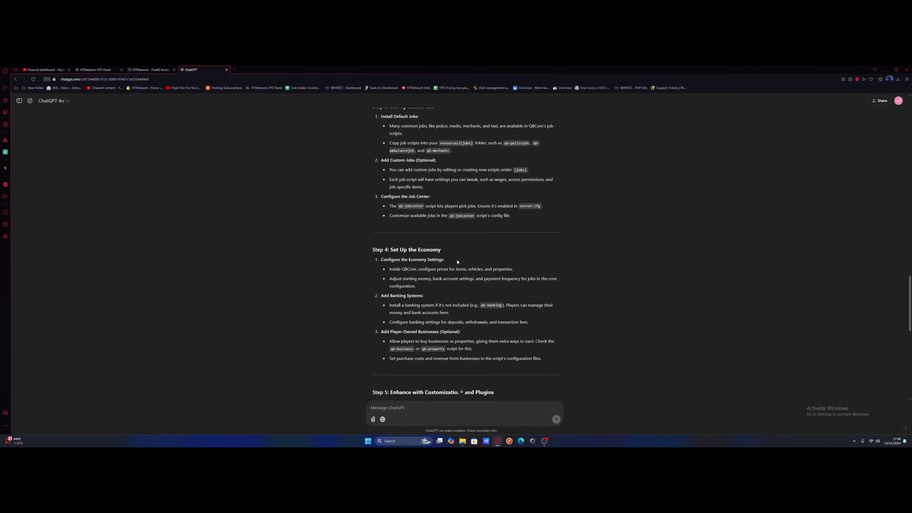
Switch to the HTNetwork website and go to its Server Hosting offerings
left_click(151, 69)
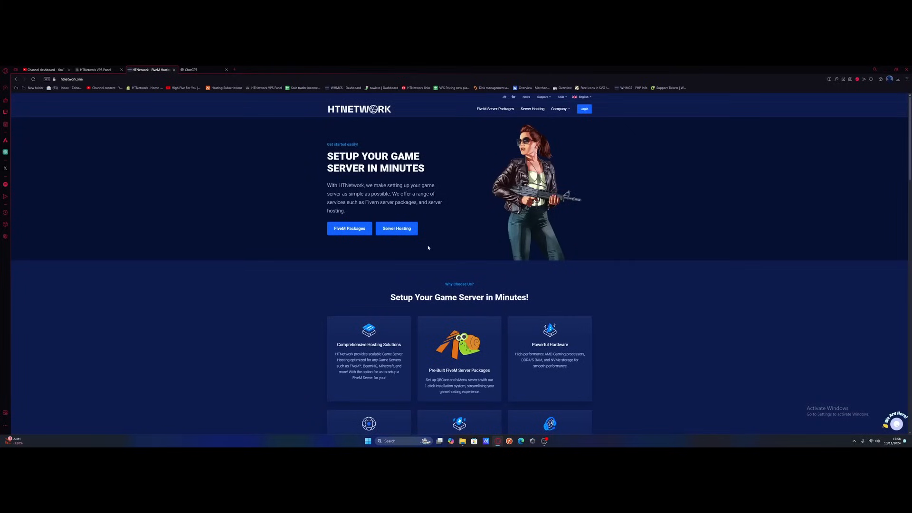
mouse_move(80, 113)
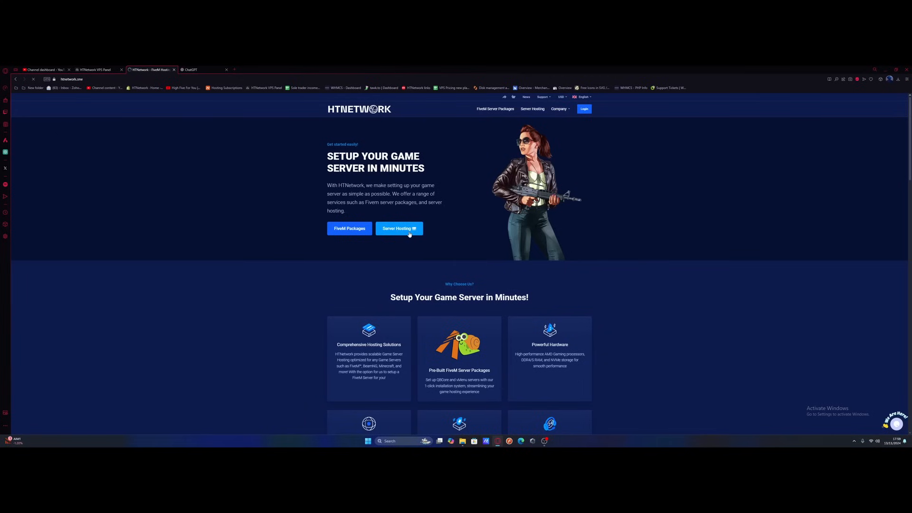
left_click(399, 228)
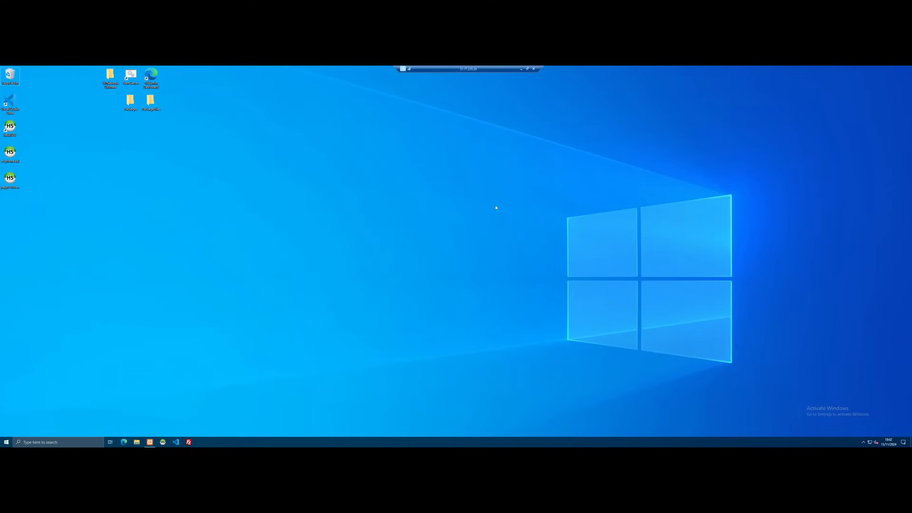
Approve txAdmin's access to the Cfx.re account username and profile details
right_click(393, 239)
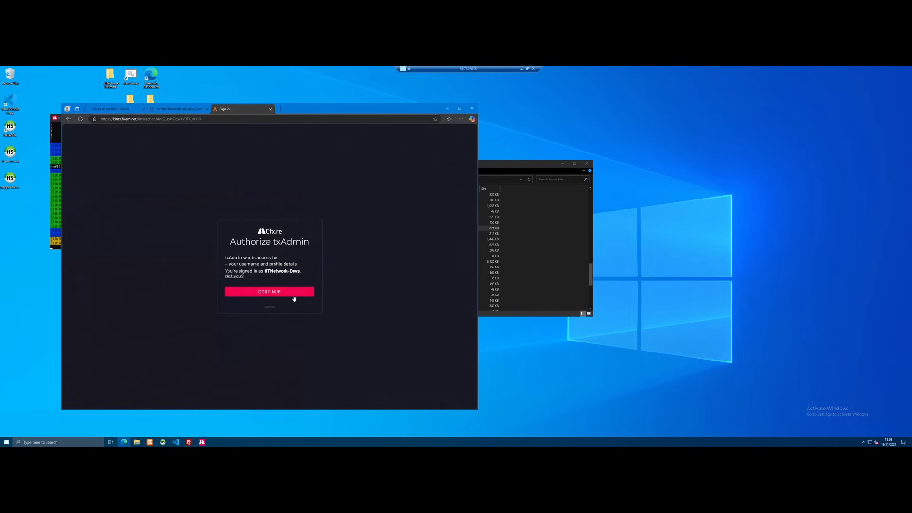
left_click(269, 291)
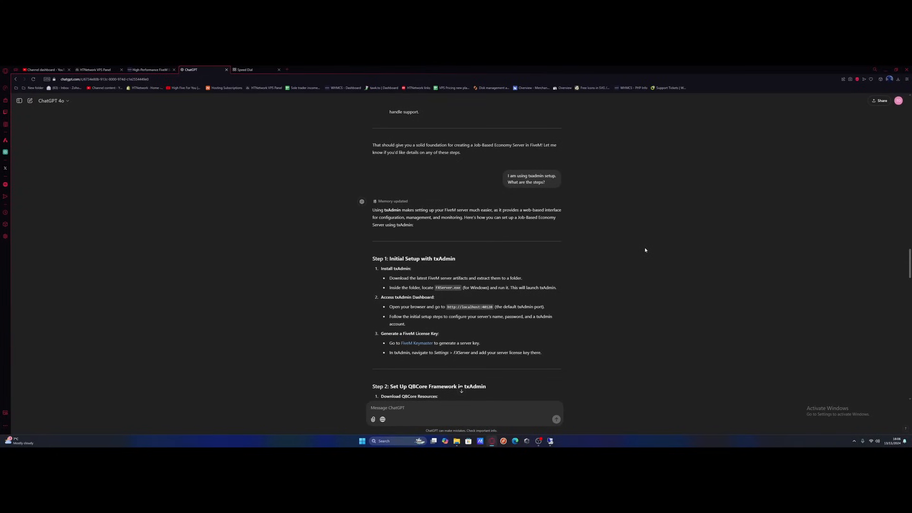
mouse_move(488, 247)
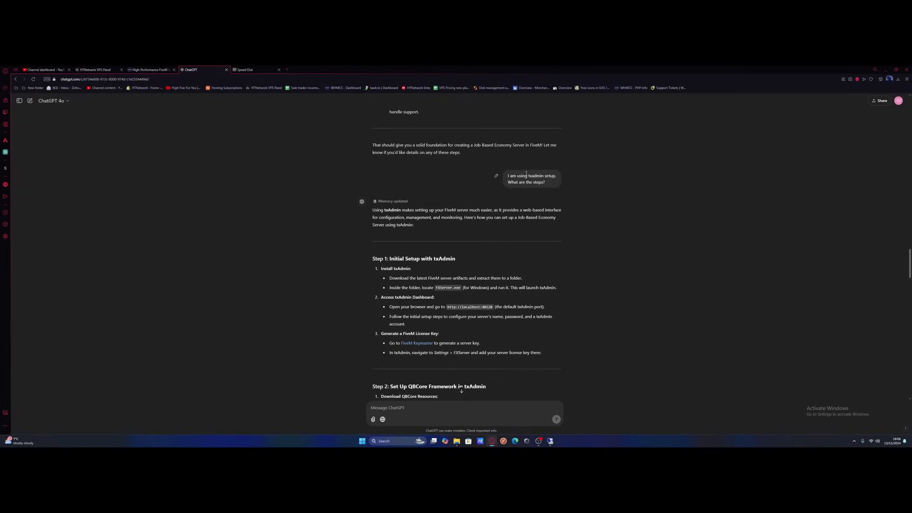
scroll("down", 3)
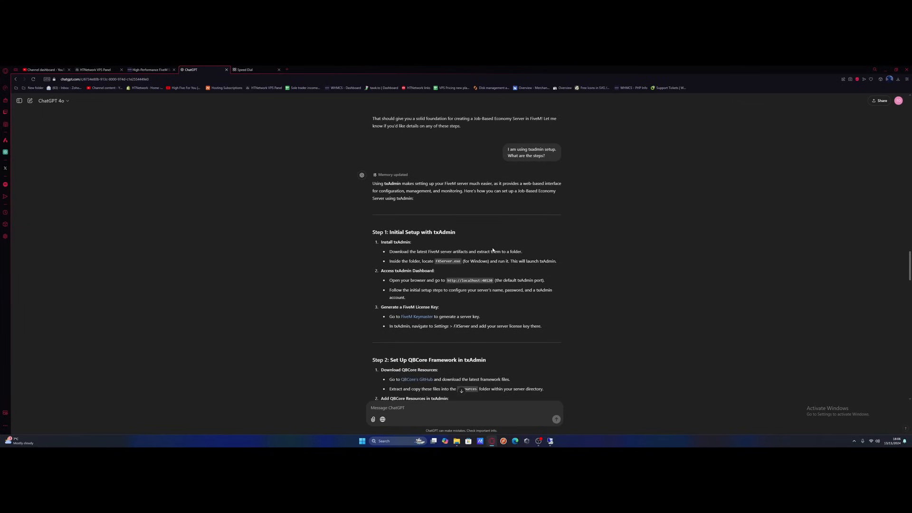
scroll("down", 3)
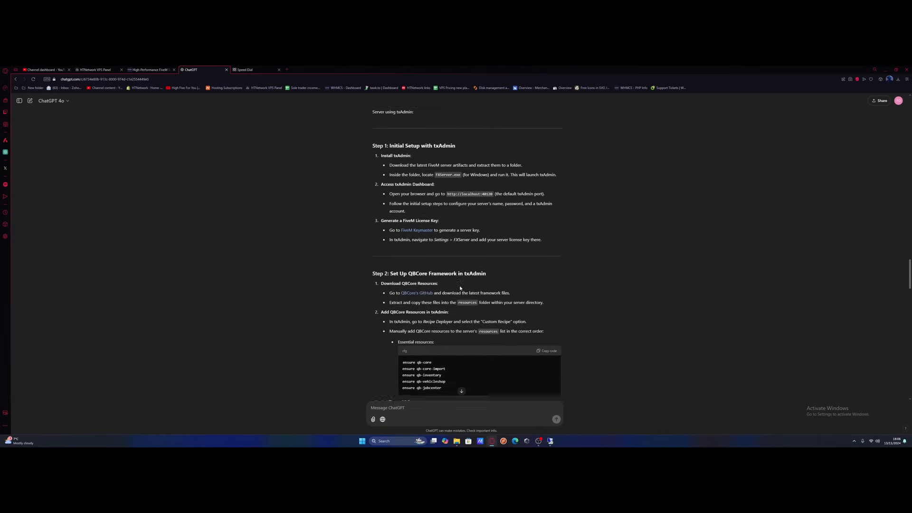
scroll("down", 3)
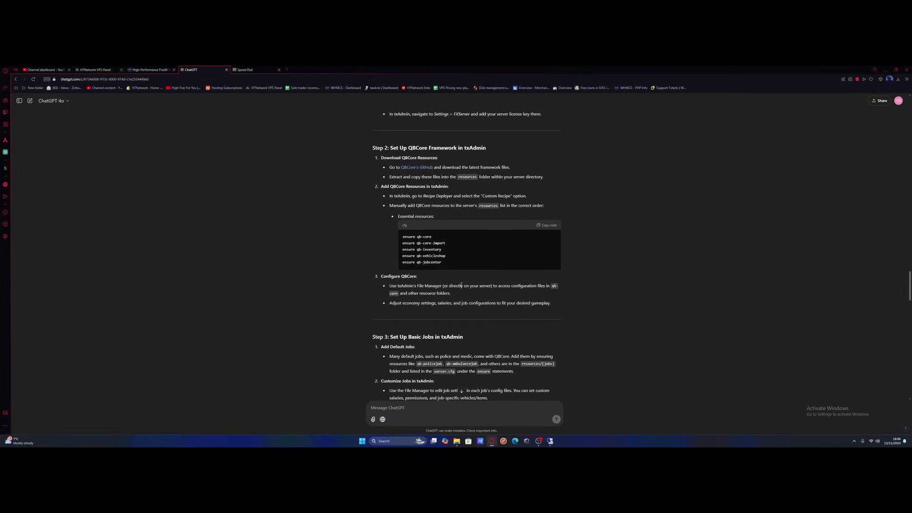
scroll("up", 3)
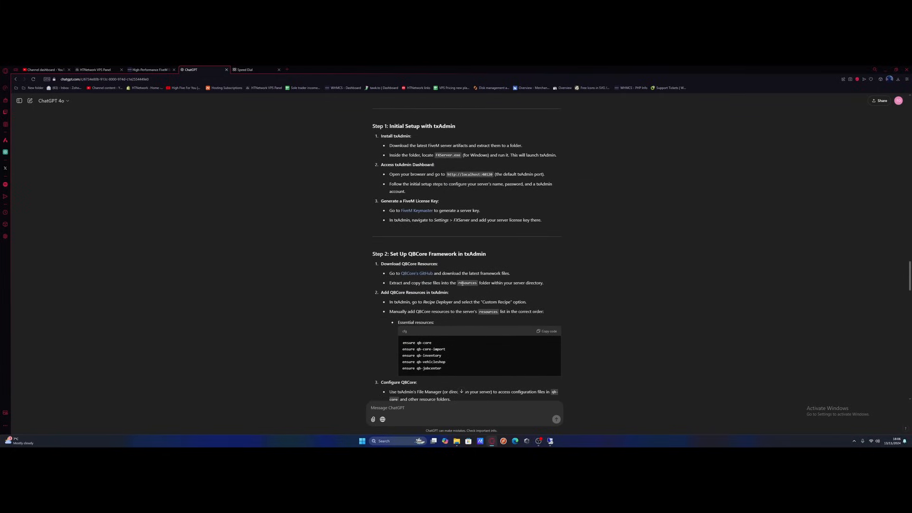
mouse_move(416, 210)
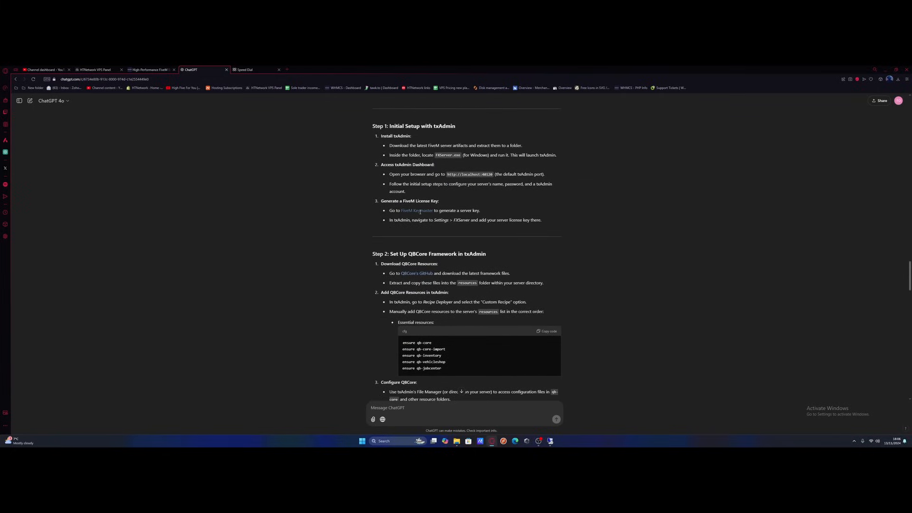
scroll("up", 3)
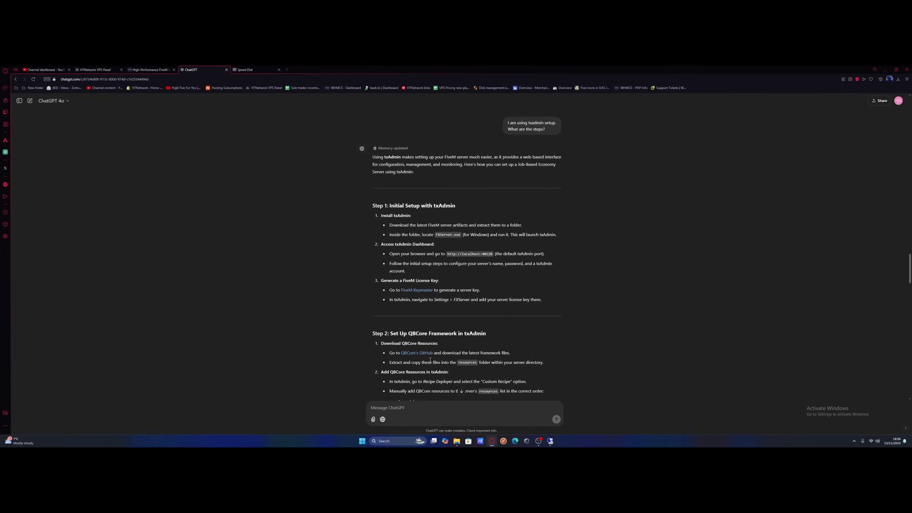
scroll("down", 3)
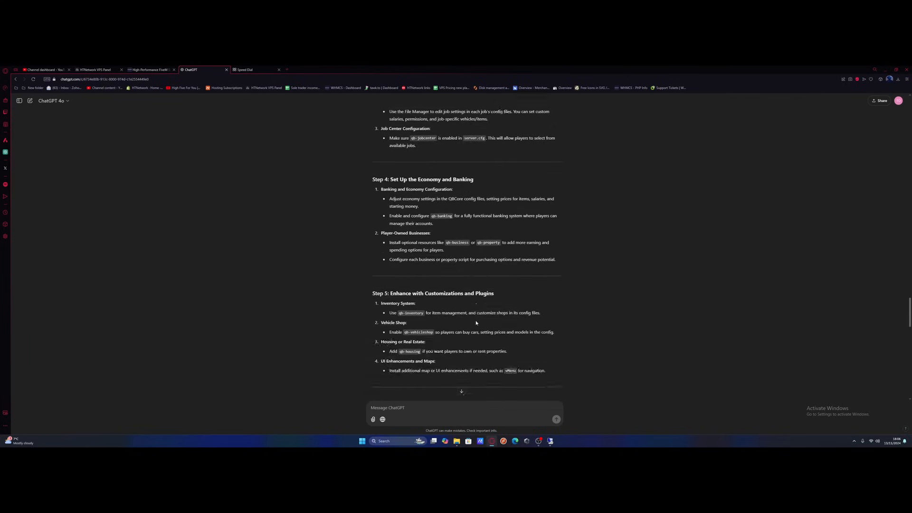
scroll("down", 3)
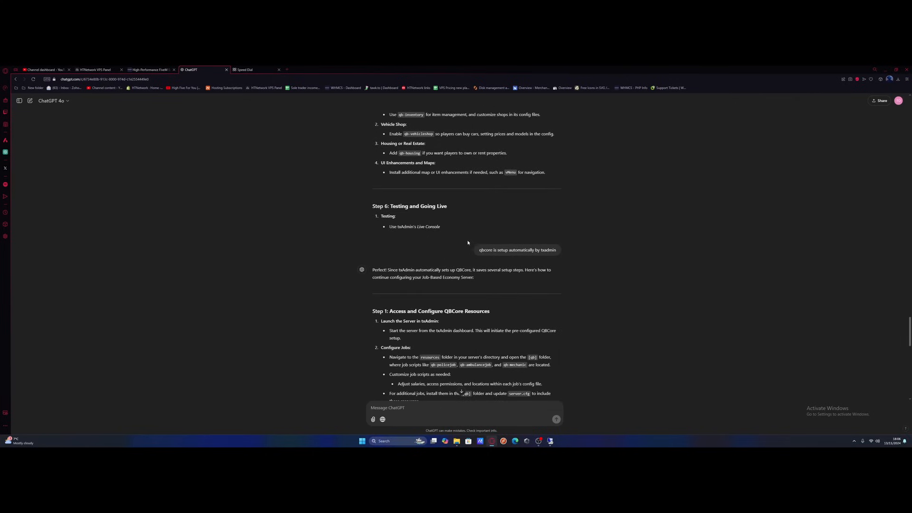
scroll("down", 3)
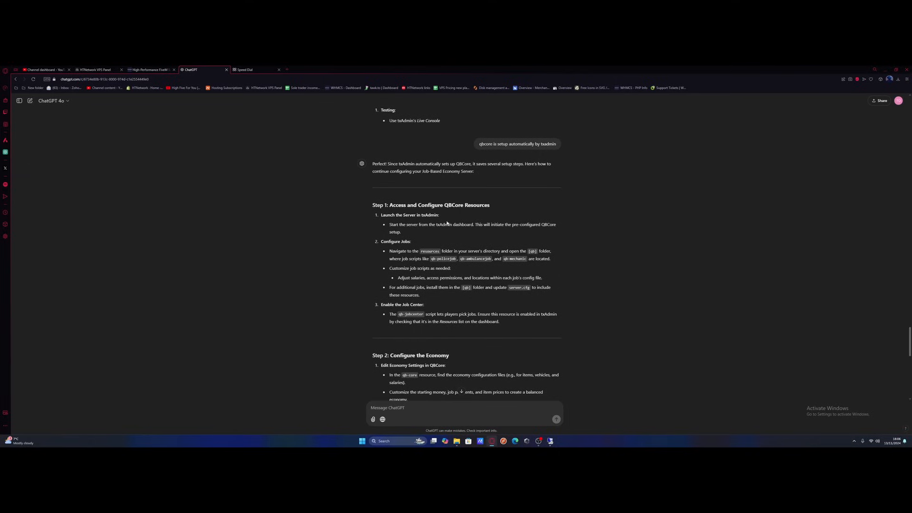
mouse_move(484, 225)
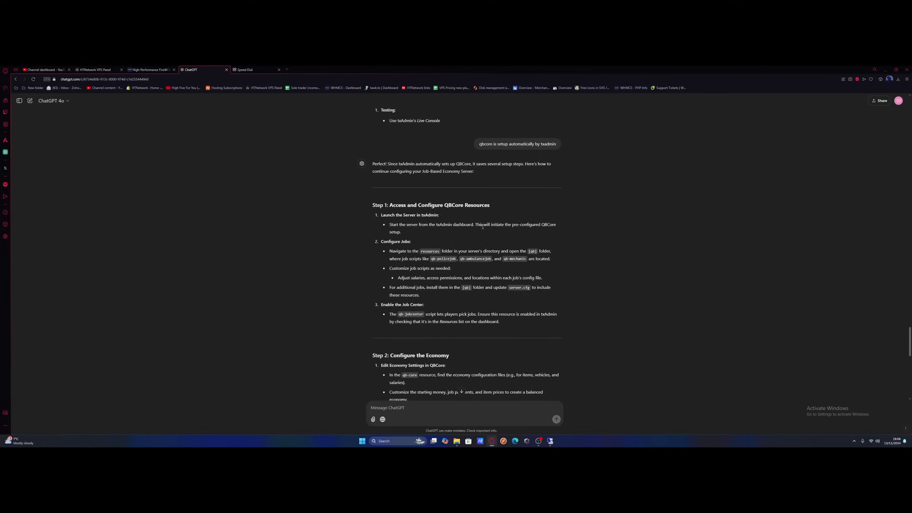
mouse_move(553, 236)
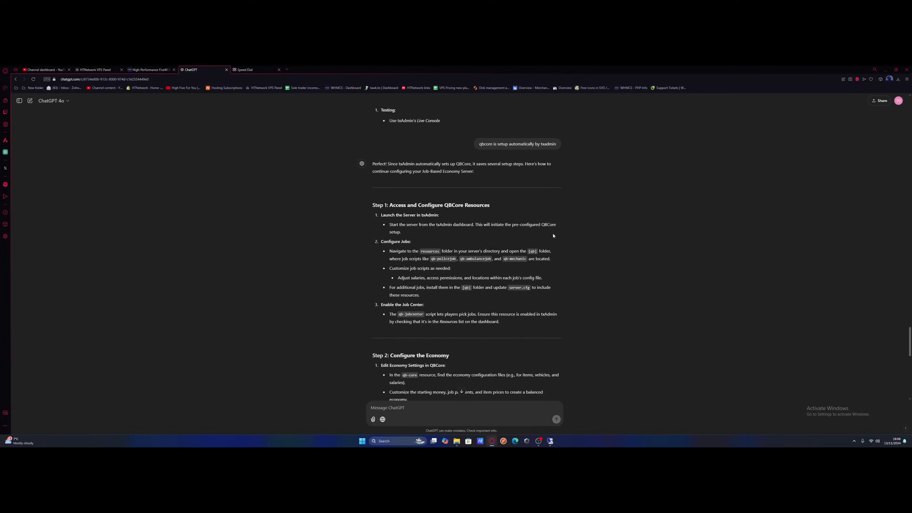
scroll("down", 3)
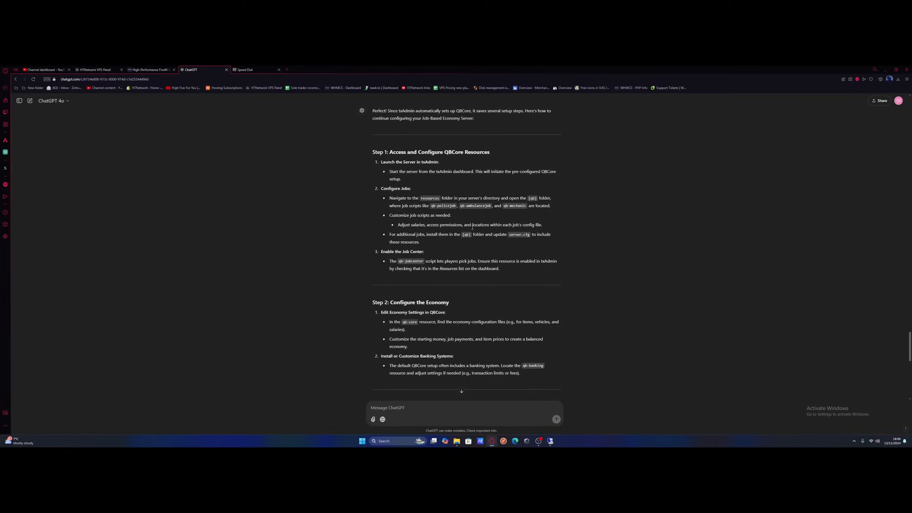
mouse_move(488, 159)
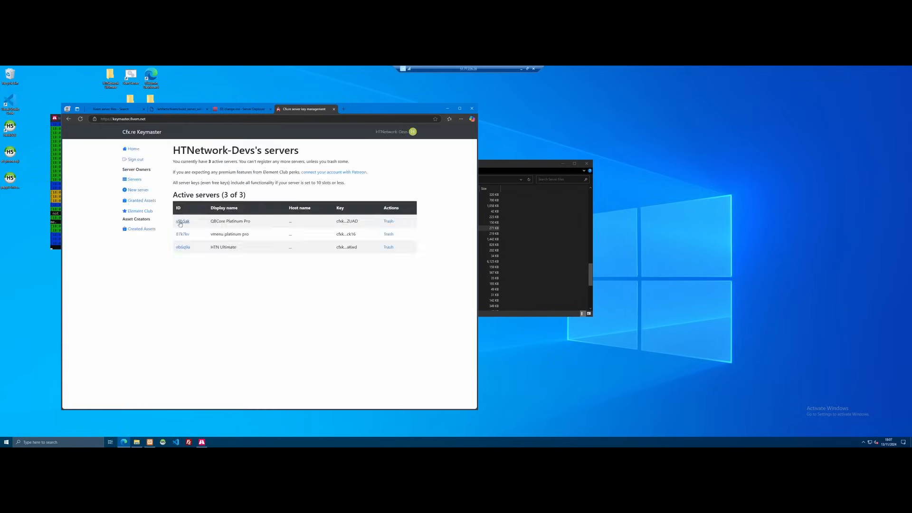
Continue past the finished QBCore deployment and scroll the Live Console startup log
left_click(241, 108)
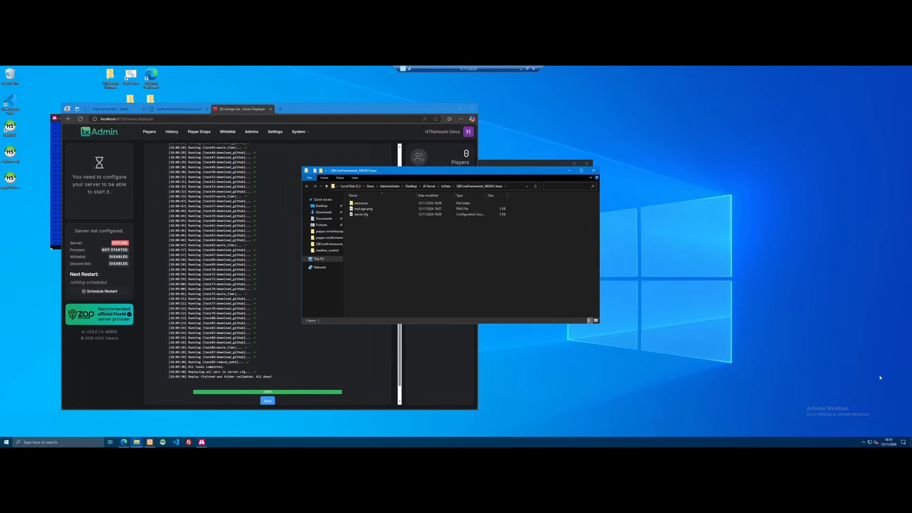
left_click(267, 401)
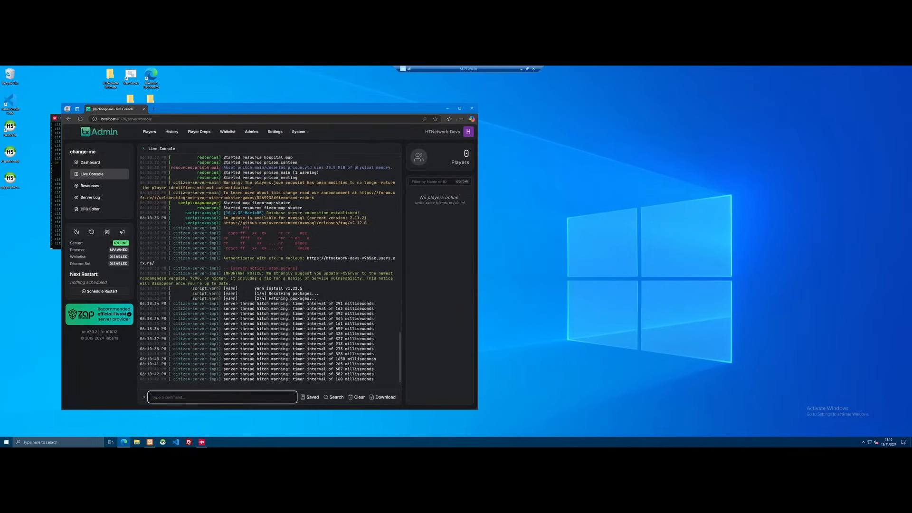
scroll("up", 3)
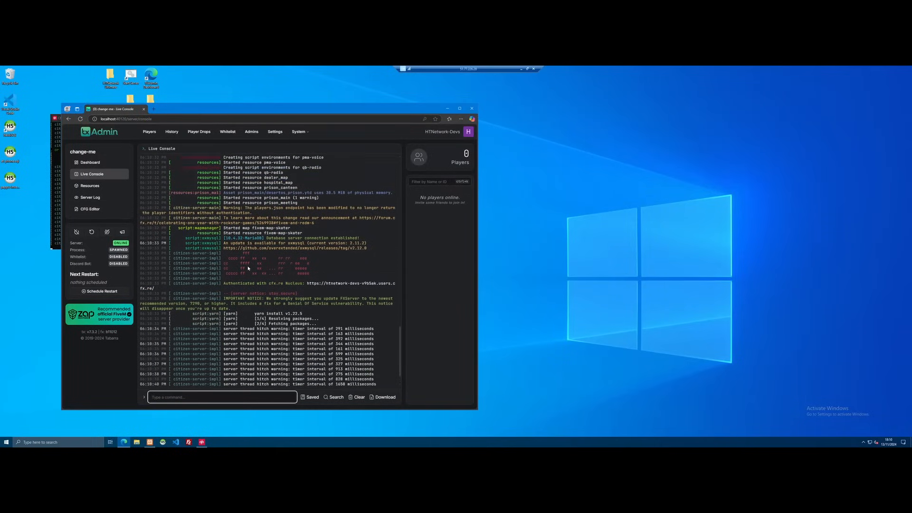
scroll("up", 3)
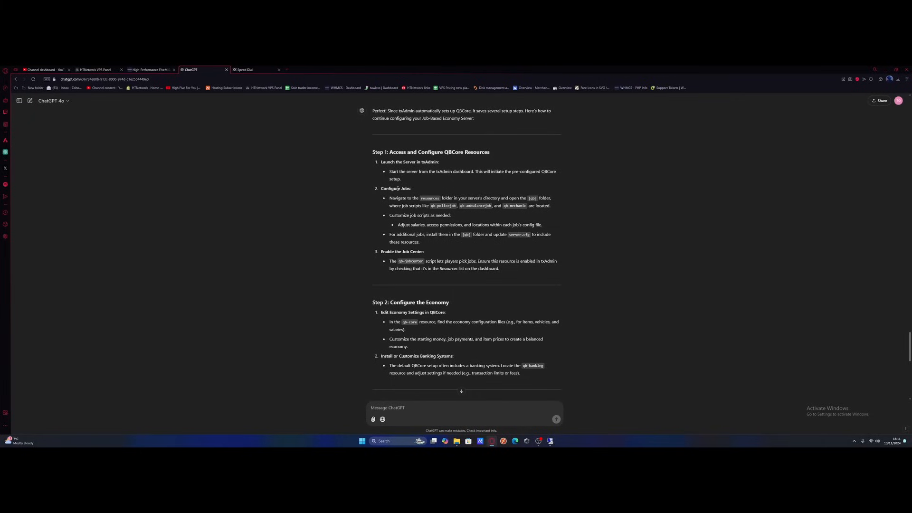
mouse_move(418, 204)
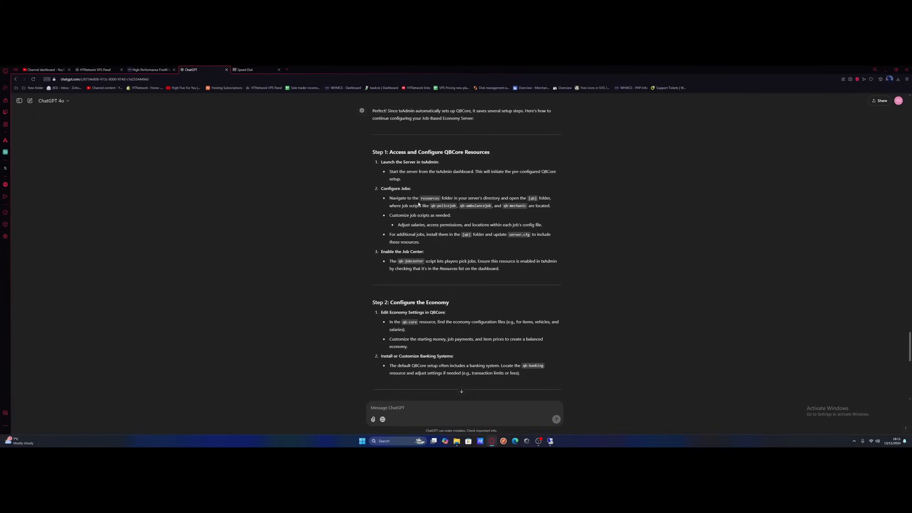
mouse_move(418, 204)
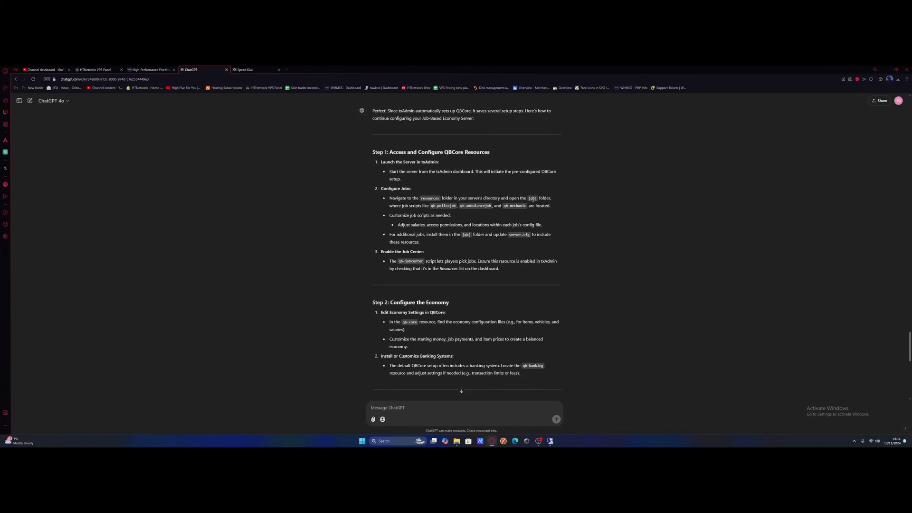
mouse_move(424, 214)
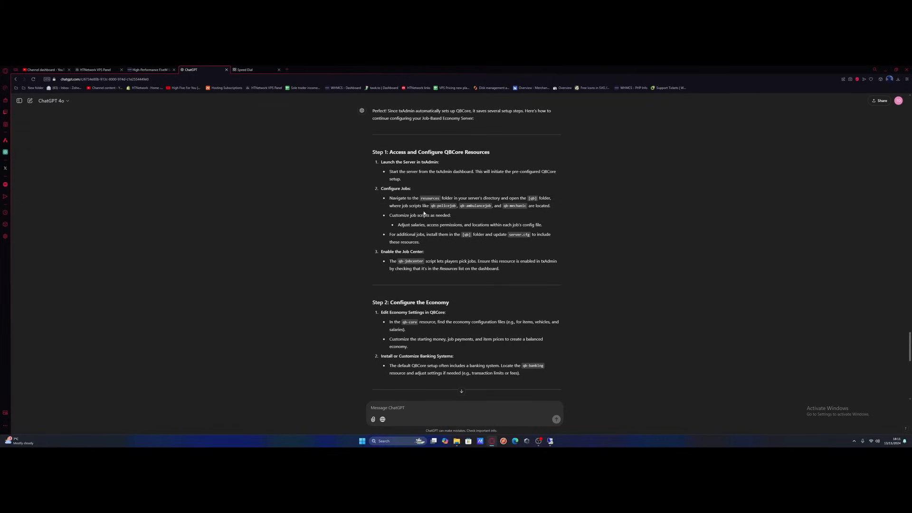
mouse_move(424, 213)
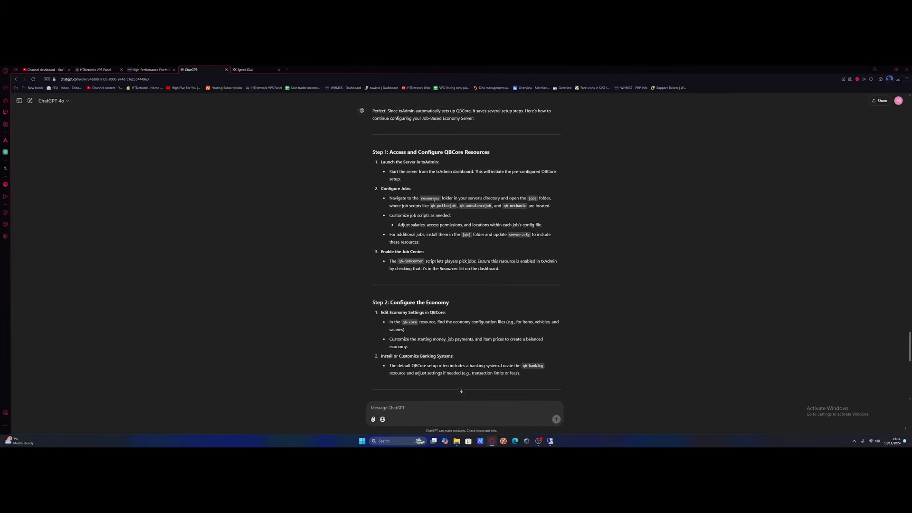
mouse_move(600, 203)
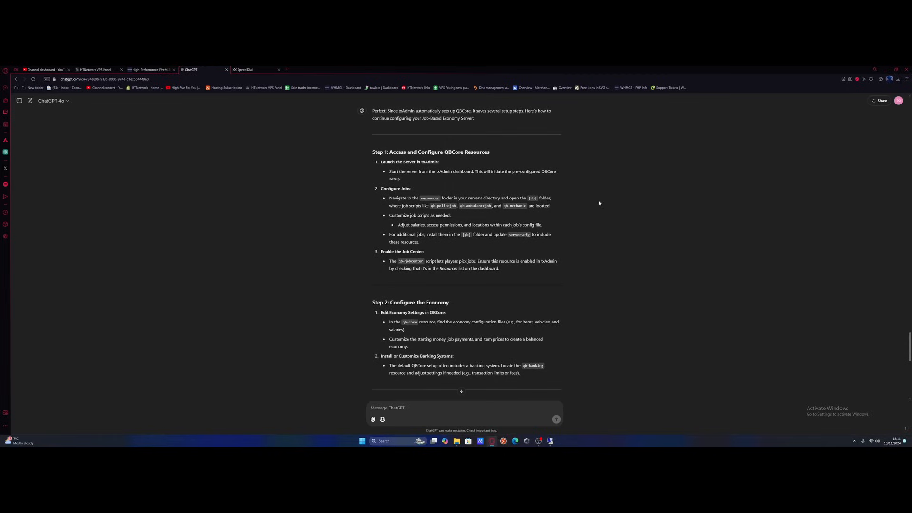
mouse_move(596, 197)
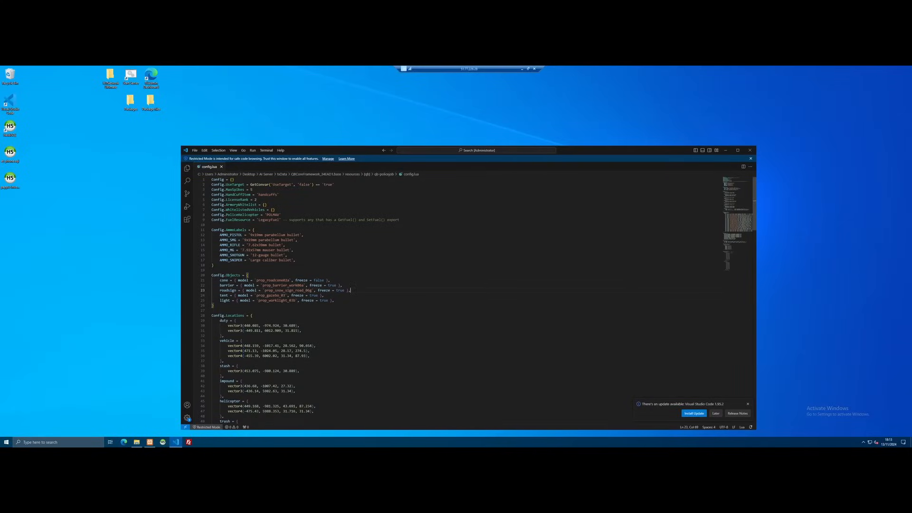
scroll("down", 3)
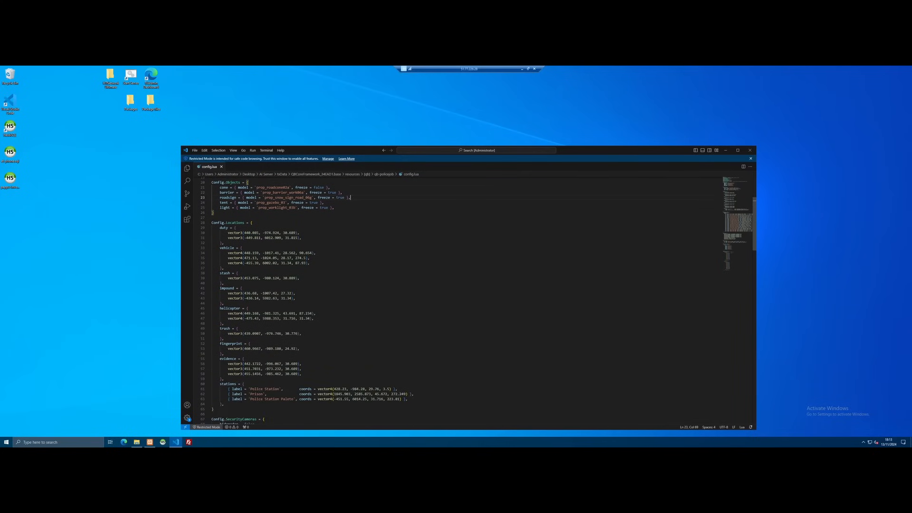
scroll("down", 3)
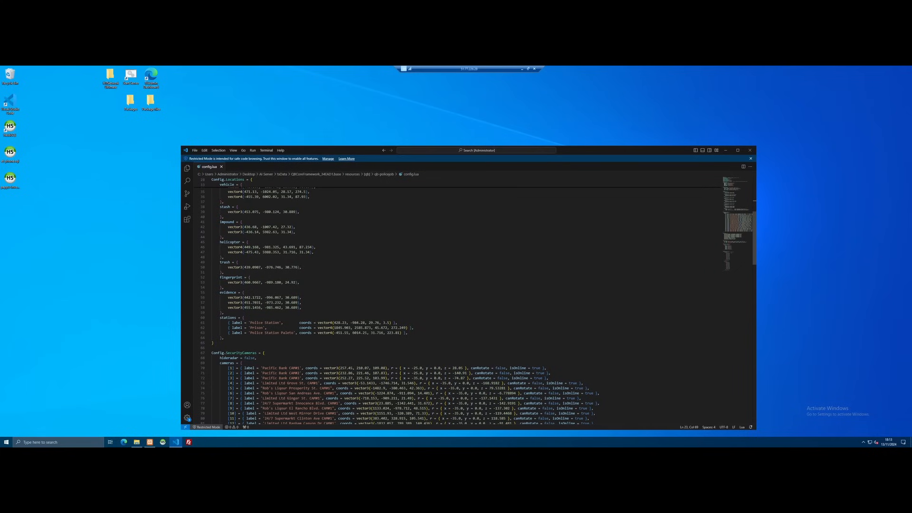
scroll("down", 3)
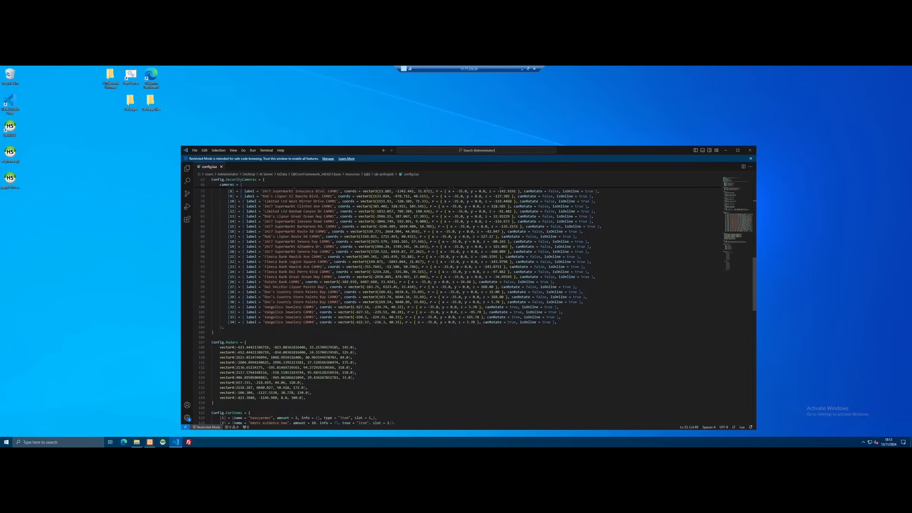
scroll("down", 3)
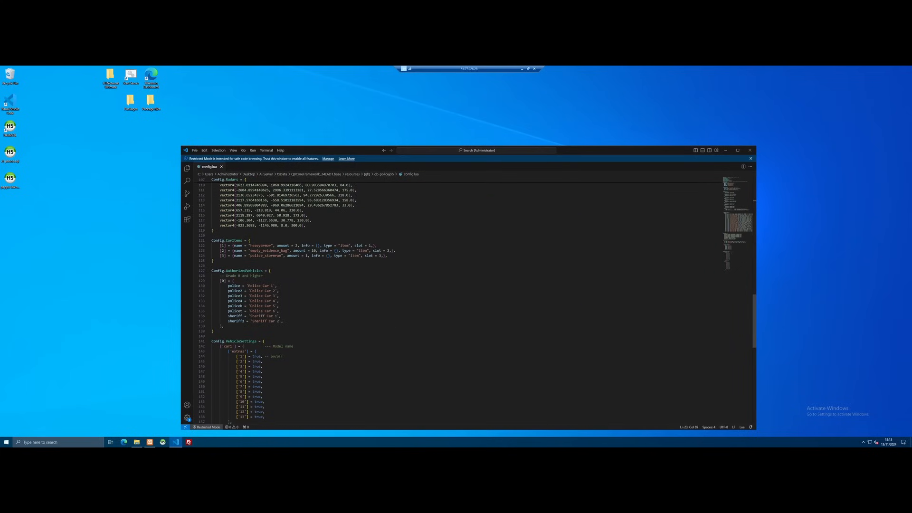
scroll("down", 3)
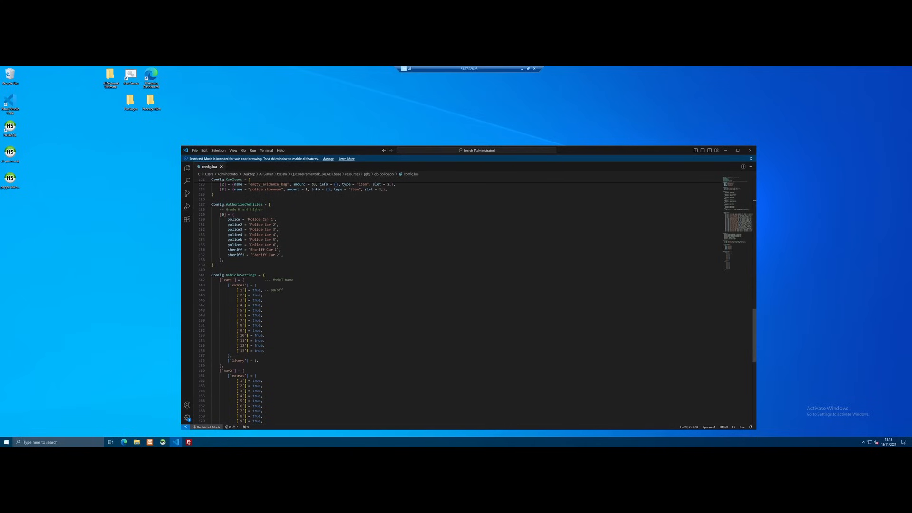
scroll("up", 3)
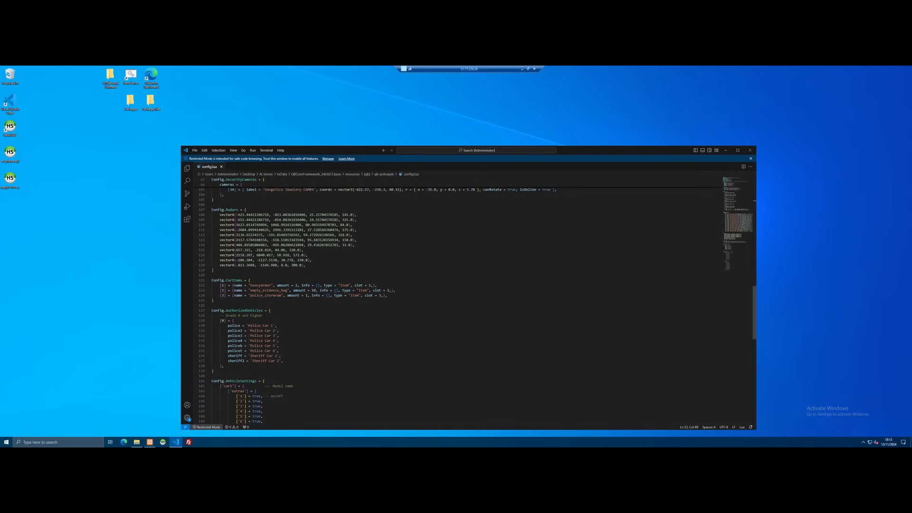
scroll("up", 3)
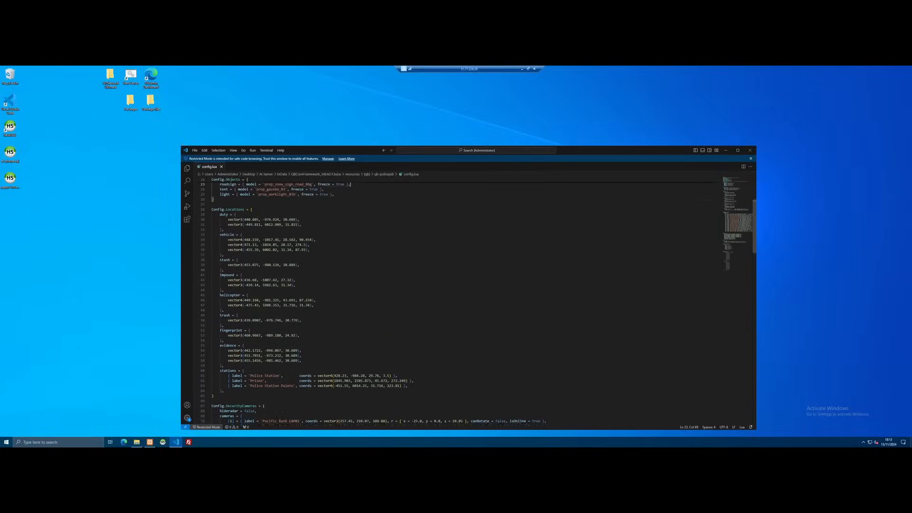
scroll("up", 3)
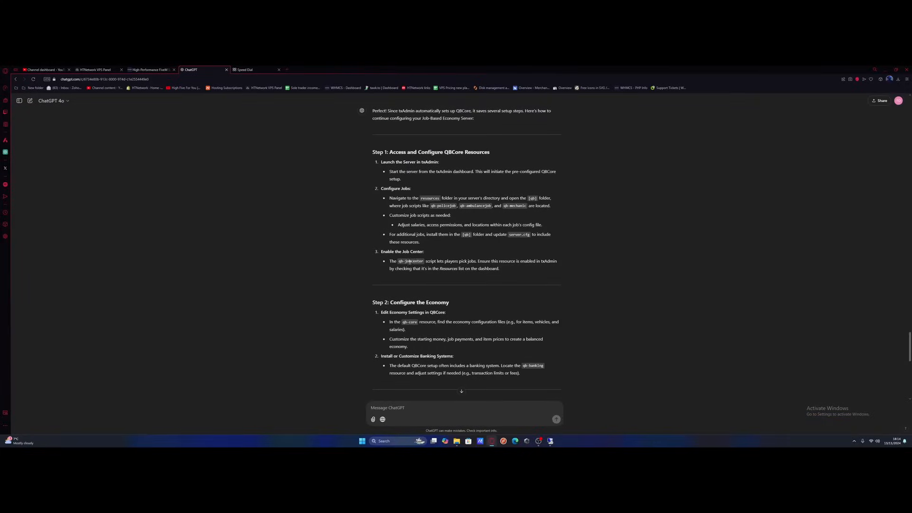
mouse_move(698, 282)
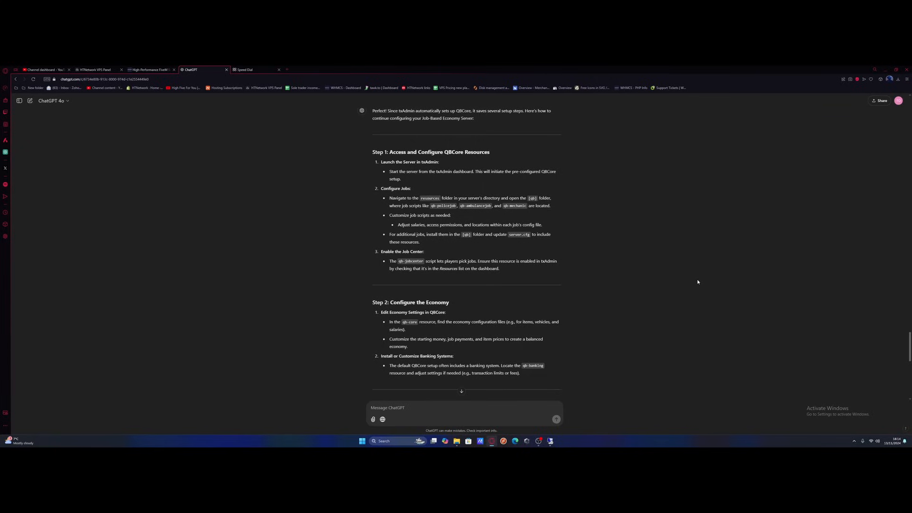
mouse_move(495, 312)
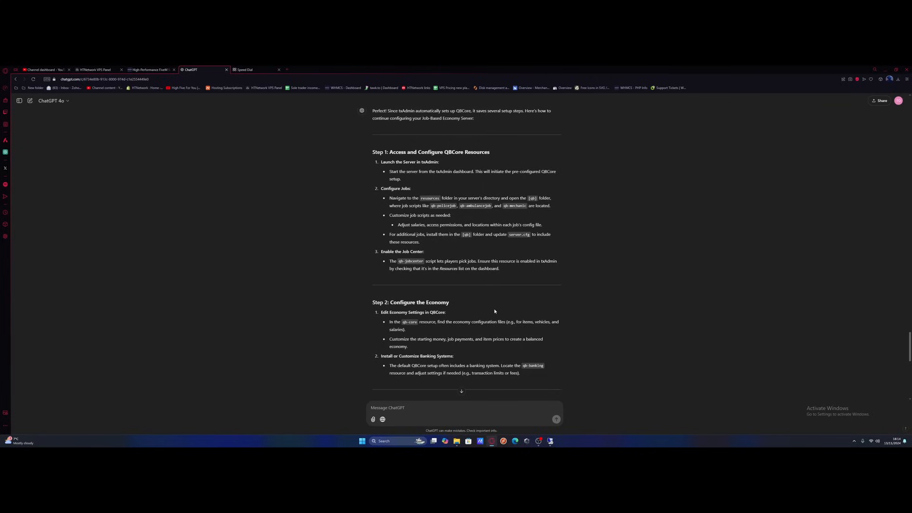
mouse_move(514, 299)
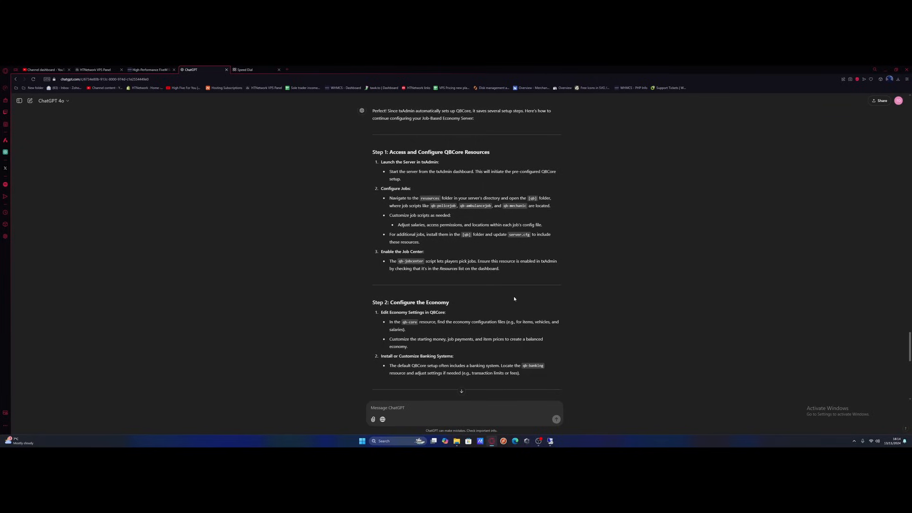
scroll("down", 3)
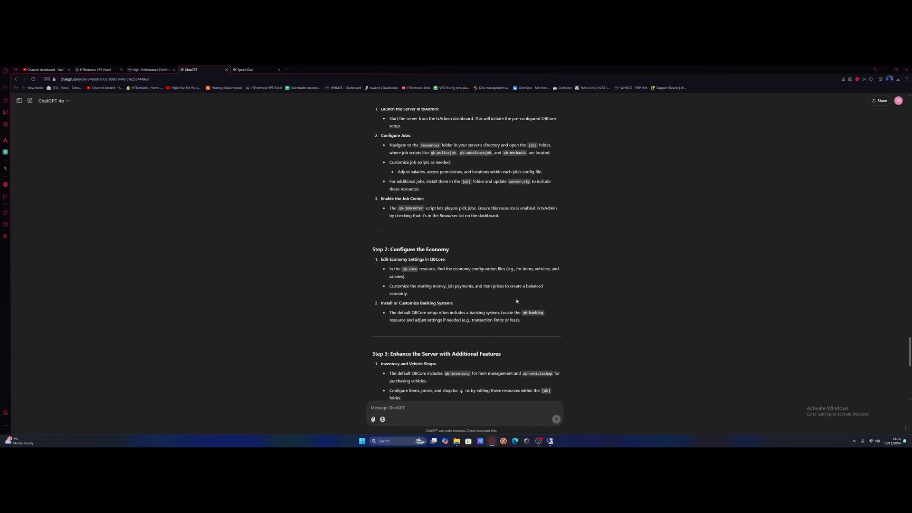
mouse_move(428, 276)
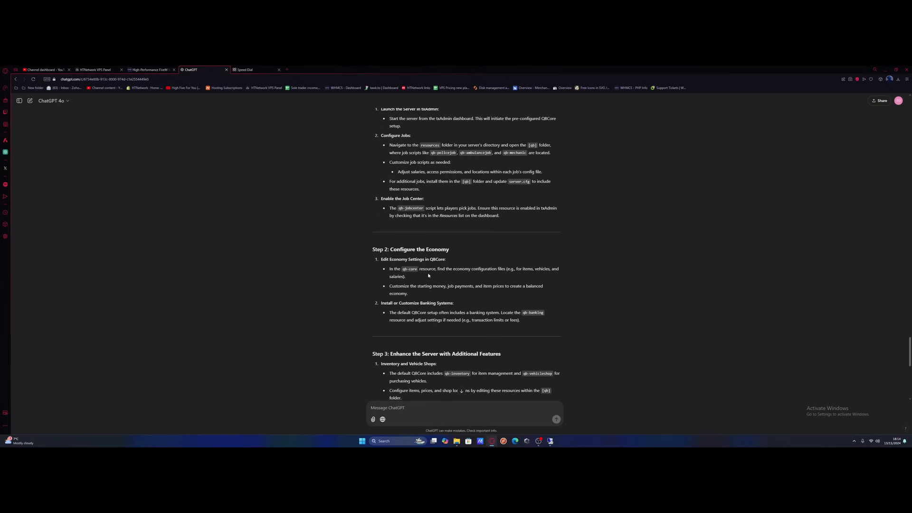
mouse_move(420, 274)
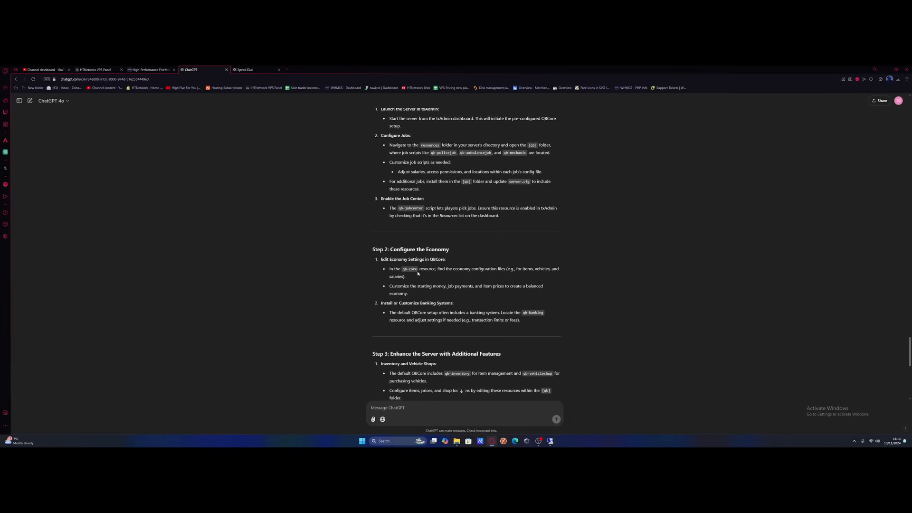
mouse_move(476, 274)
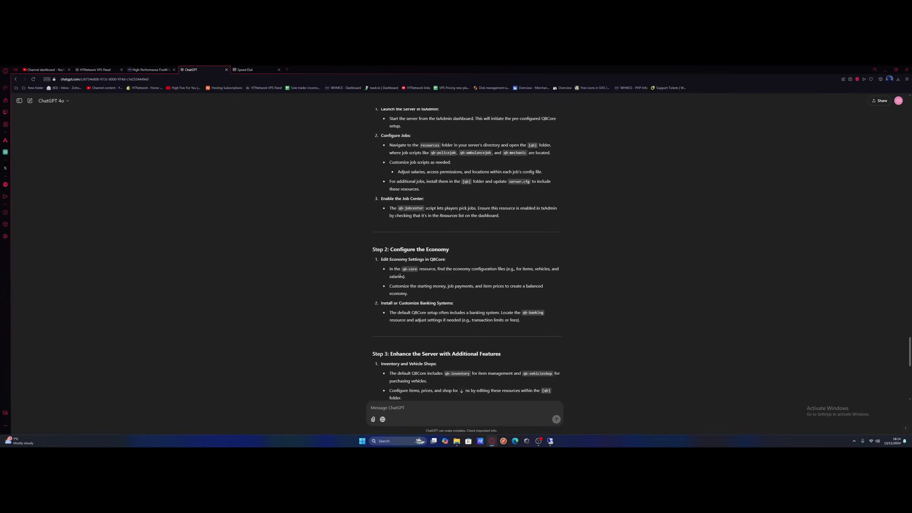
mouse_move(459, 167)
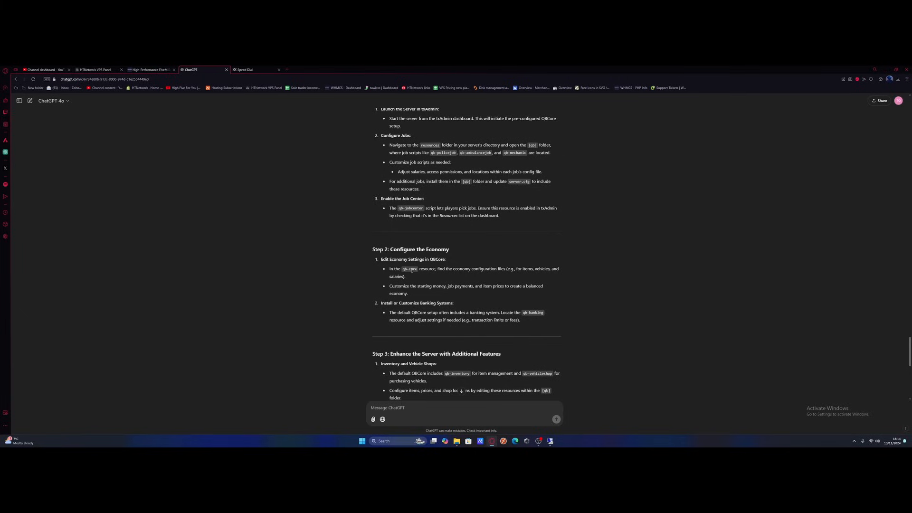
mouse_move(412, 275)
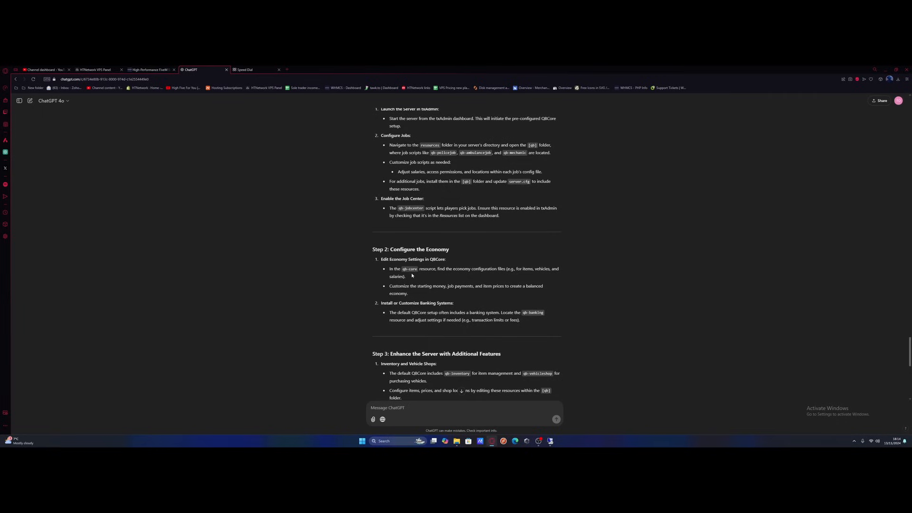
mouse_move(413, 277)
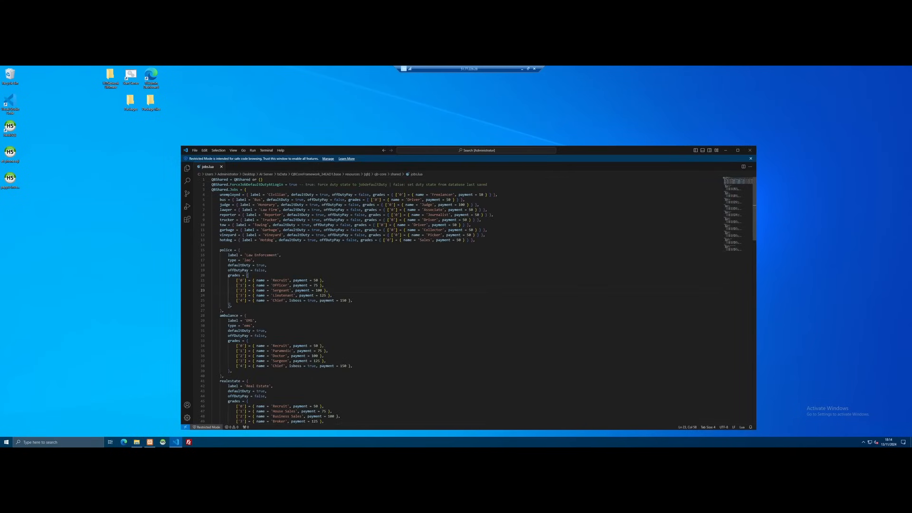
scroll("down", 3)
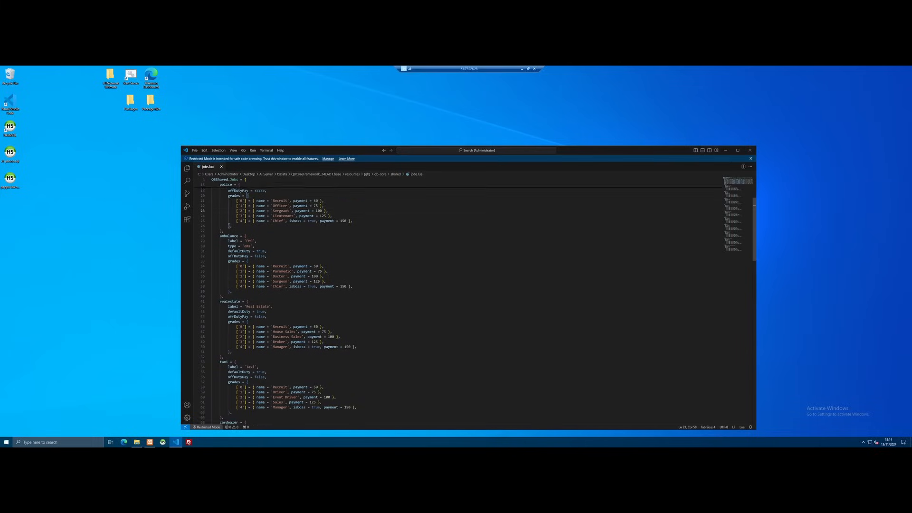
scroll("down", 3)
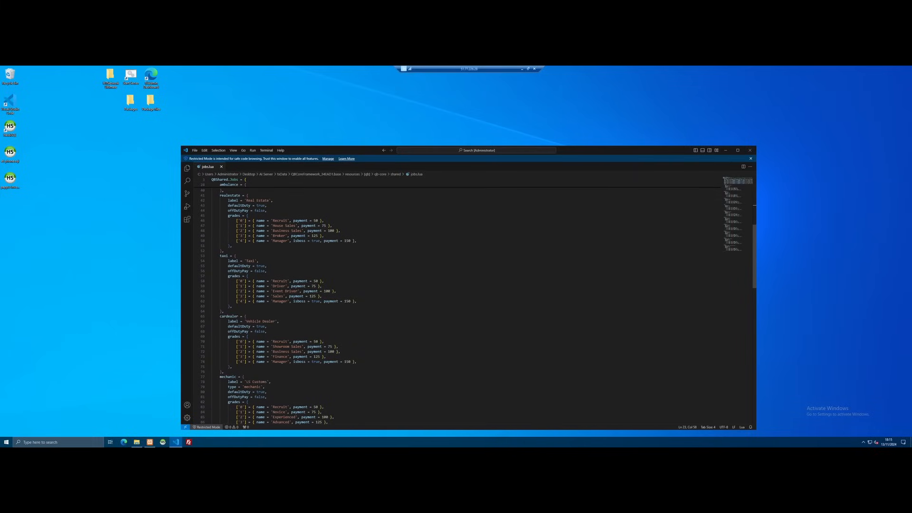
scroll("up", 3)
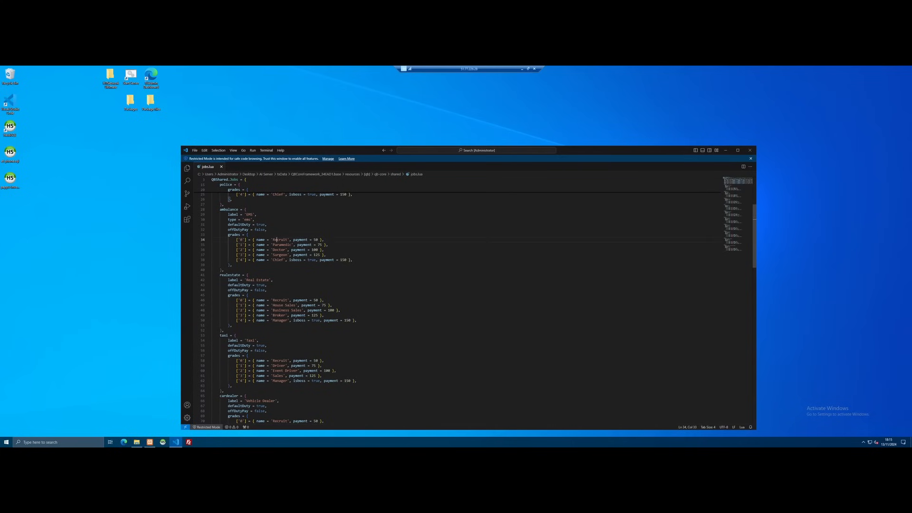
scroll("up", 3)
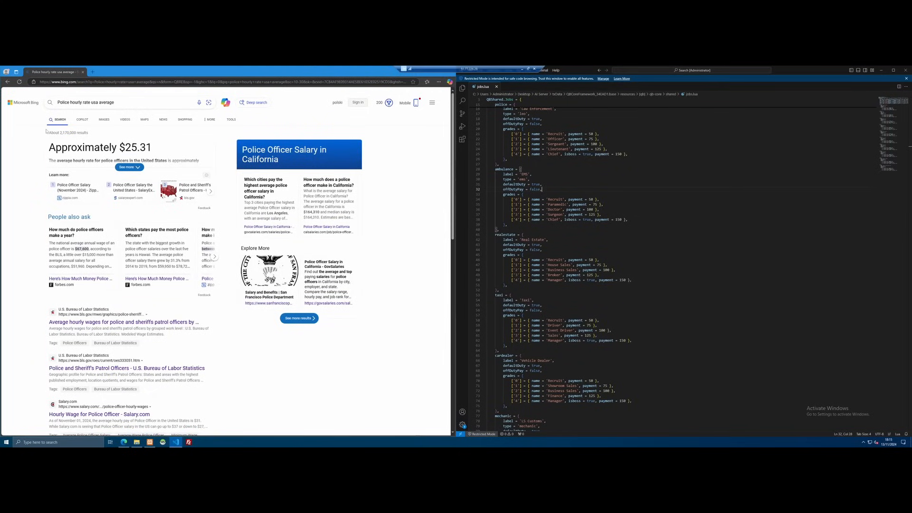
mouse_move(84, 131)
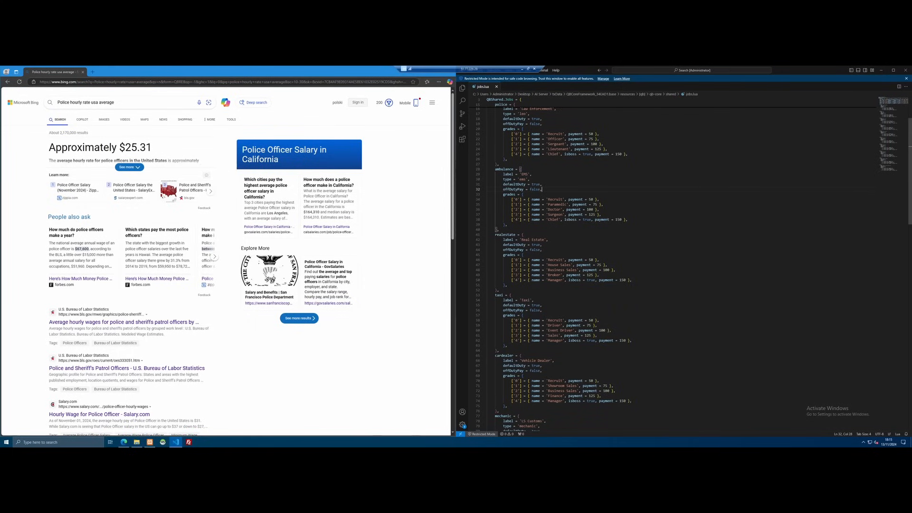
Replace the police Recruit payment and search Bing for the average US car salesman hourly rate
scroll("up", 3)
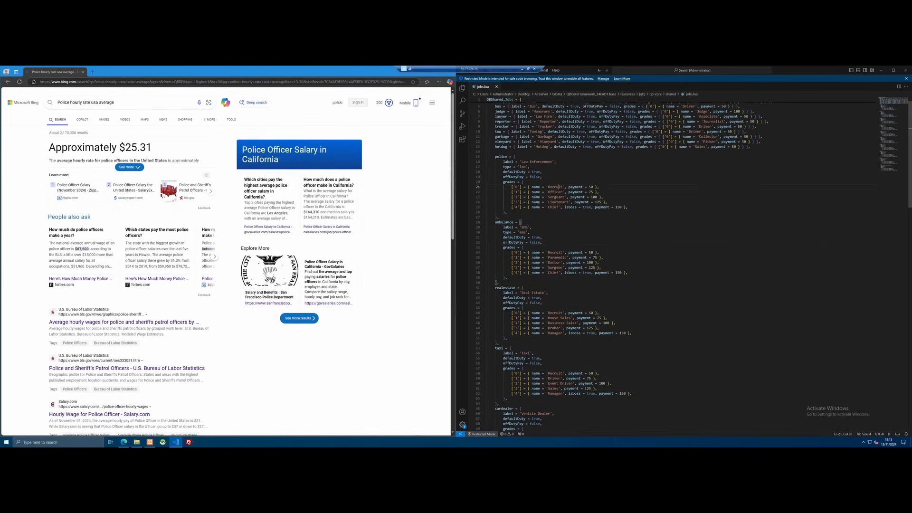
double_click(554, 186)
type("25.31")
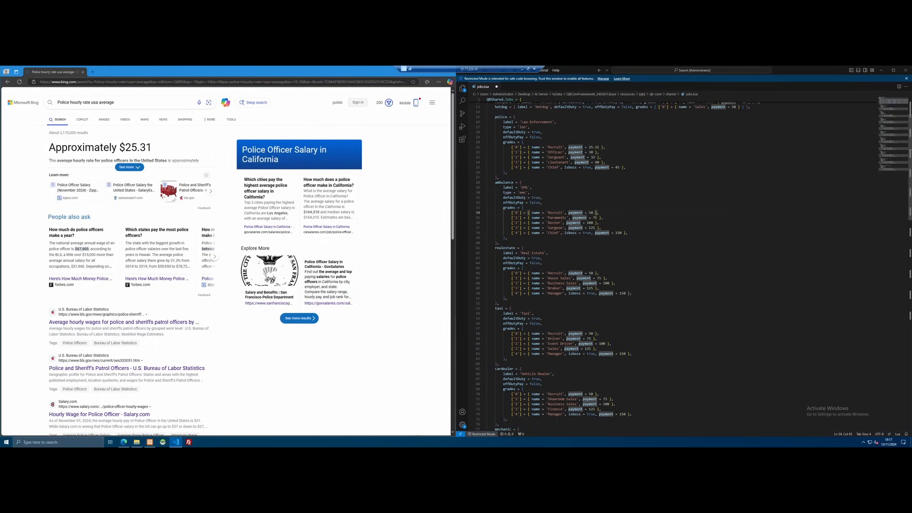
scroll("down", 3)
type("ta")
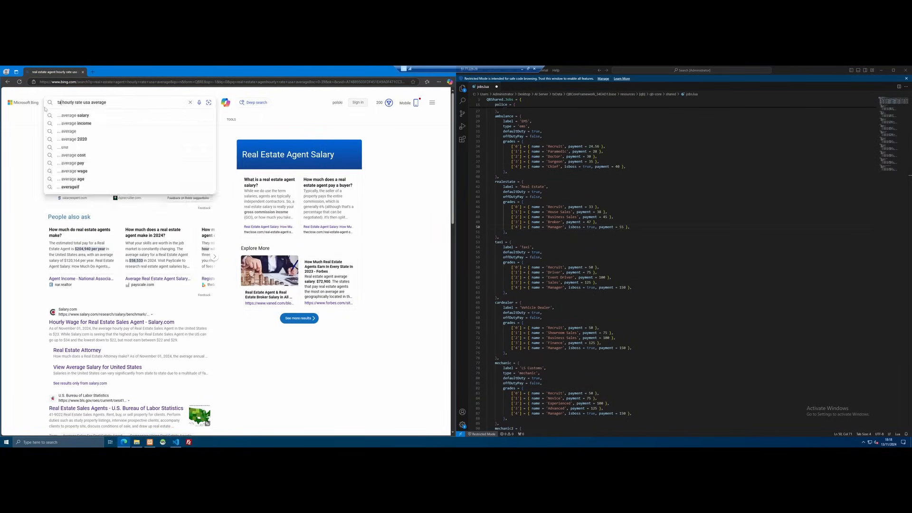
type("car salesman hourly rate usa average")
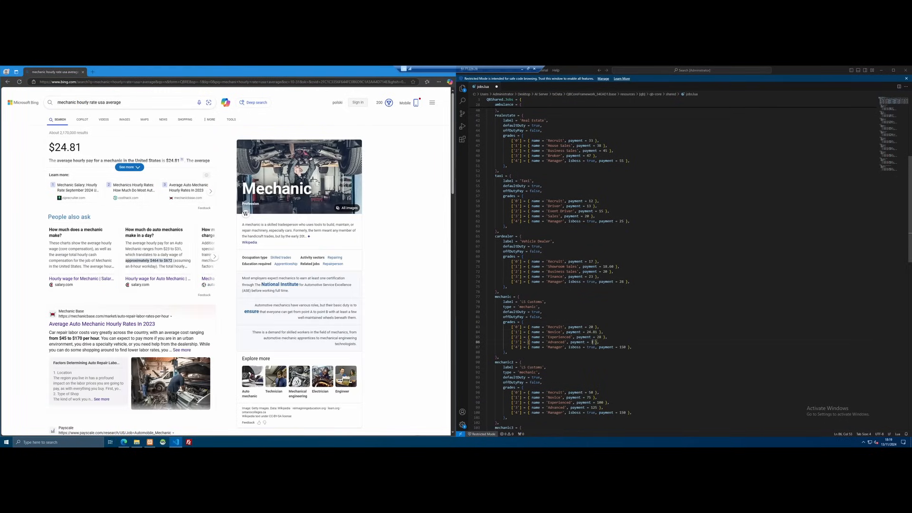
scroll("down", 3)
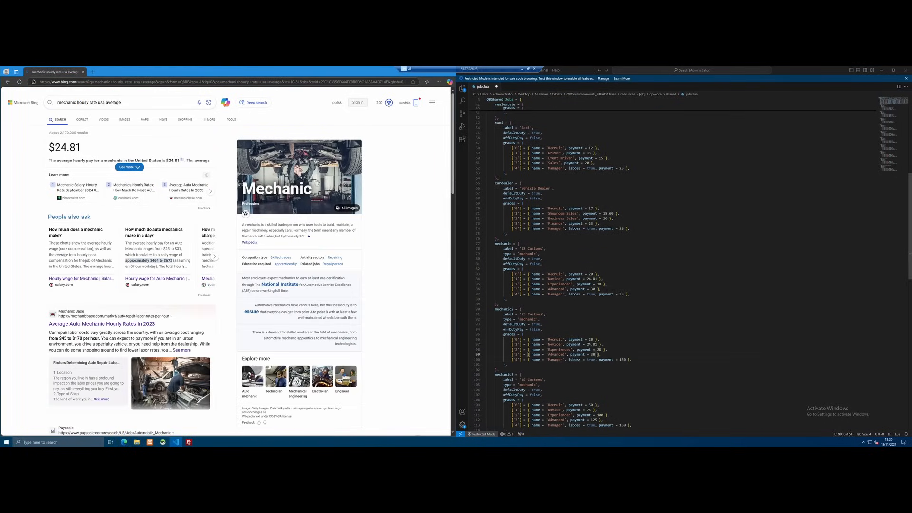
scroll("down", 3)
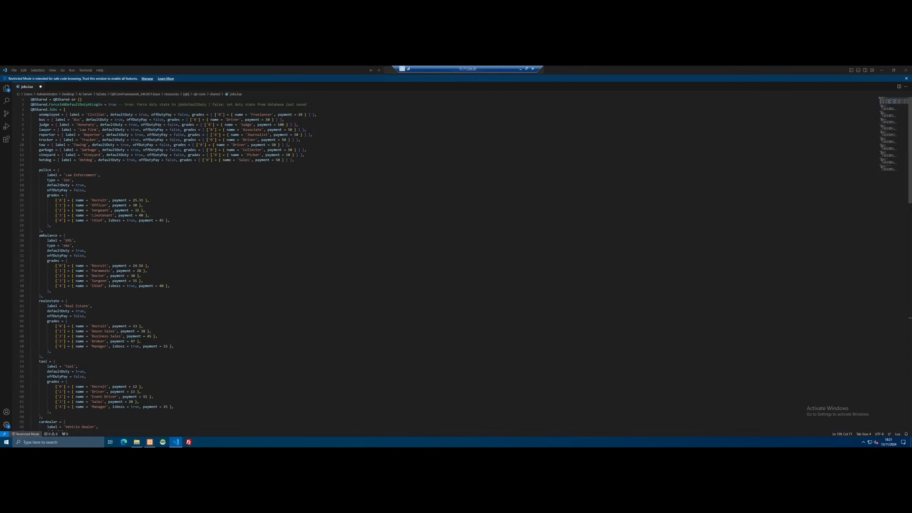
scroll("down", 3)
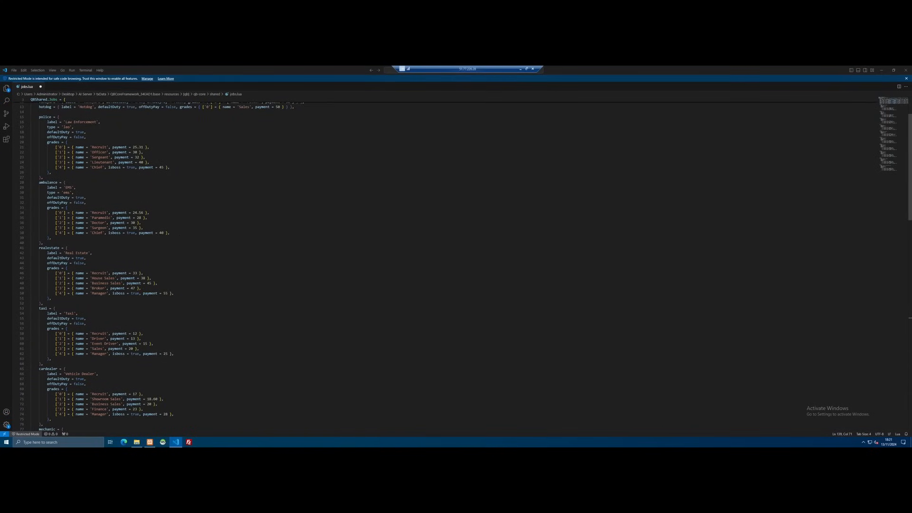
scroll("down", 3)
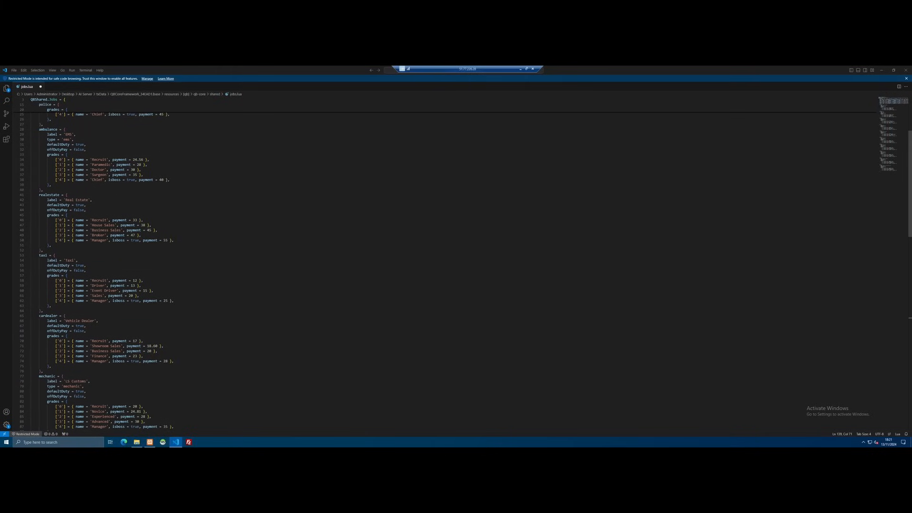
scroll("down", 3)
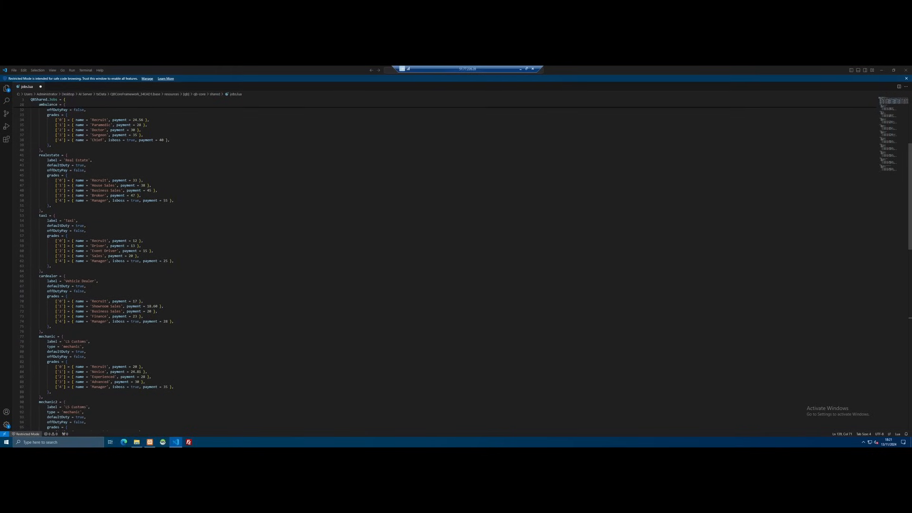
scroll("down", 3)
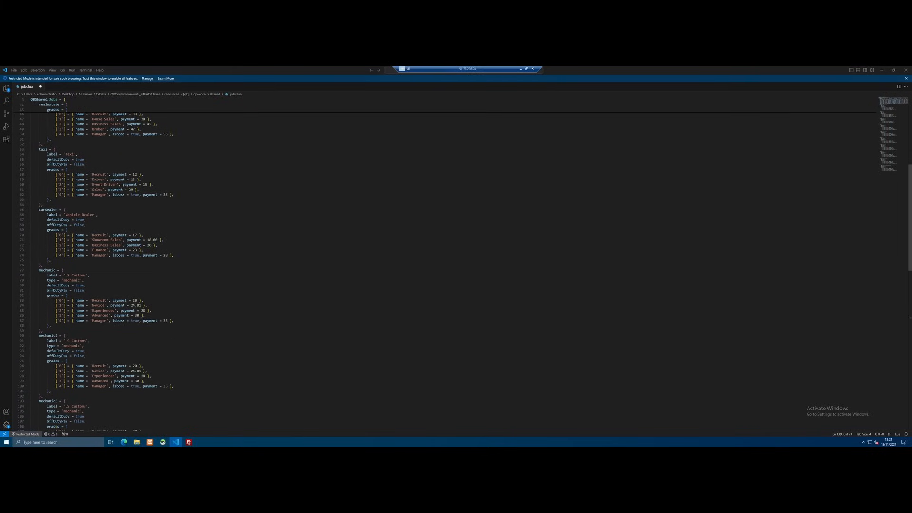
scroll("down", 3)
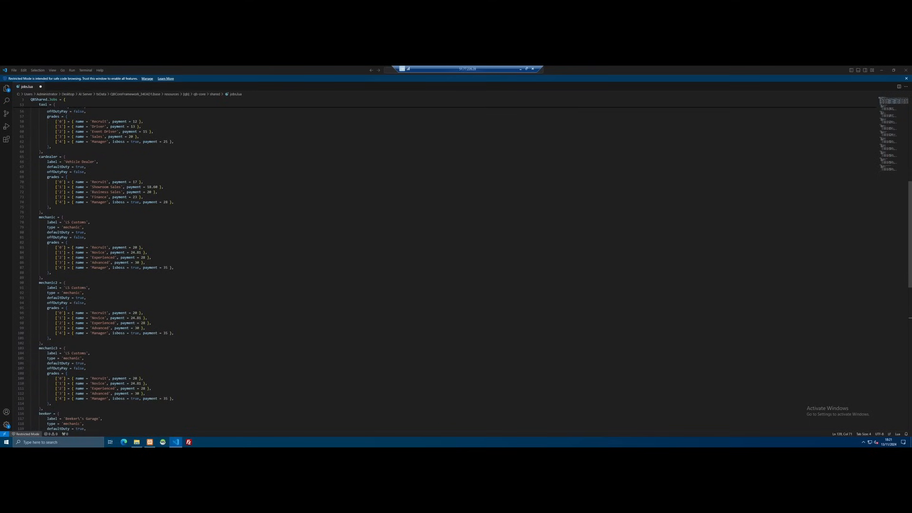
scroll("down", 3)
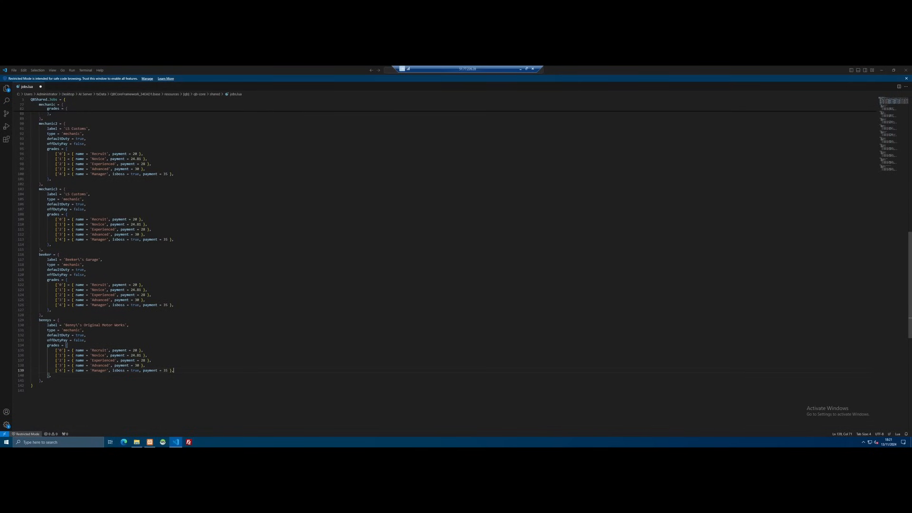
scroll("up", 3)
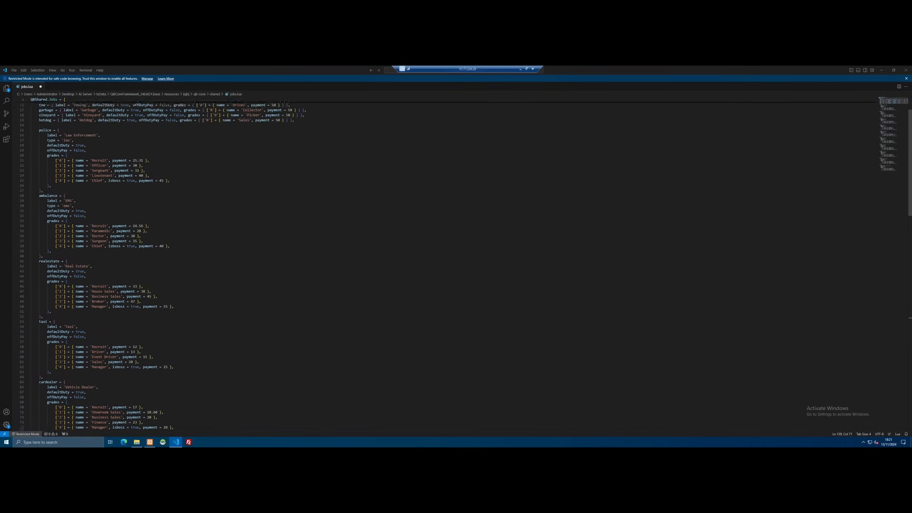
scroll("up", 3)
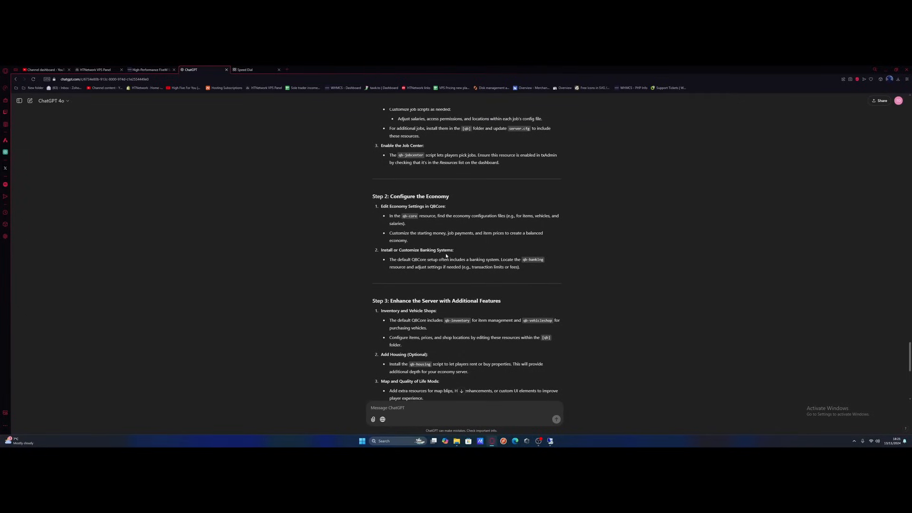
mouse_move(420, 265)
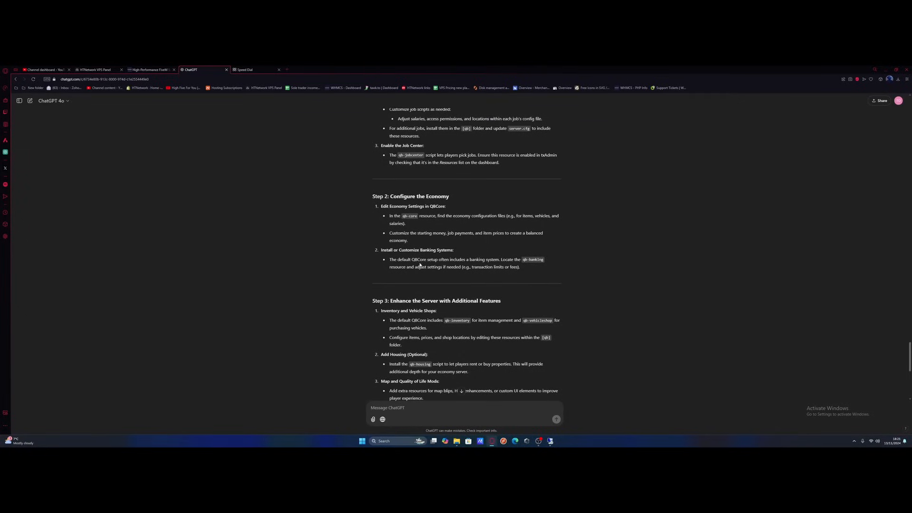
mouse_move(520, 266)
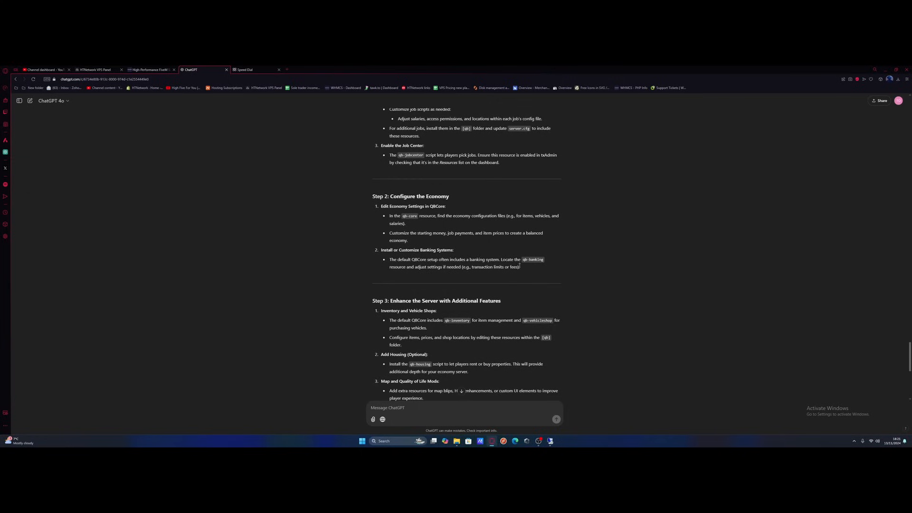
mouse_move(608, 264)
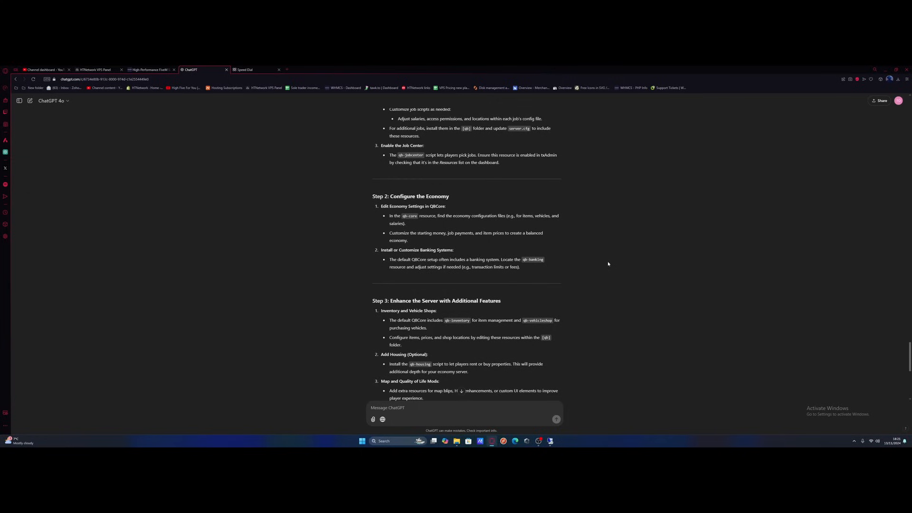
mouse_move(504, 275)
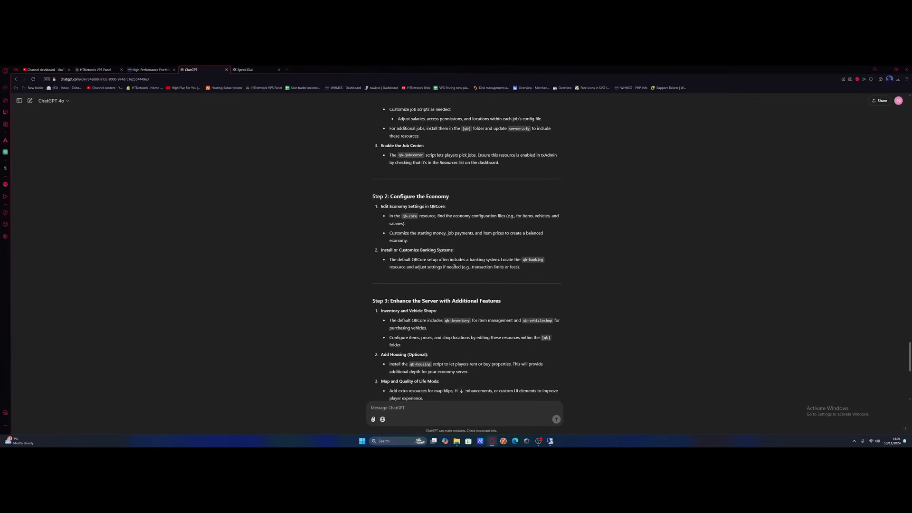
mouse_move(356, 252)
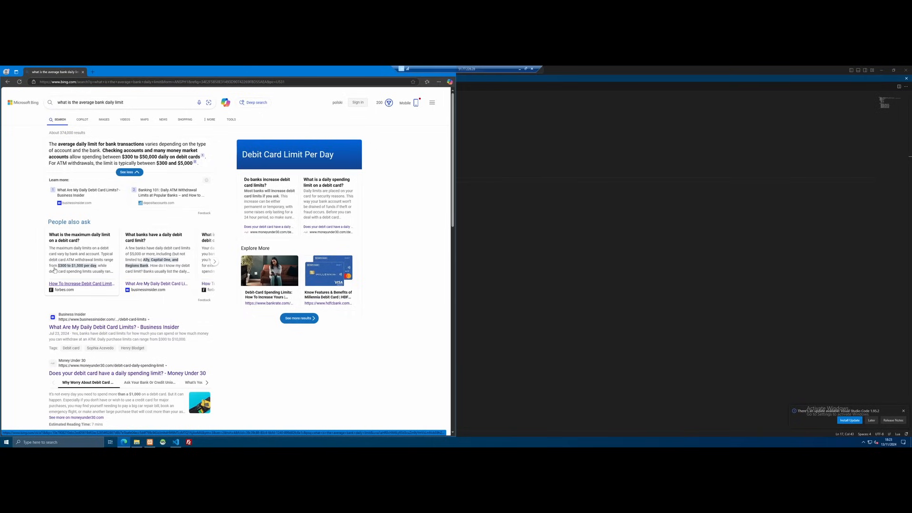
mouse_move(78, 270)
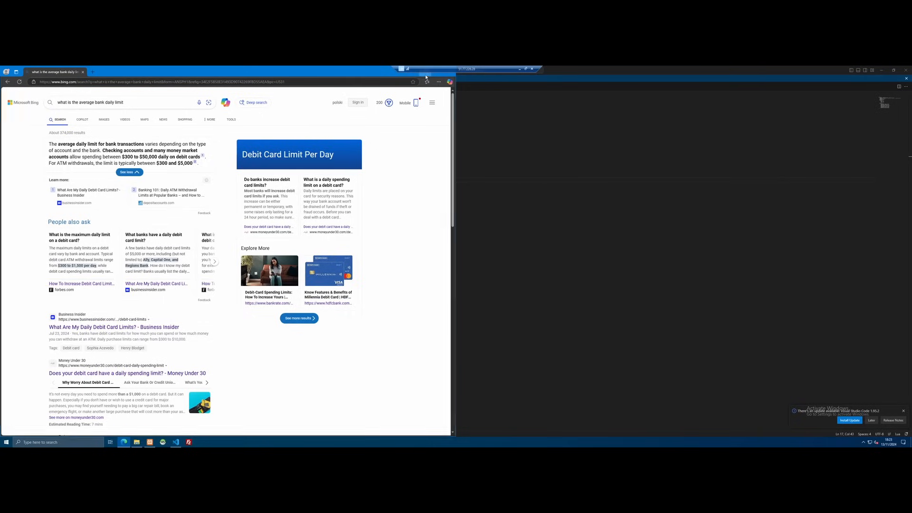
Look up the average bank daily limit and typical number of bank accounts on Bing
left_click(176, 443)
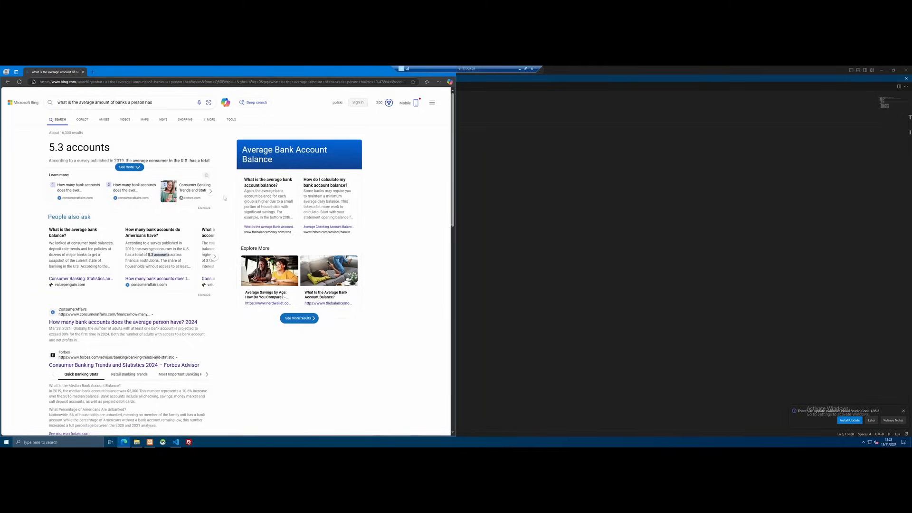
left_click(175, 442)
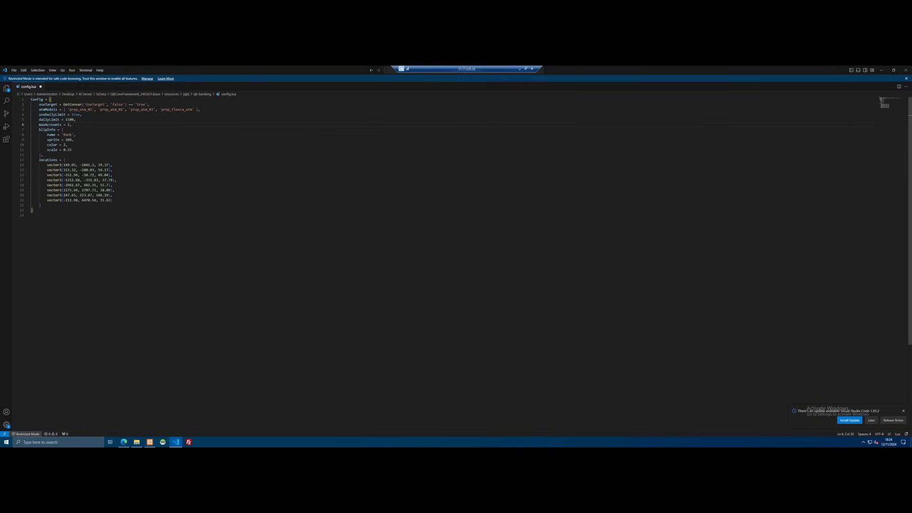
Open qb-banking's config.lua to set dailyLimit 1500 and maxAccounts 5
left_click(58, 119)
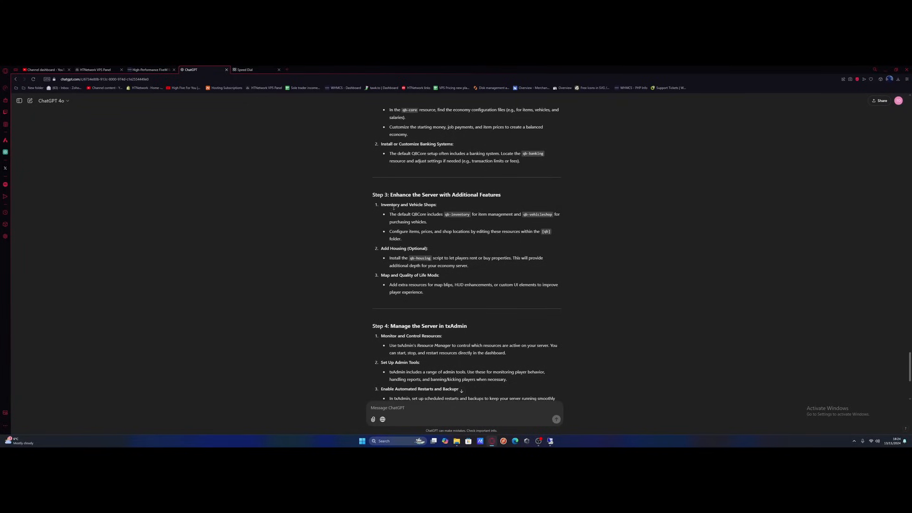
mouse_move(461, 223)
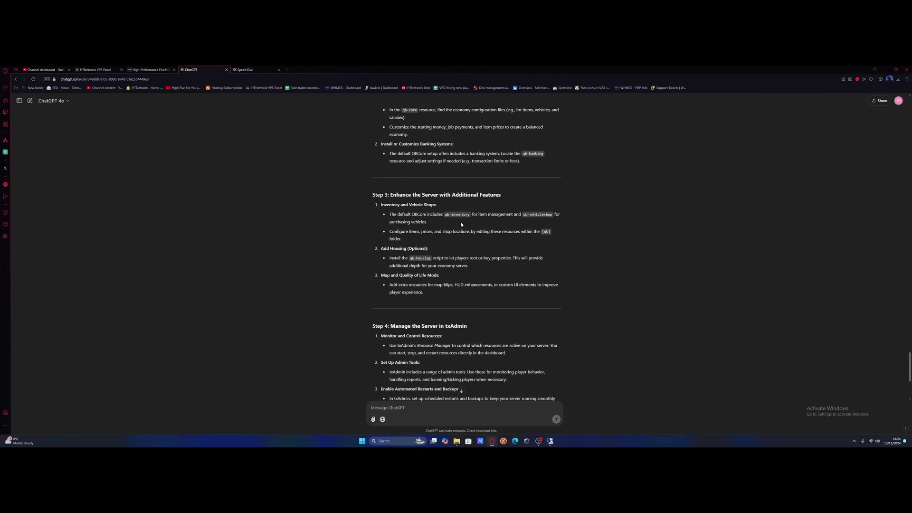
mouse_move(459, 232)
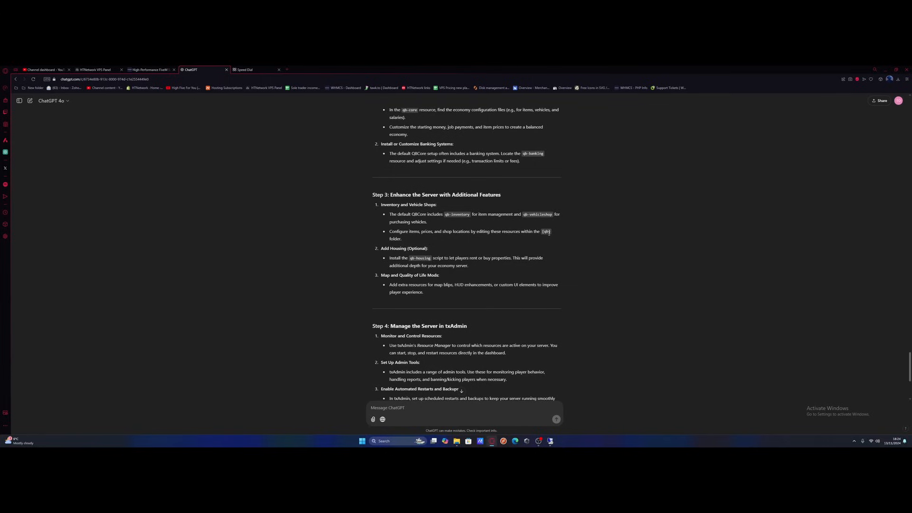
mouse_move(448, 243)
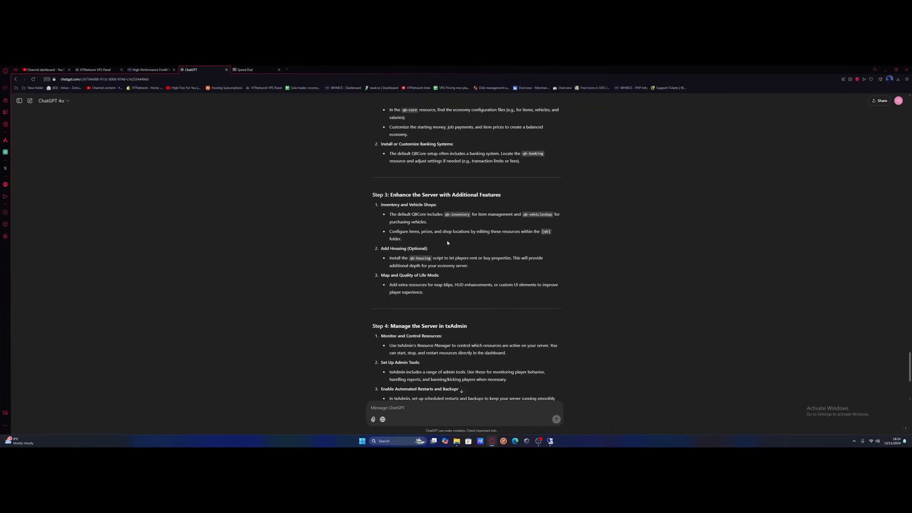
mouse_move(467, 232)
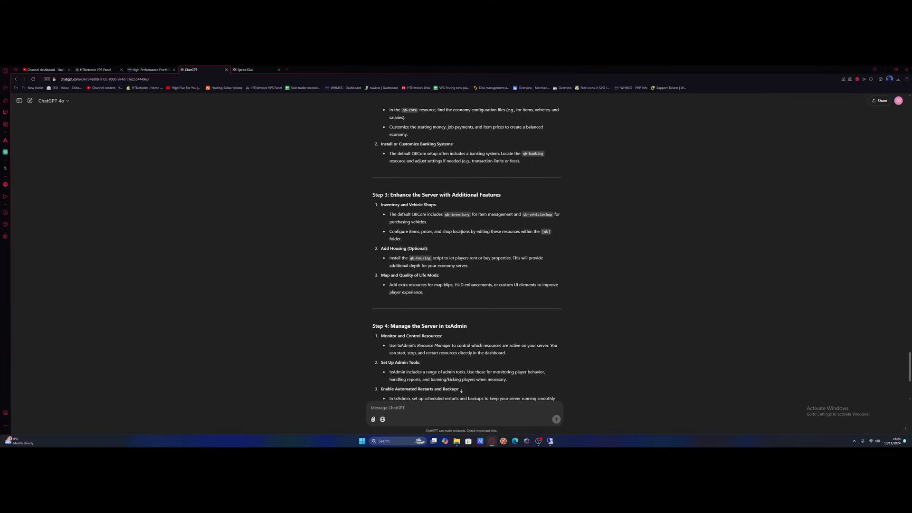
mouse_move(451, 244)
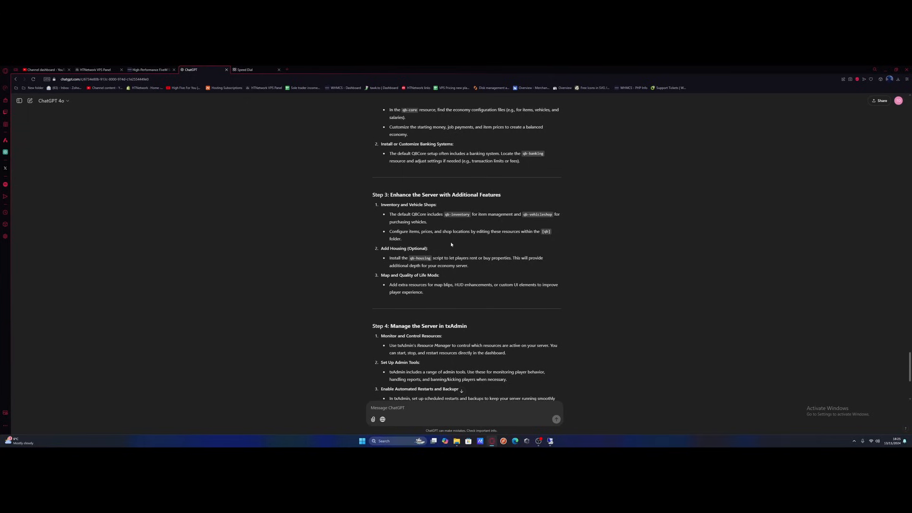
Scroll to the guide's end and start the follow-up 'Make these item prices realis'
scroll("down", 3)
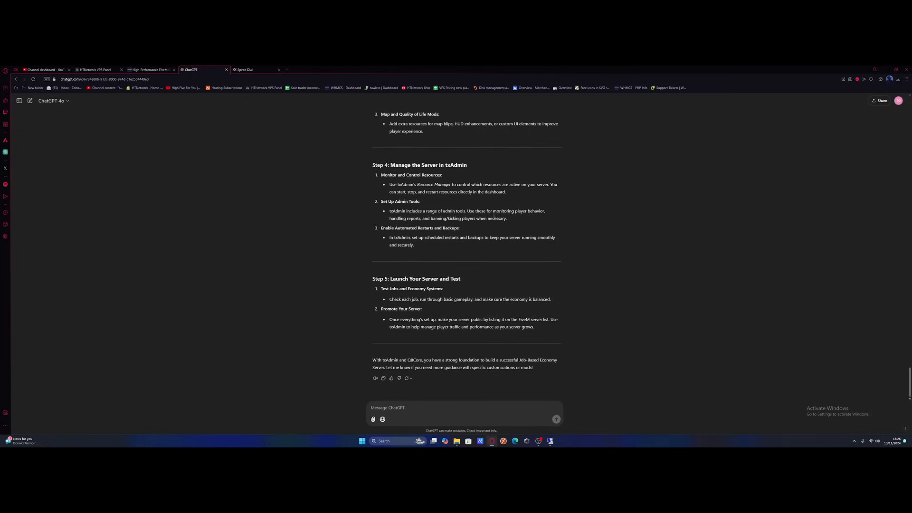
mouse_move(468, 278)
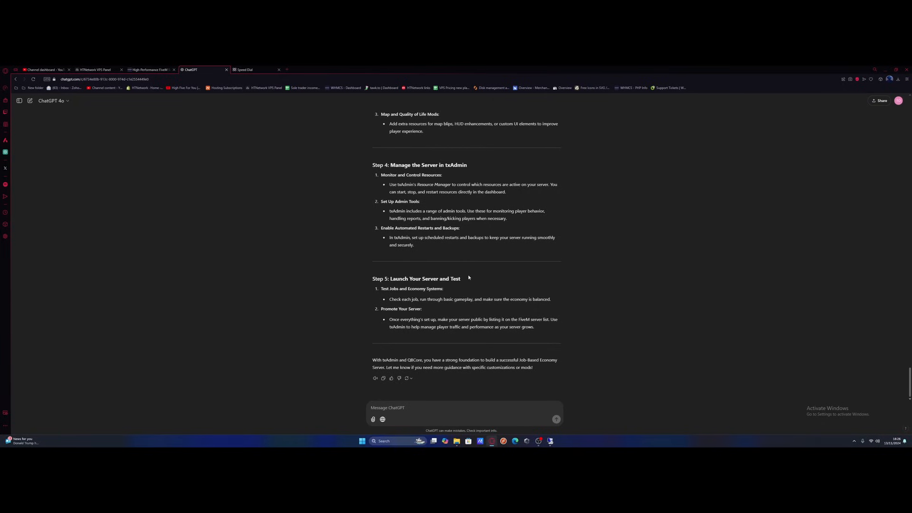
scroll("up", 3)
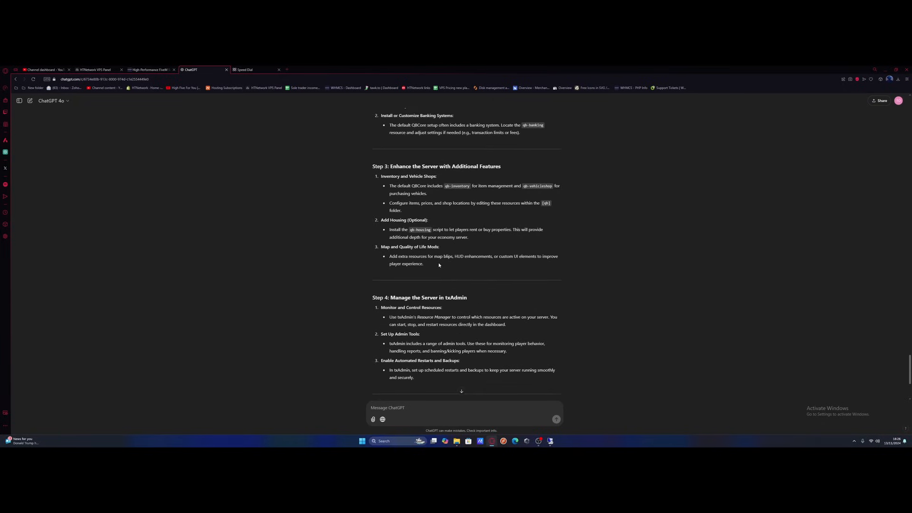
scroll("down", 3)
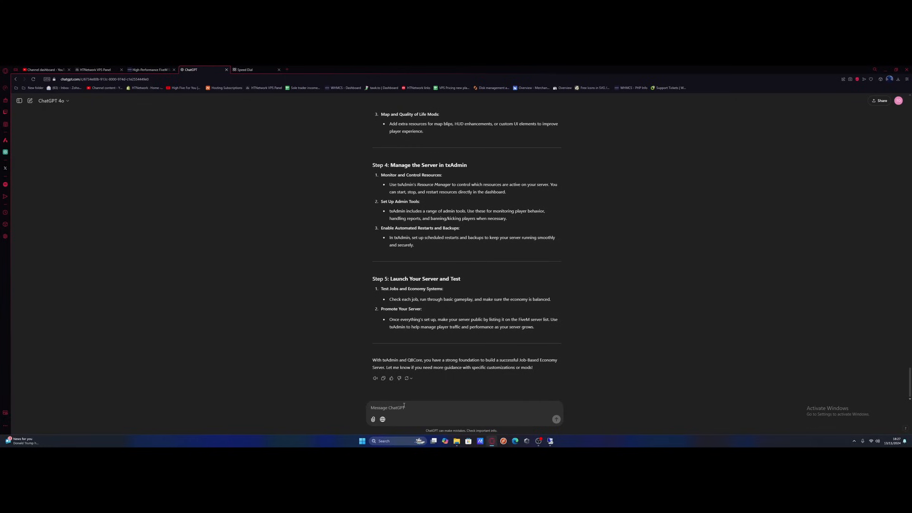
type("Make these item prices realis")
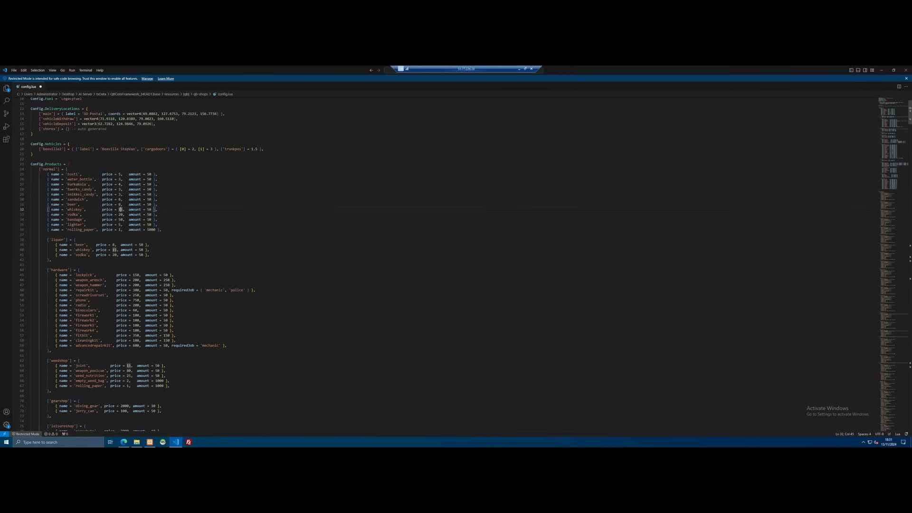
Review the Config.Products item prices in qb-shops config.lua down to mechanic items and back
scroll("down", 3)
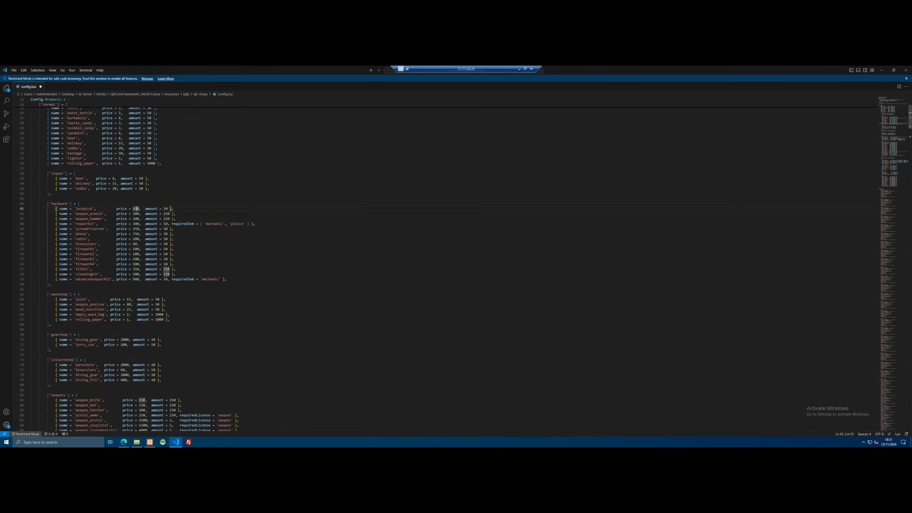
scroll("down", 3)
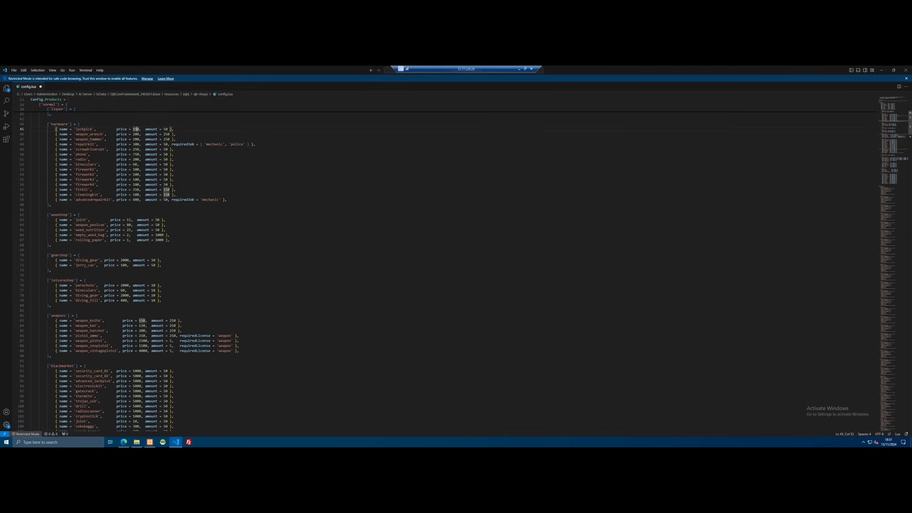
scroll("down", 3)
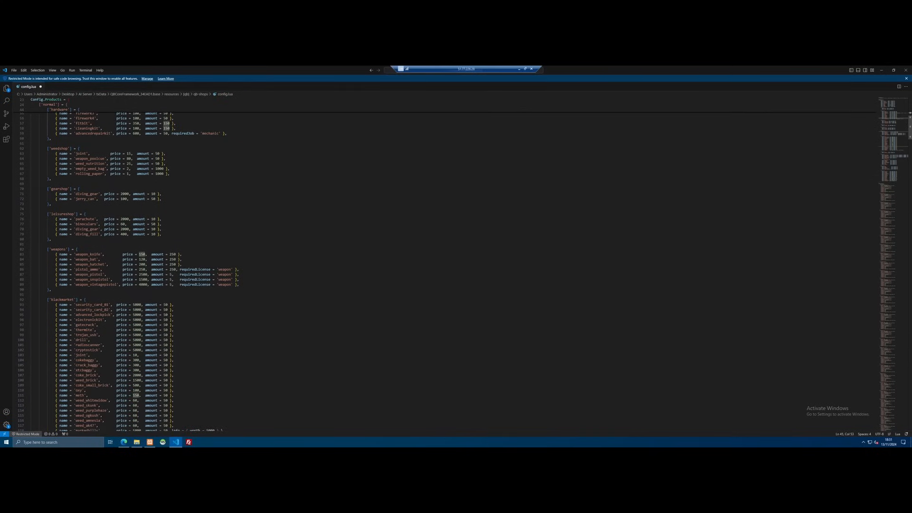
scroll("down", 3)
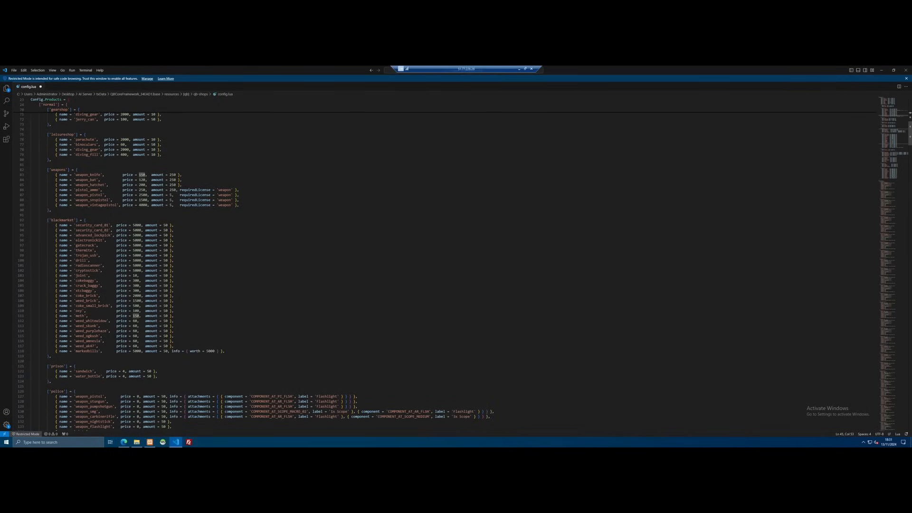
scroll("down", 3)
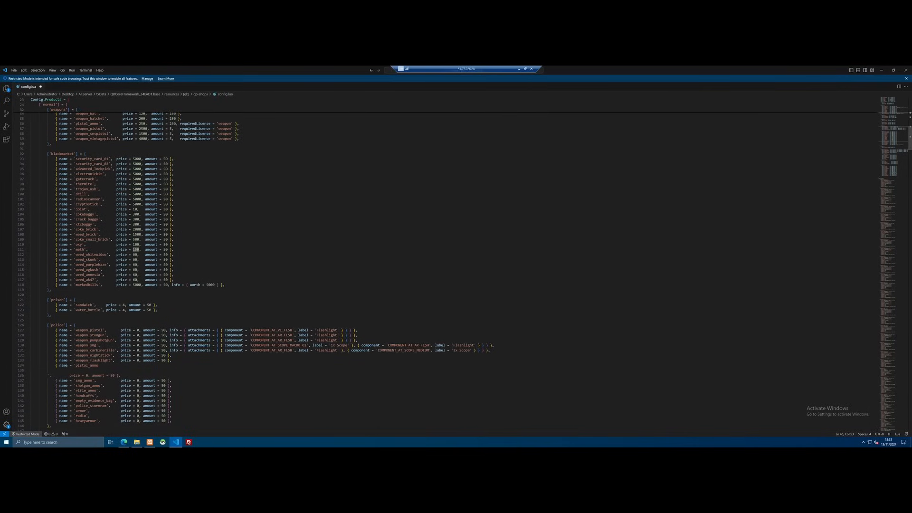
scroll("down", 3)
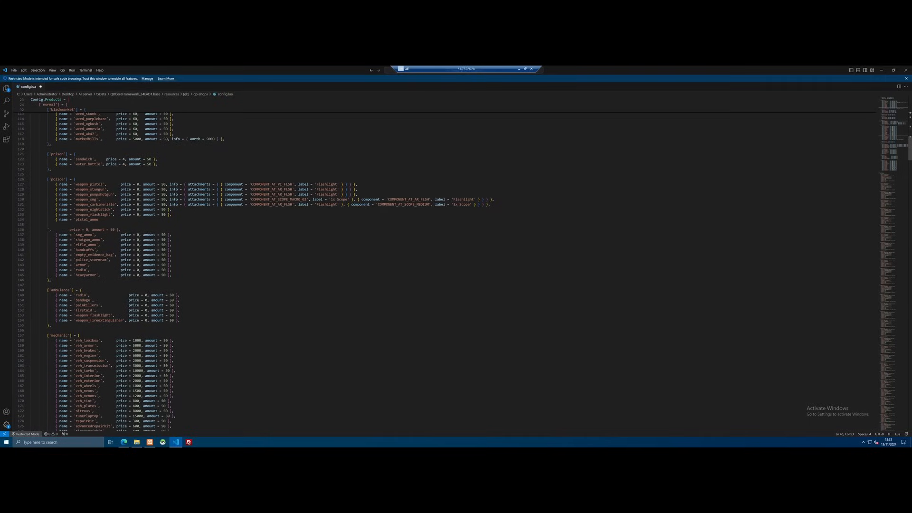
scroll("down", 3)
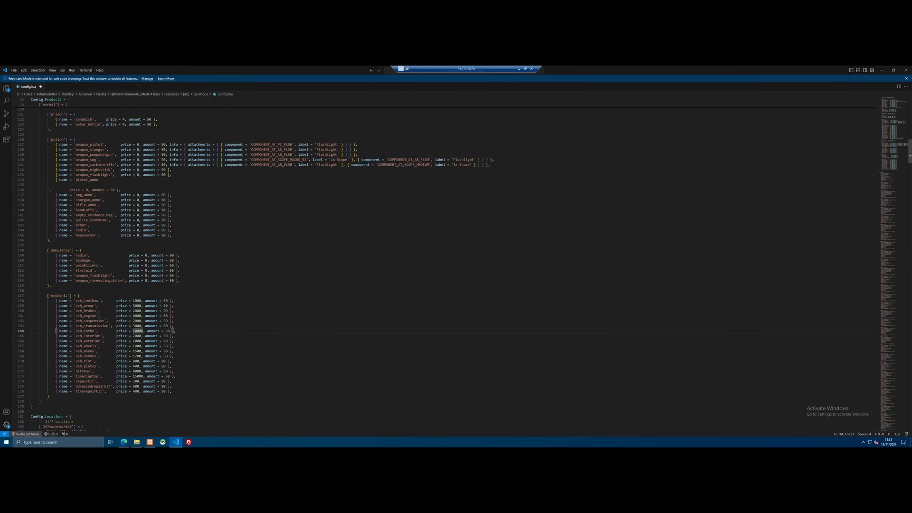
scroll("up", 3)
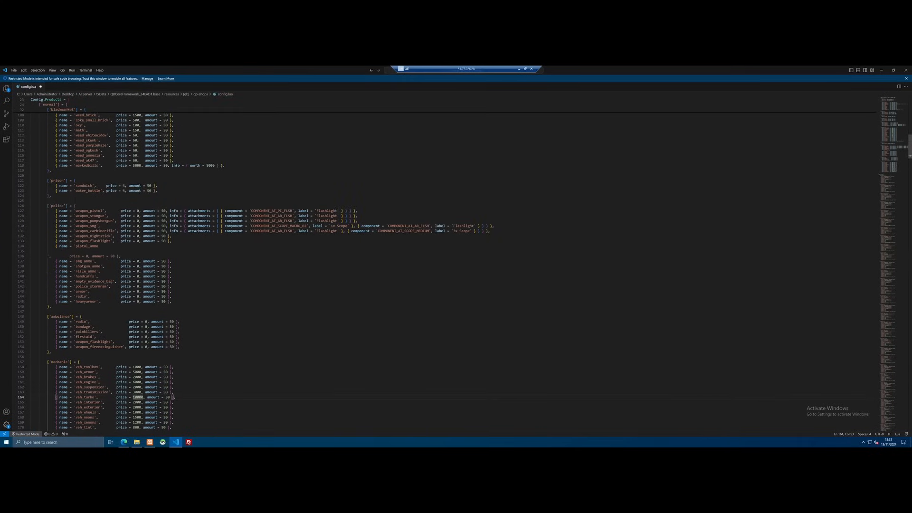
scroll("up", 3)
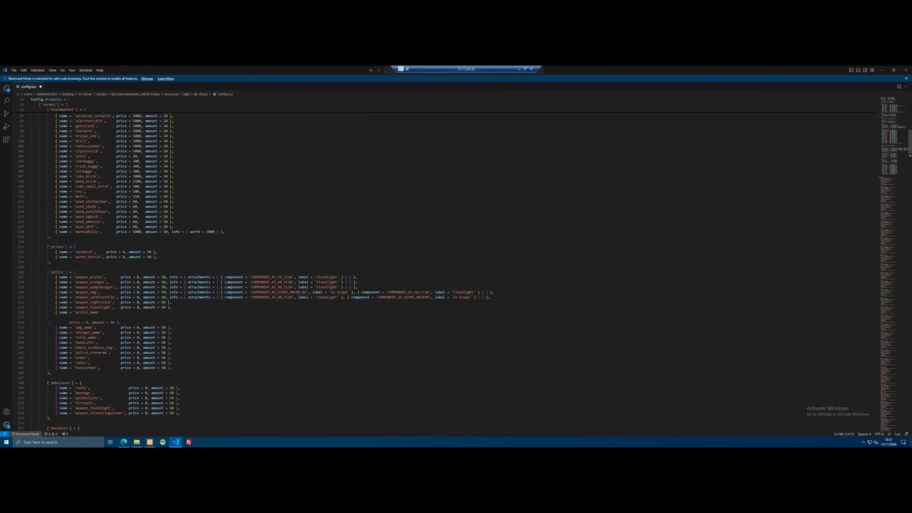
scroll("up", 3)
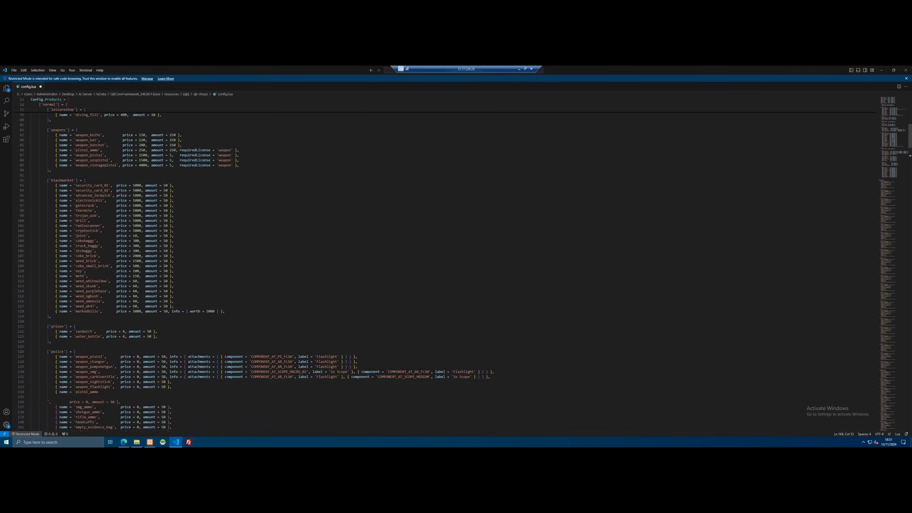
scroll("up", 3)
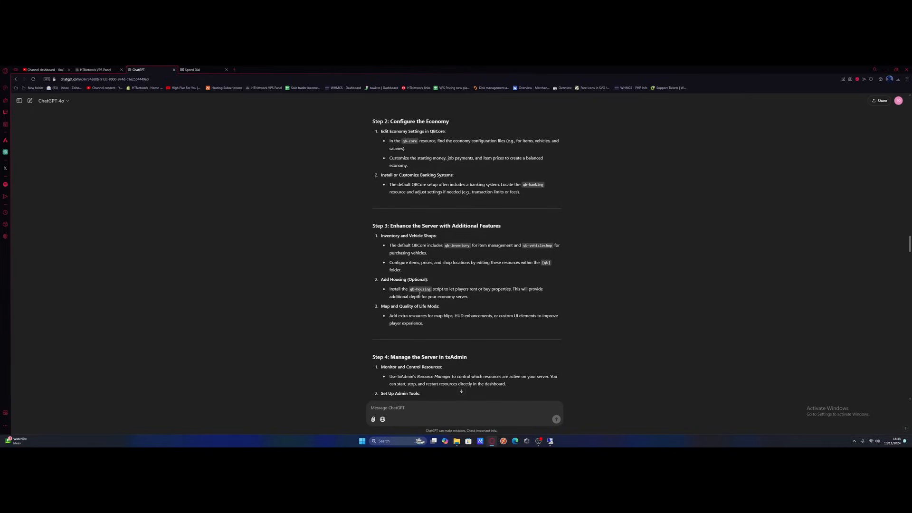
mouse_move(411, 285)
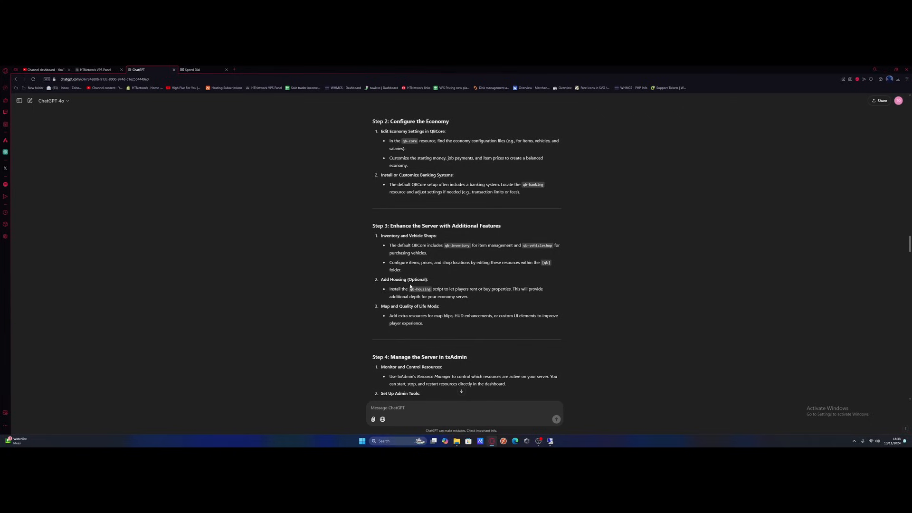
mouse_move(448, 288)
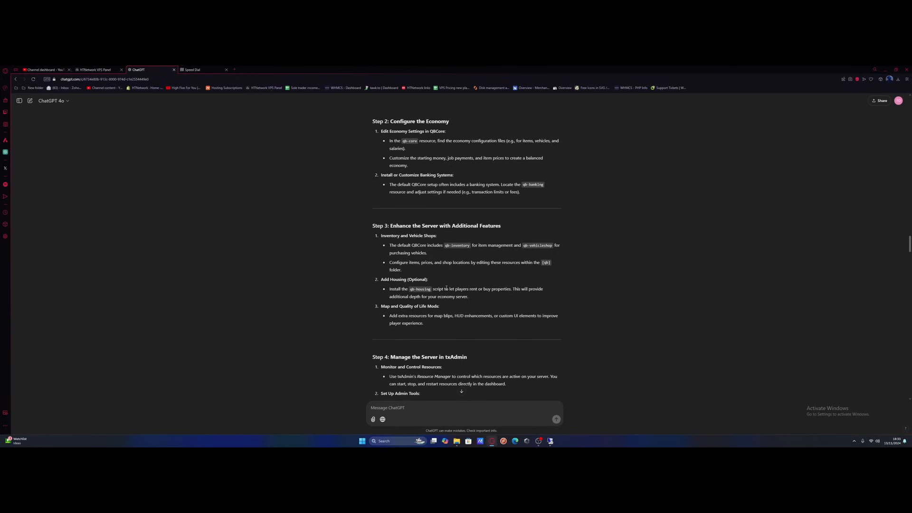
Scroll the guide down to Step 4 on txAdmin admin tools, restarts and backups
scroll("down", 3)
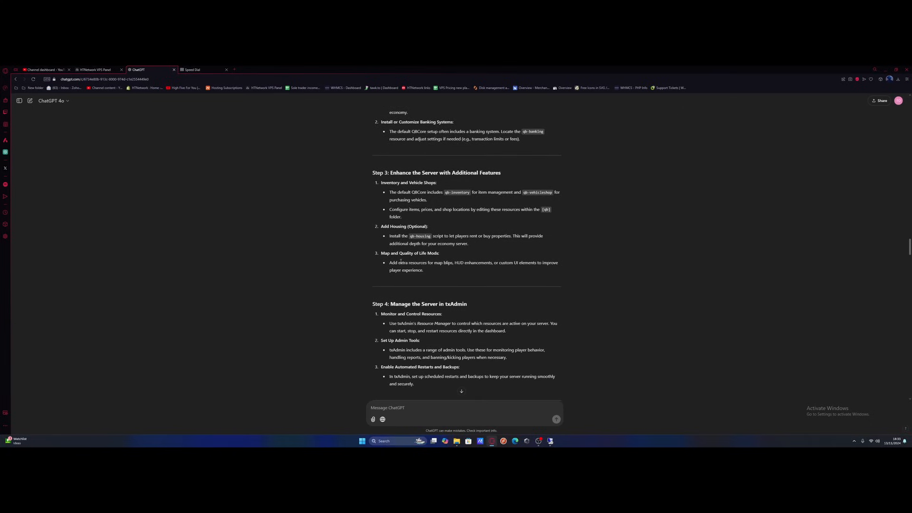
mouse_move(437, 268)
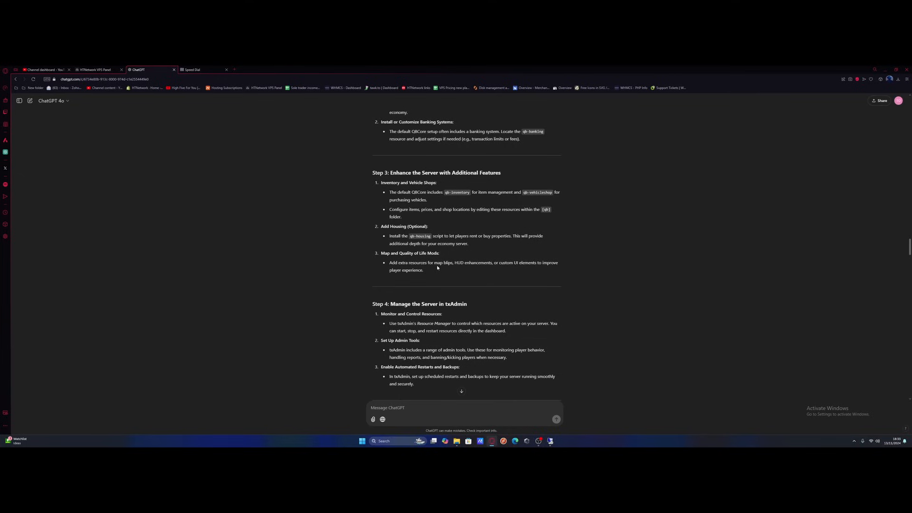
mouse_move(467, 271)
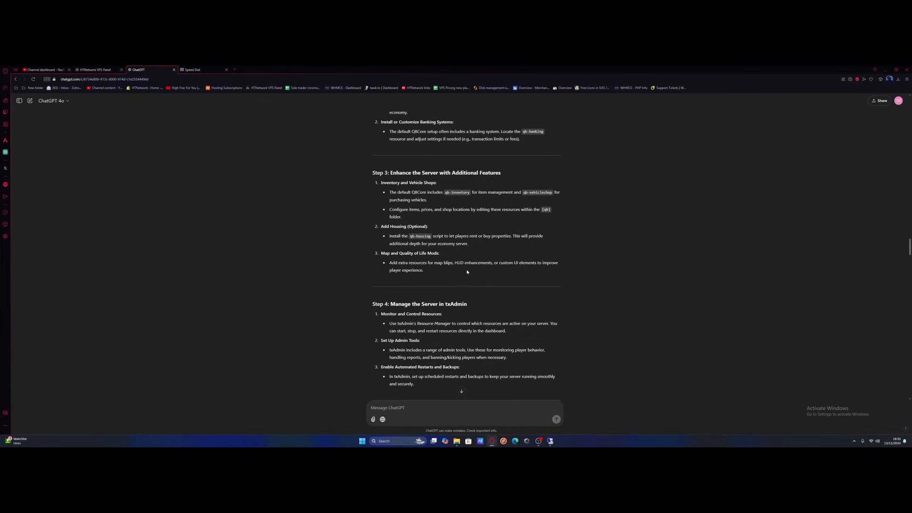
mouse_move(562, 267)
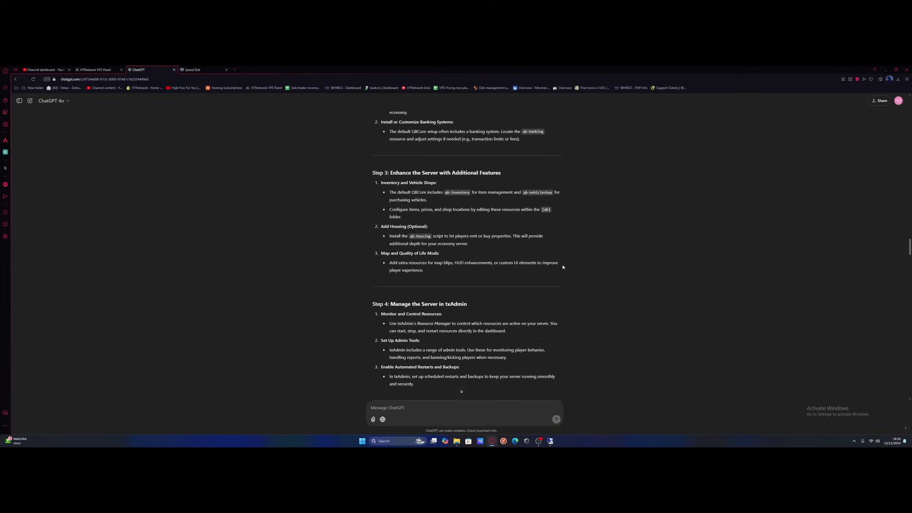
mouse_move(505, 256)
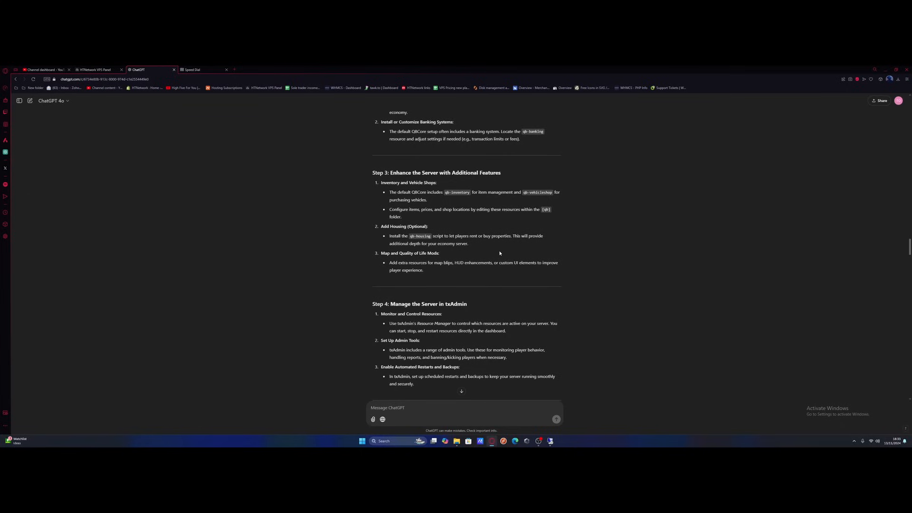
mouse_move(496, 251)
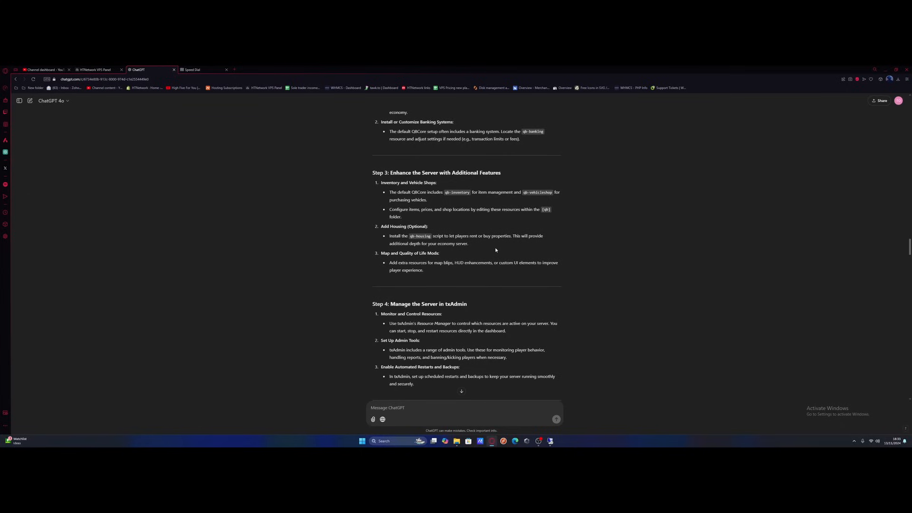
mouse_move(661, 220)
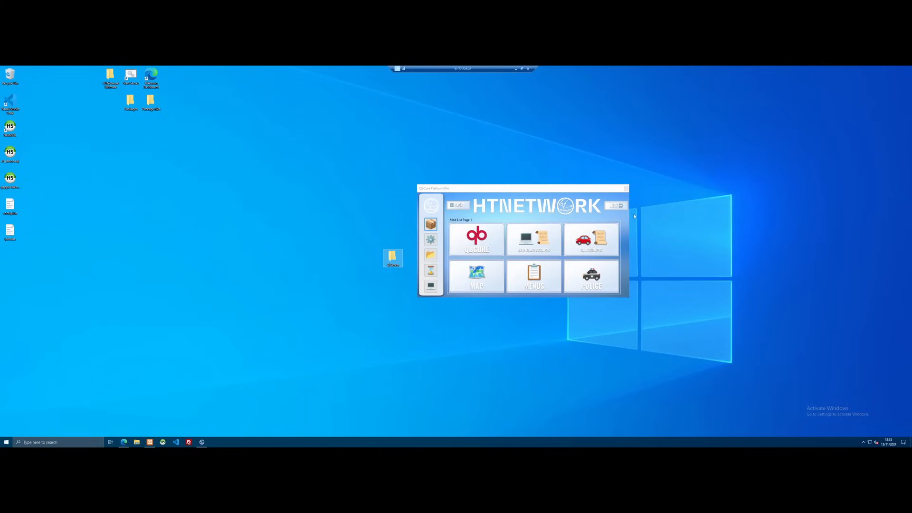
mouse_move(615, 223)
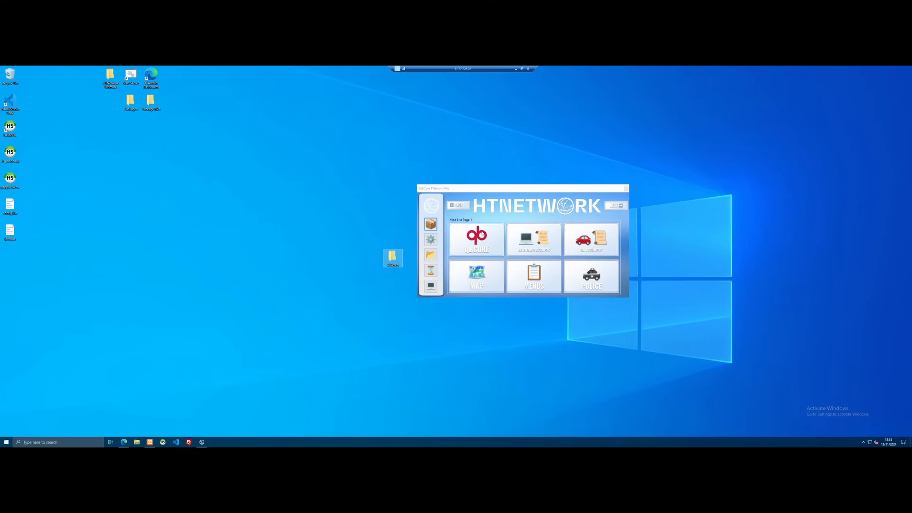
Install a mod from Mod List Page 1 and dismiss the 'Successfully Installed Selected Mod' dialog
left_click(476, 239)
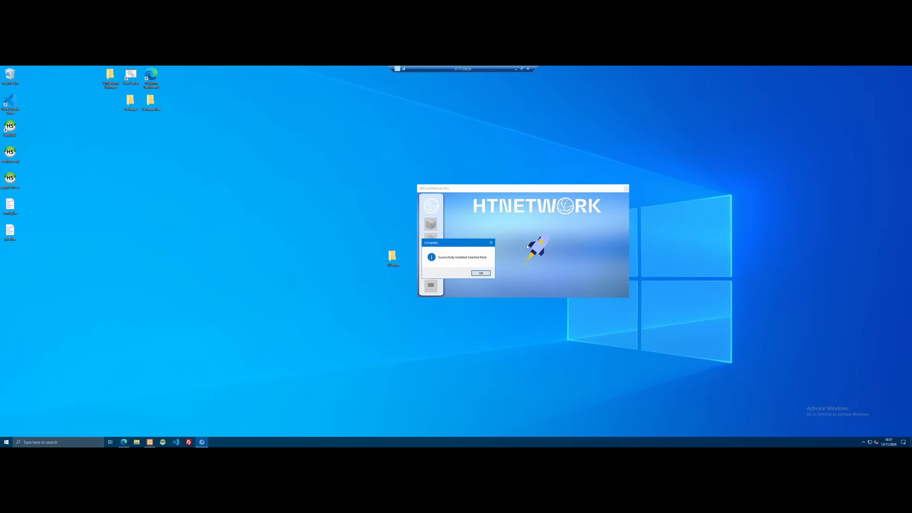
left_click(480, 273)
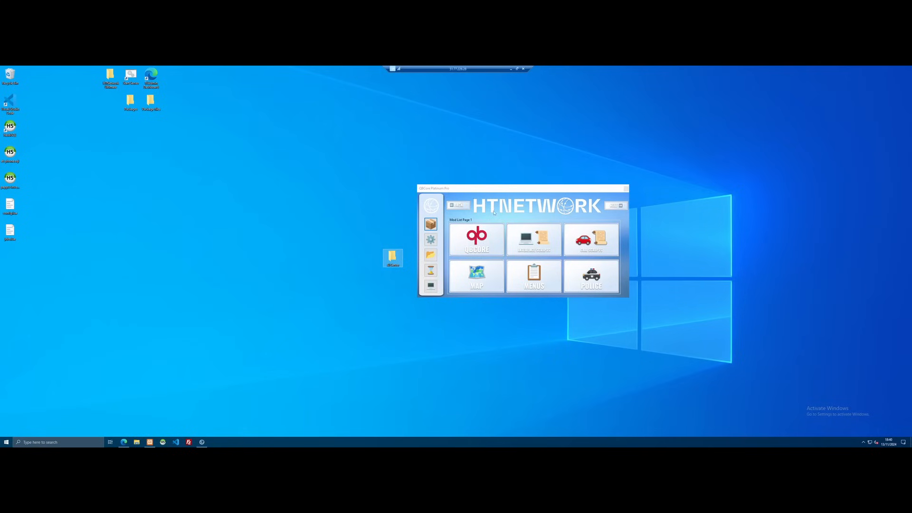
left_click(476, 277)
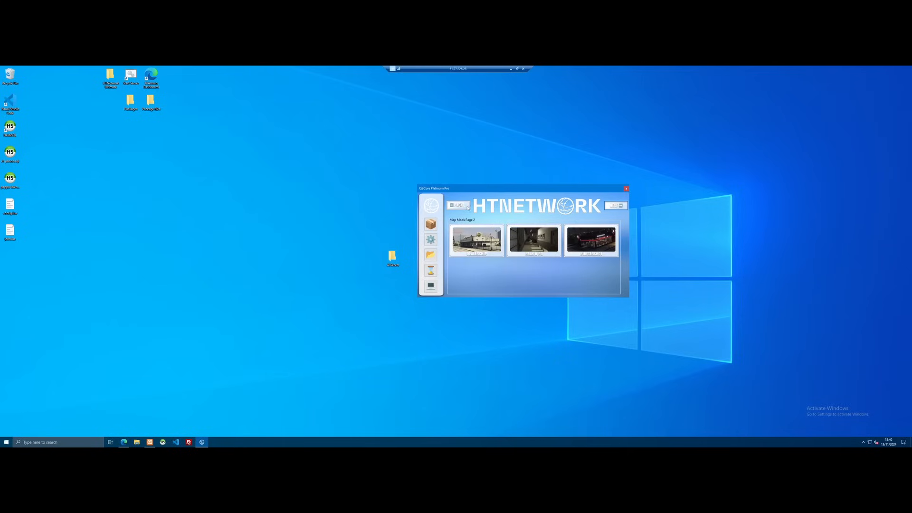
left_click(459, 205)
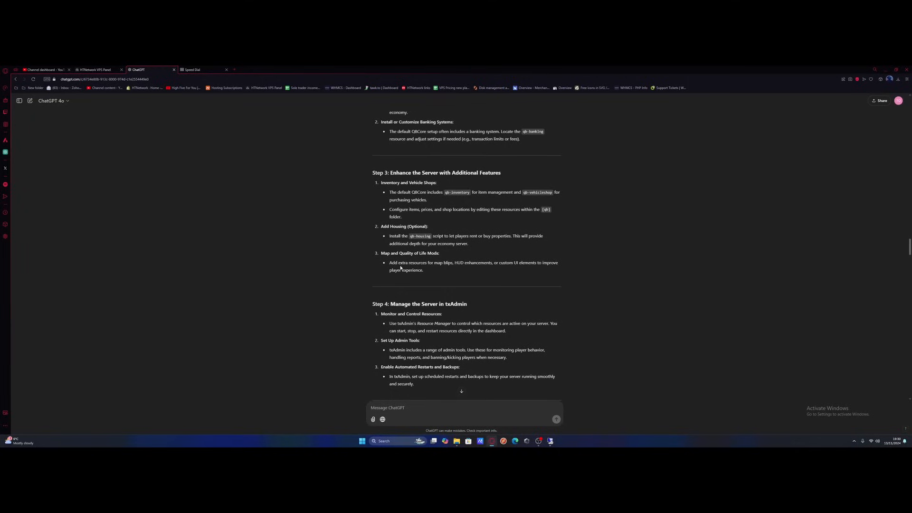
scroll("up", 3)
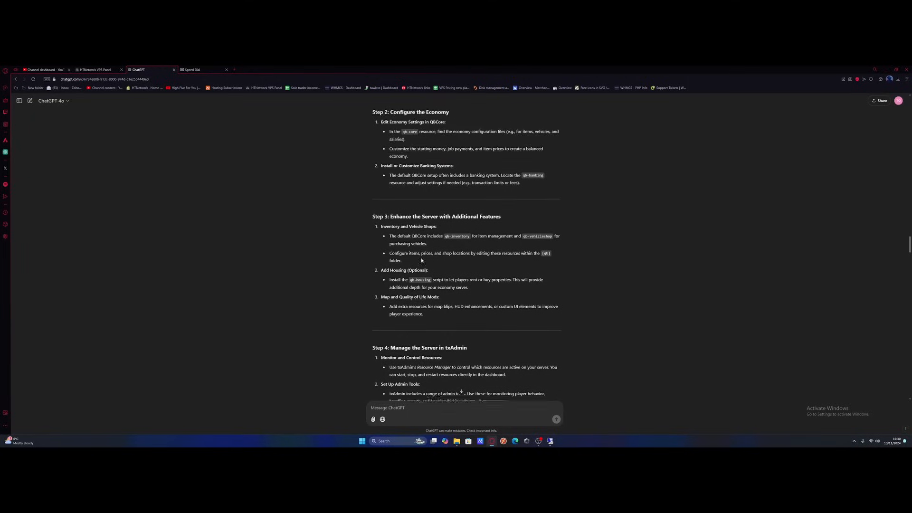
scroll("up", 3)
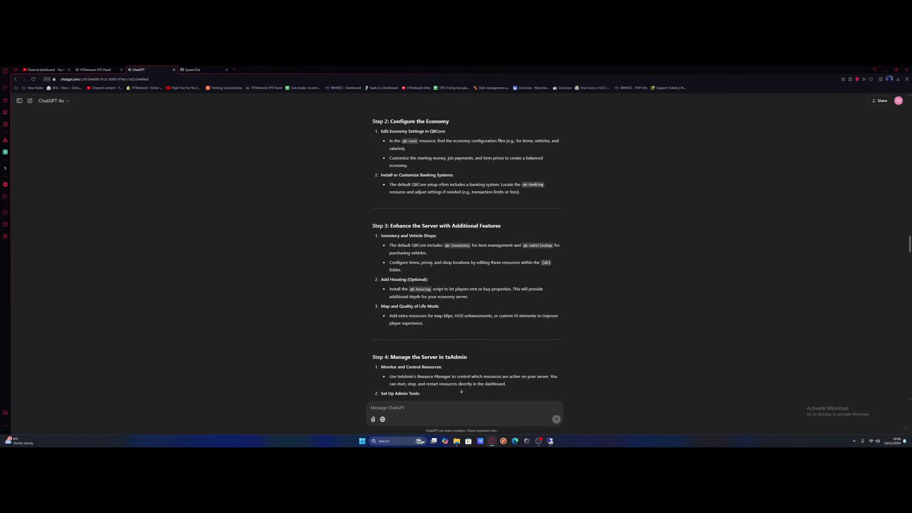
scroll("down", 3)
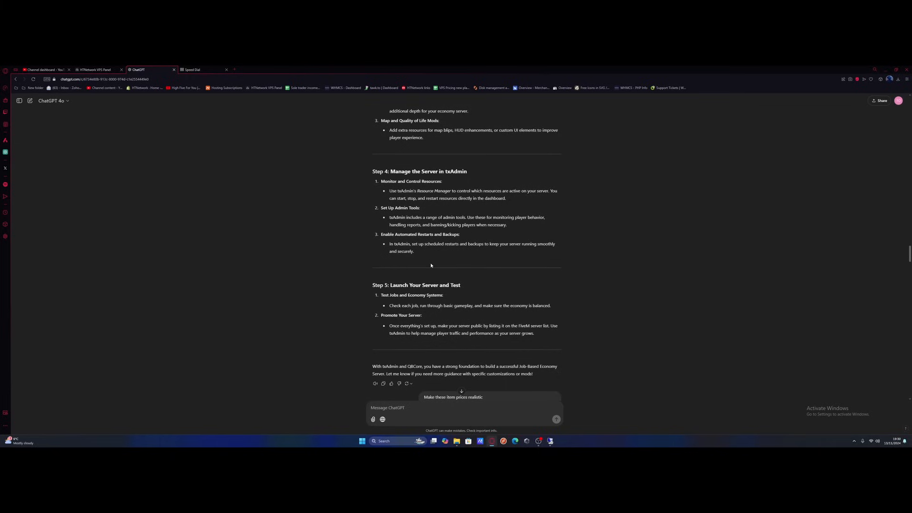
mouse_move(410, 195)
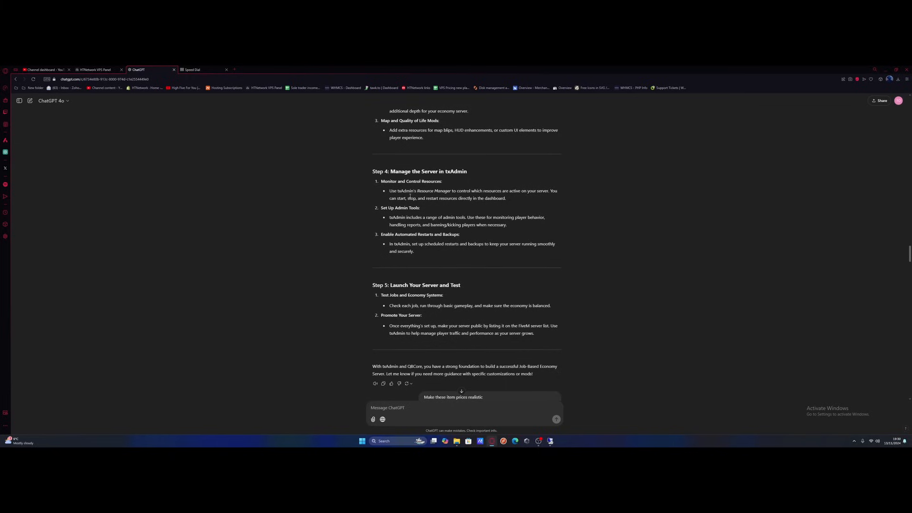
mouse_move(524, 198)
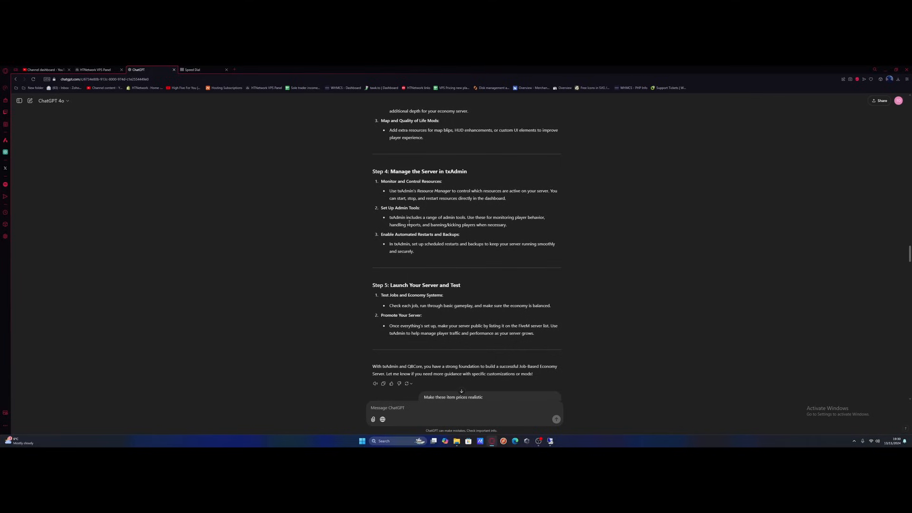
mouse_move(461, 233)
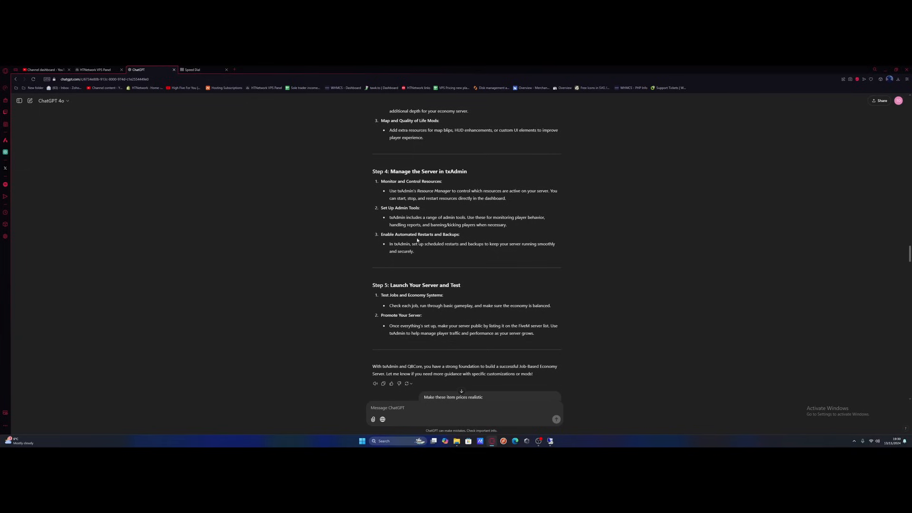
mouse_move(652, 302)
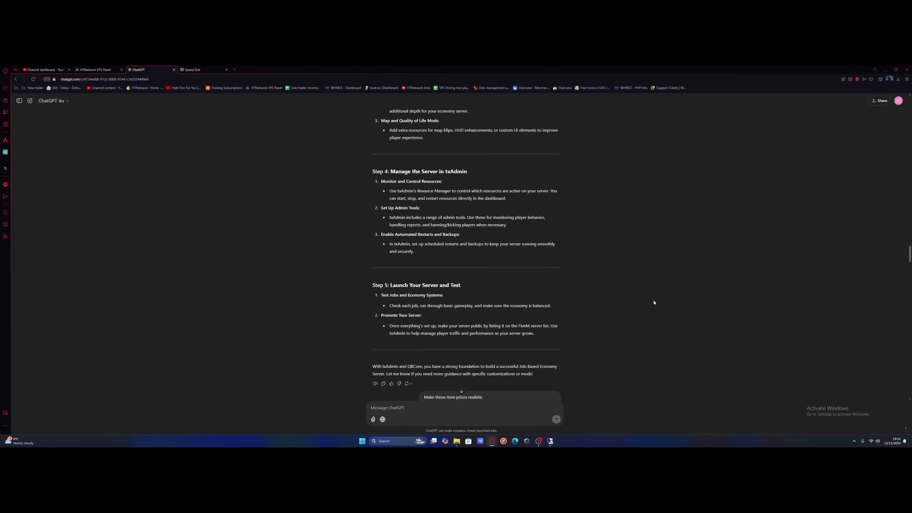
mouse_move(489, 320)
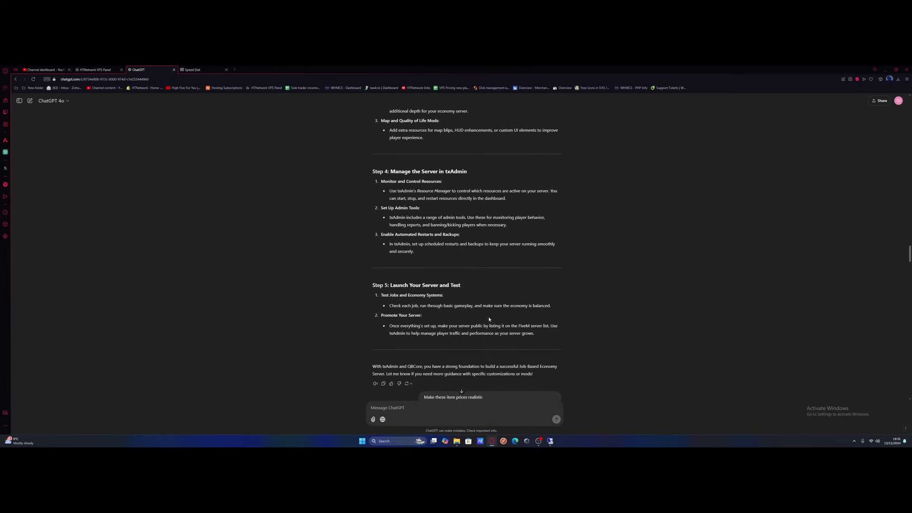
mouse_move(422, 320)
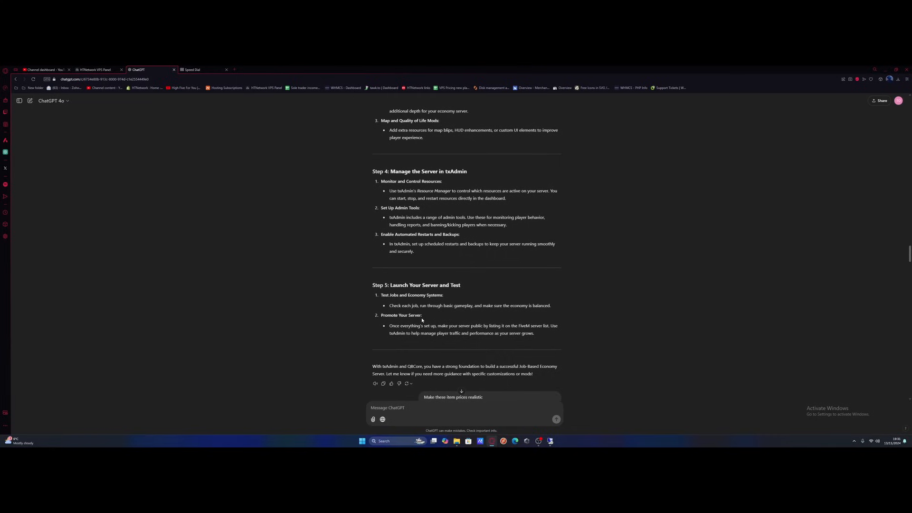
mouse_move(541, 334)
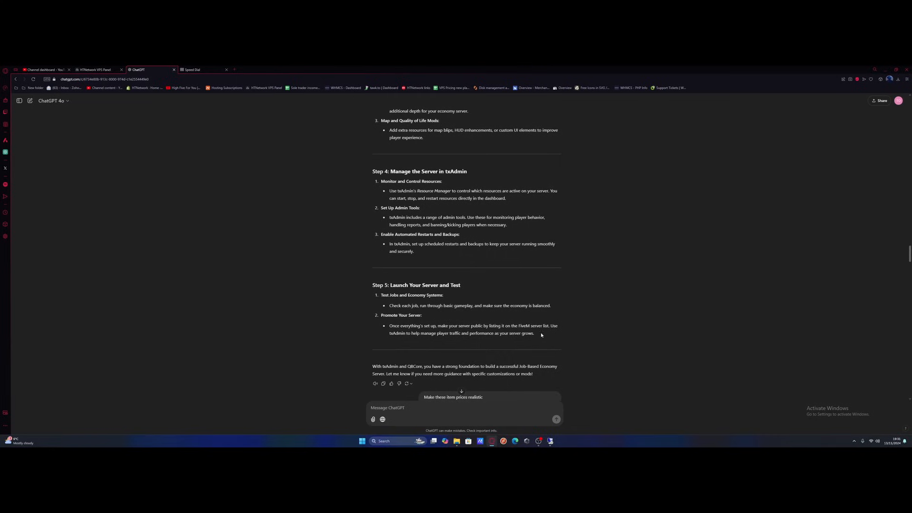
mouse_move(585, 332)
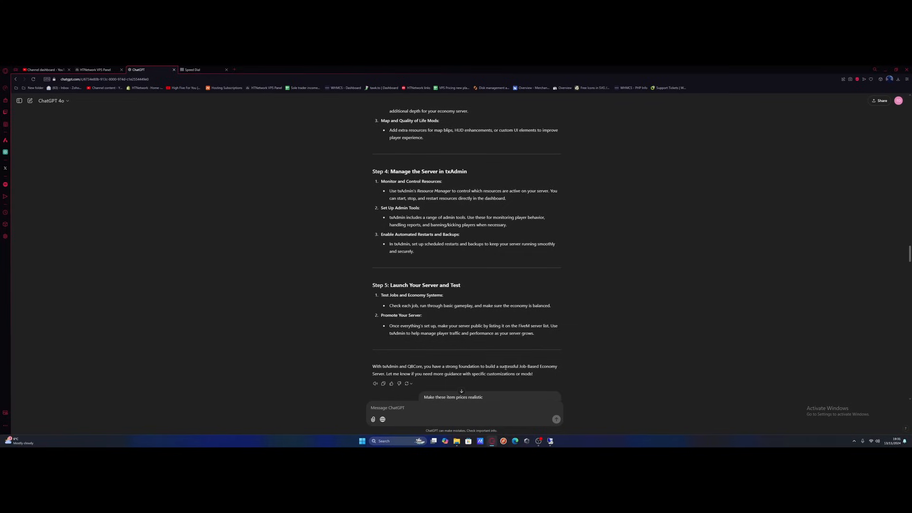
mouse_move(560, 353)
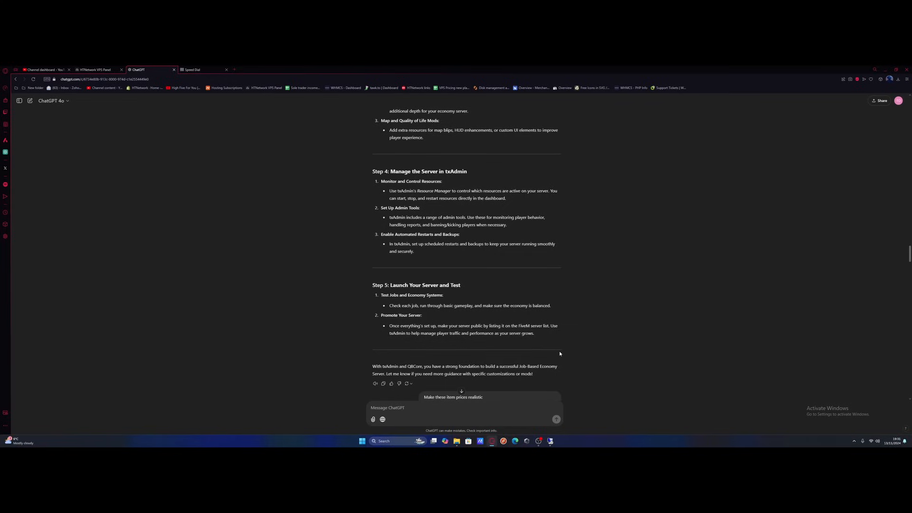
scroll("up", 3)
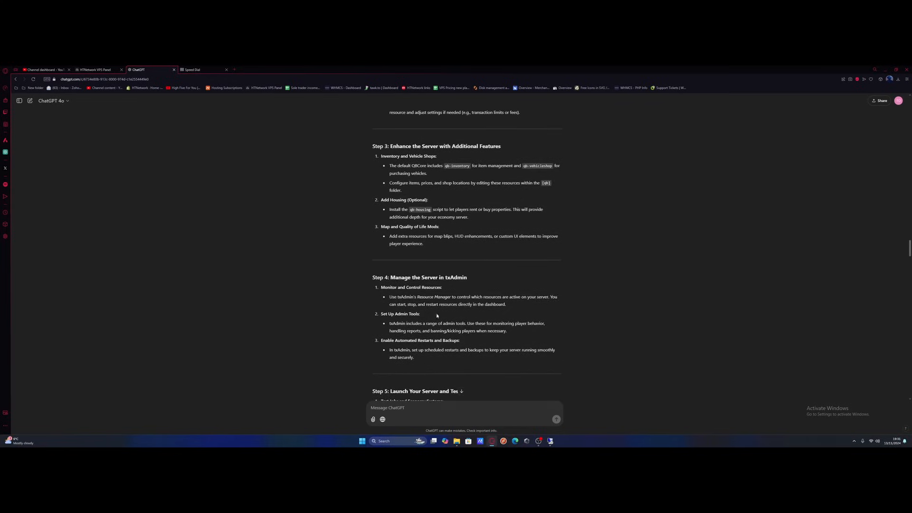
scroll("down", 3)
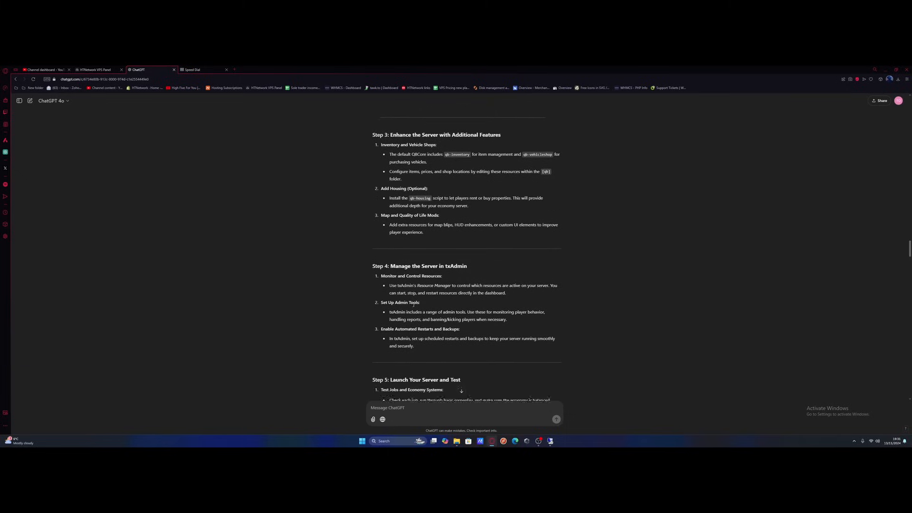
scroll("down", 3)
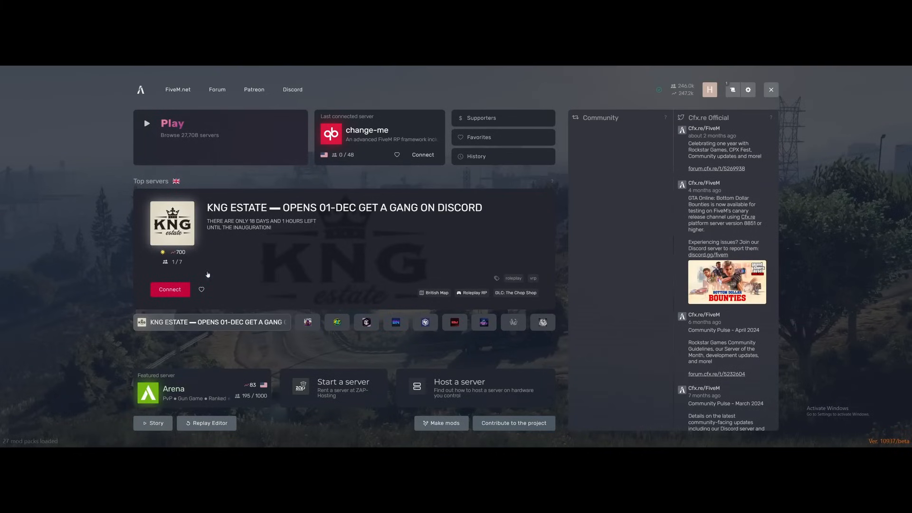
mouse_move(375, 146)
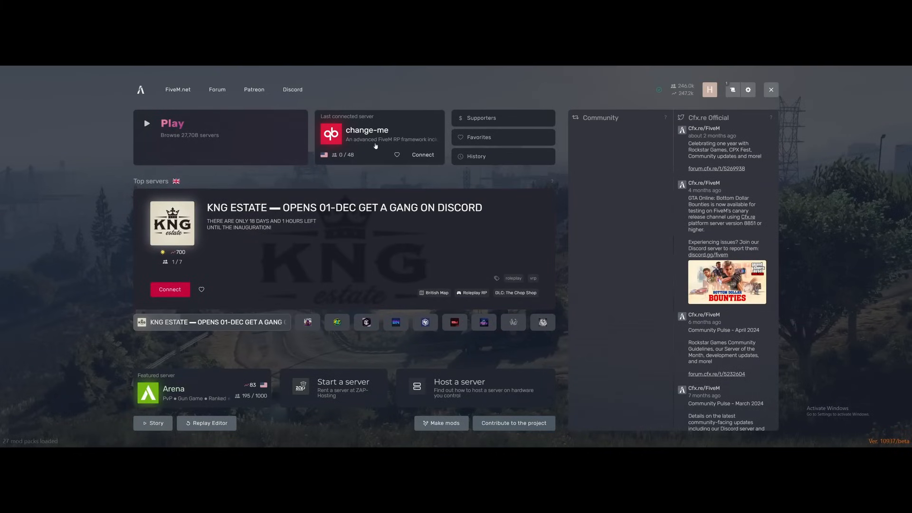
mouse_move(359, 138)
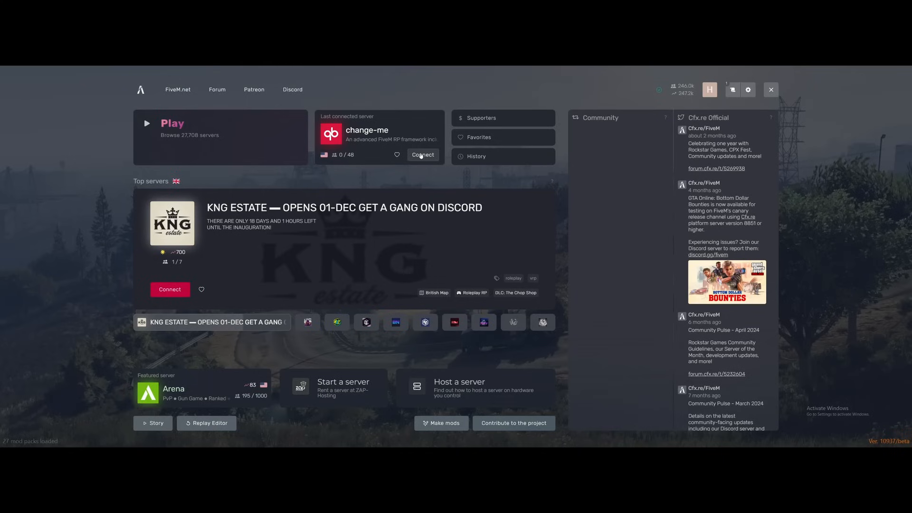
Connect to the last connected change-me server from the FiveM main menu
left_click(422, 155)
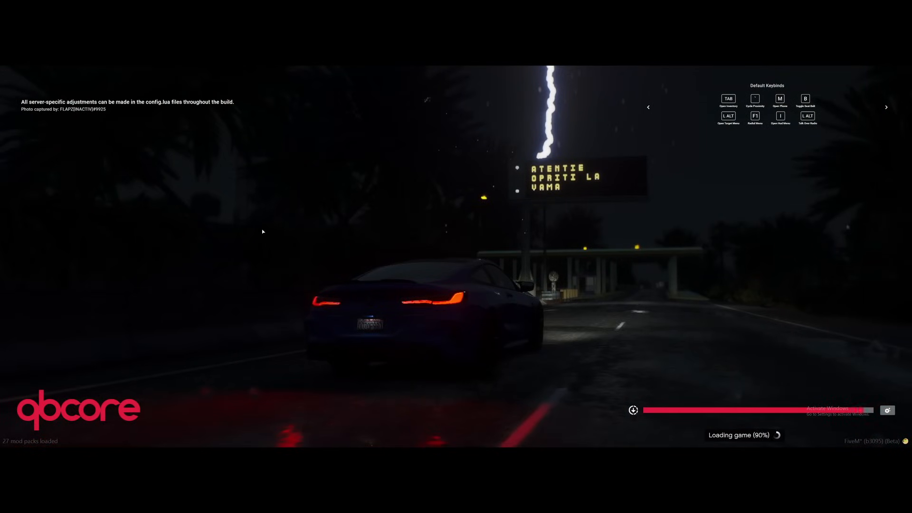
mouse_move(347, 250)
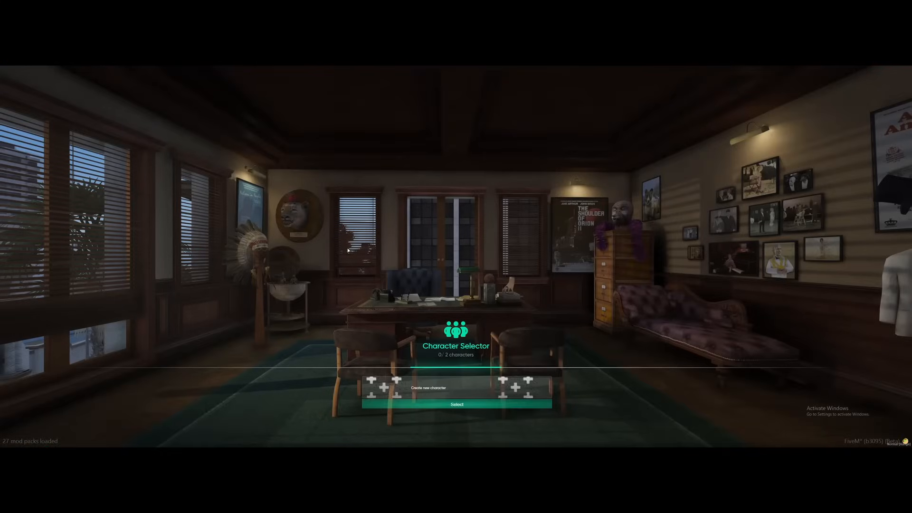
mouse_move(459, 316)
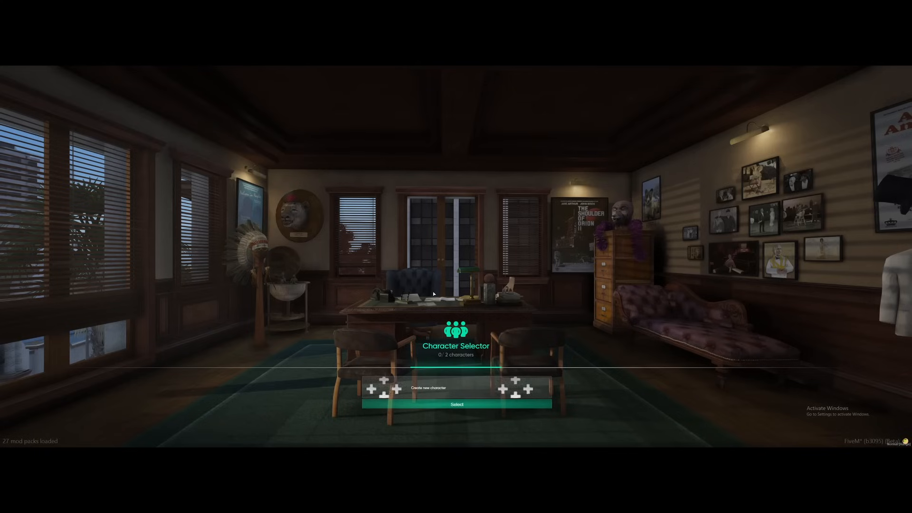
mouse_move(463, 275)
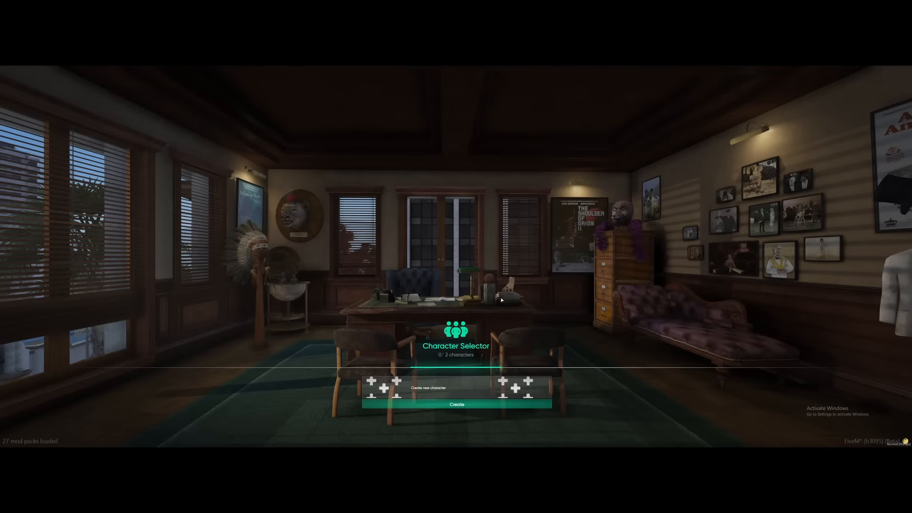
mouse_move(552, 288)
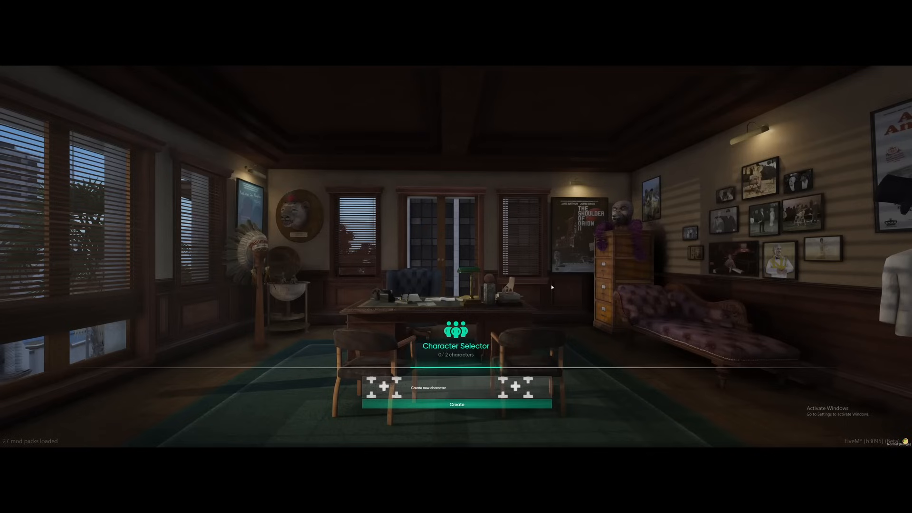
Create a new character and confirm its Identity Creation details
left_click(457, 404)
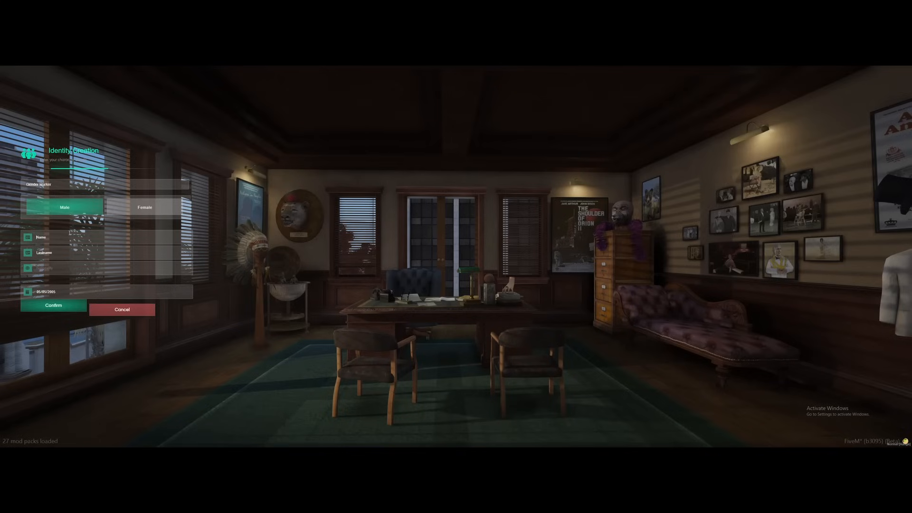
left_click(53, 305)
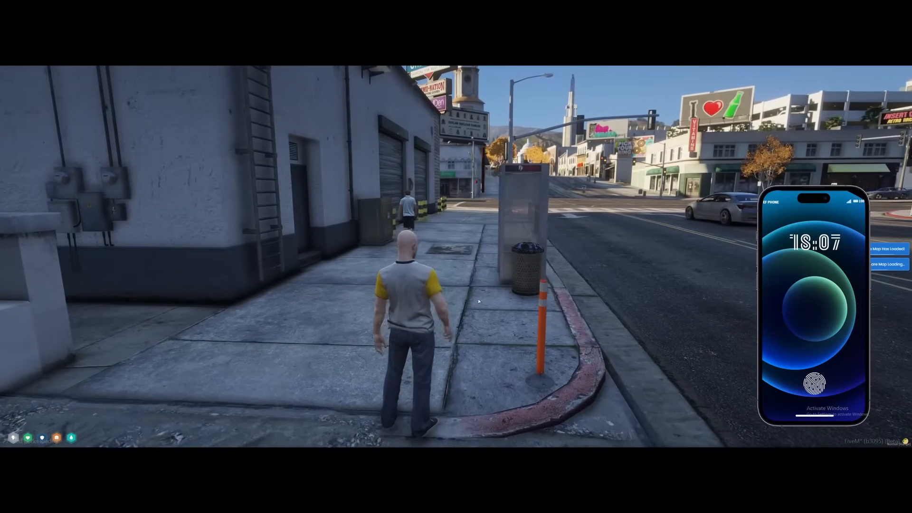
Dismiss the phone and walk, then run, the character along the city sidewalk
left_click(814, 383)
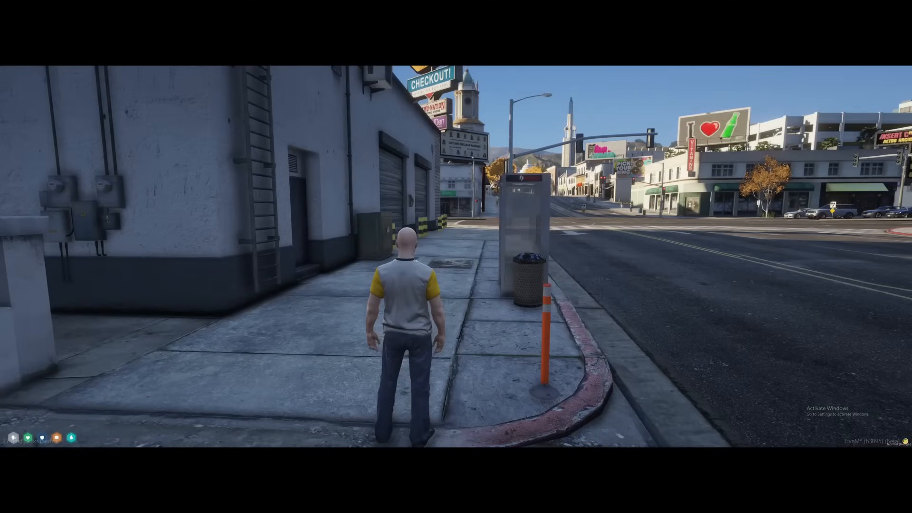
key("w")
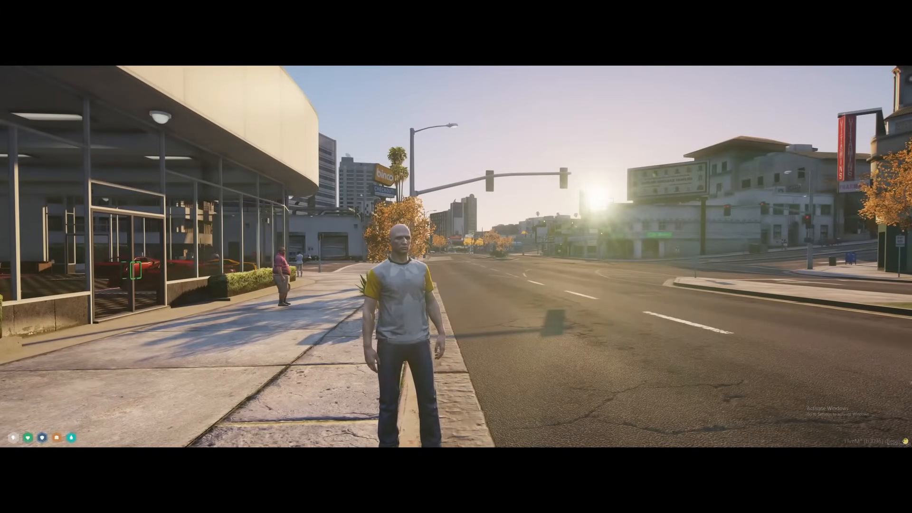
key("w")
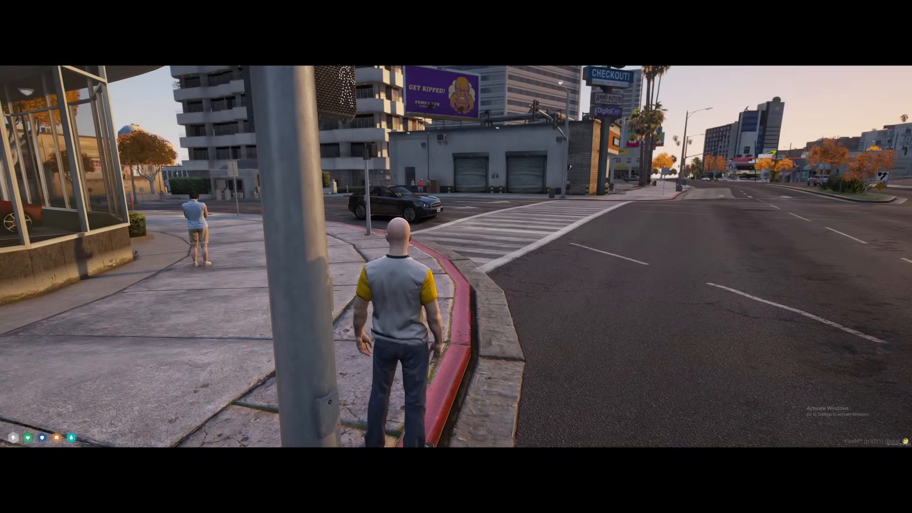
key("w")
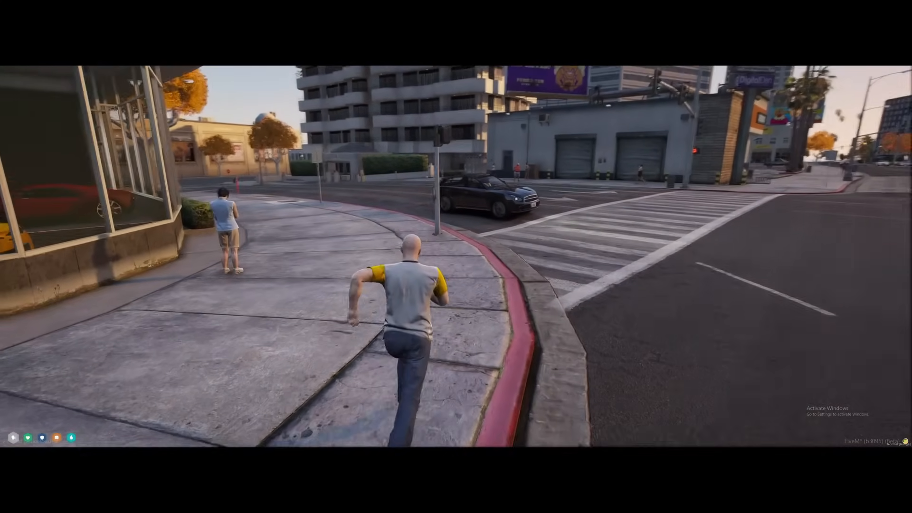